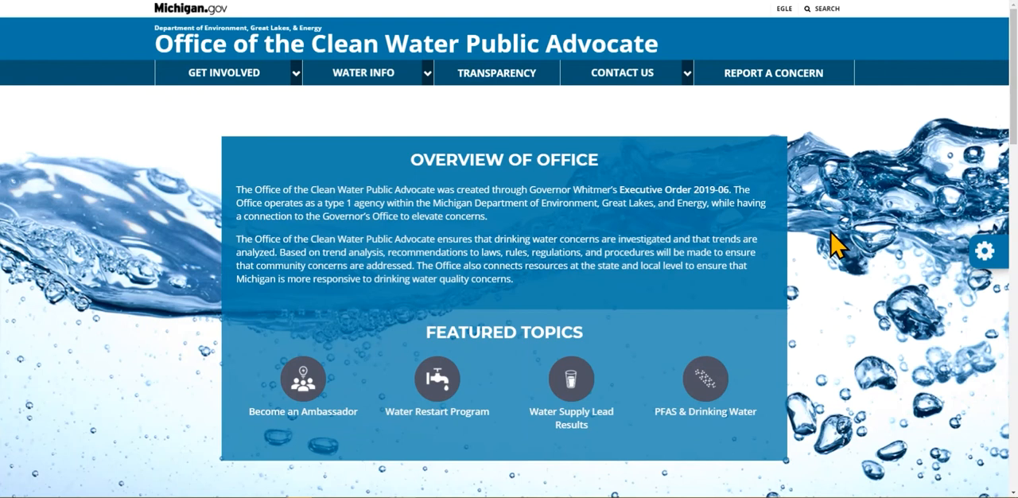
pyautogui.moveTo(789, 308)
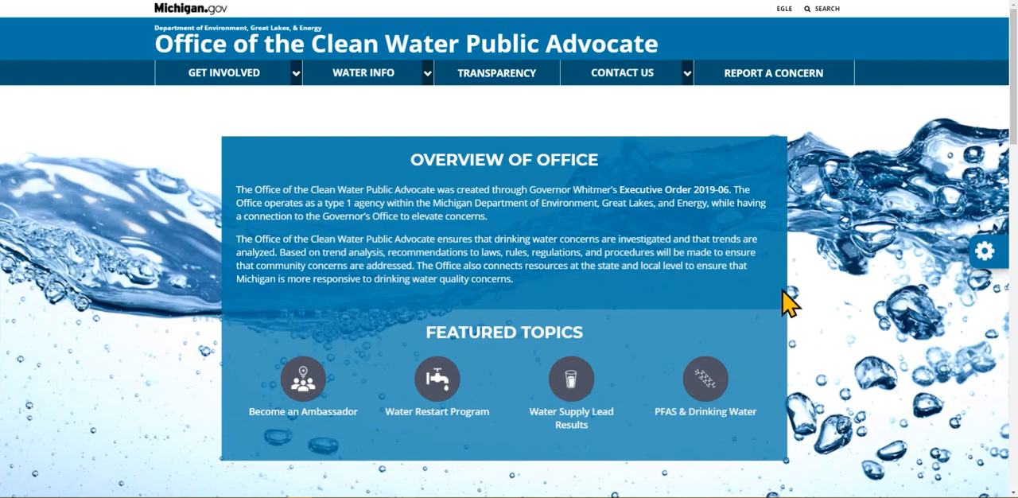
pyautogui.moveTo(782, 307)
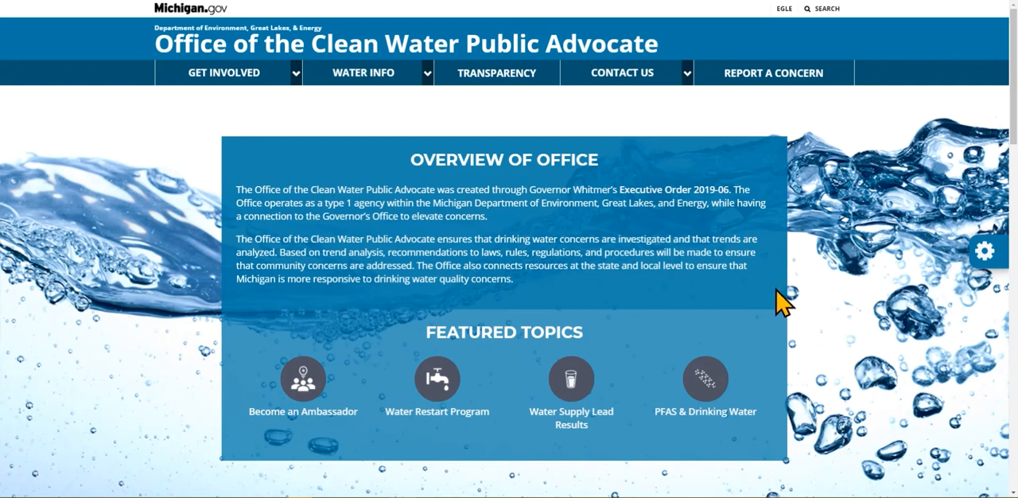
pyautogui.moveTo(751, 307)
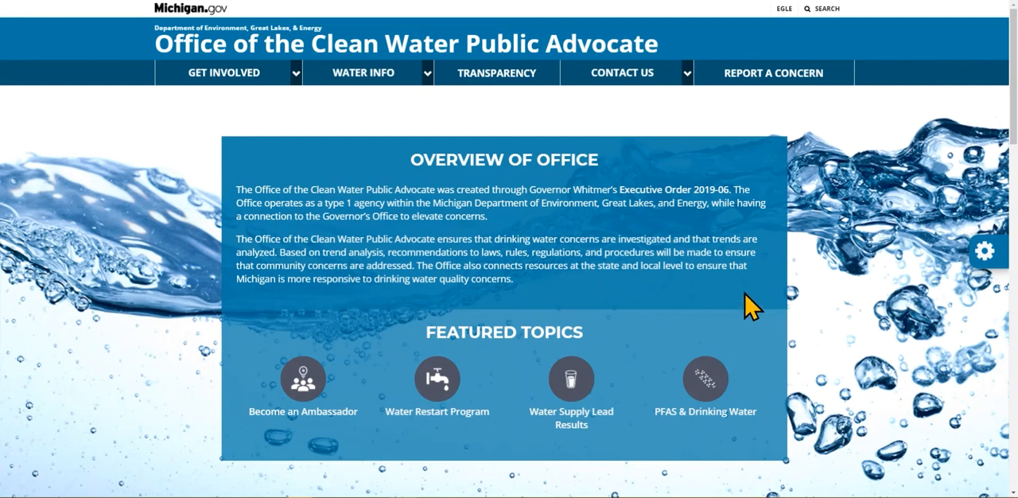
pyautogui.moveTo(446, 385)
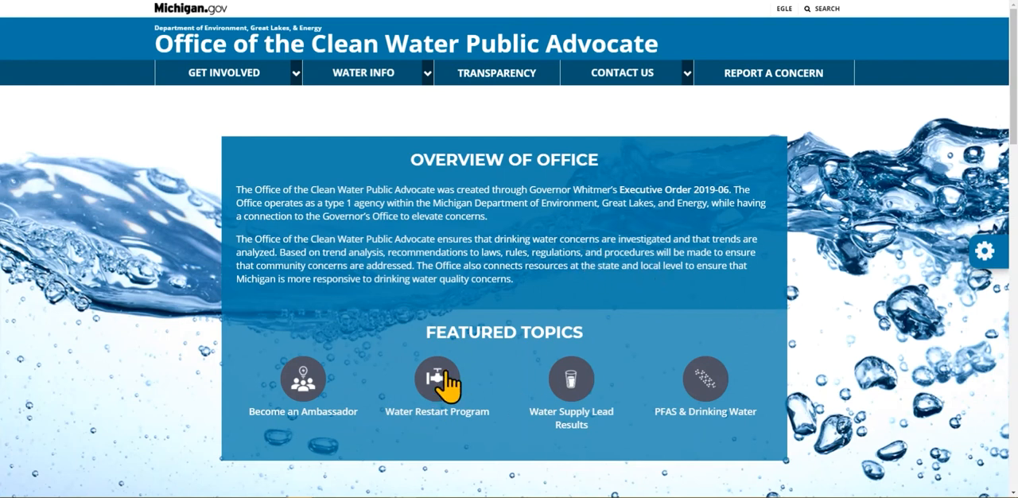
pyautogui.moveTo(634, 194)
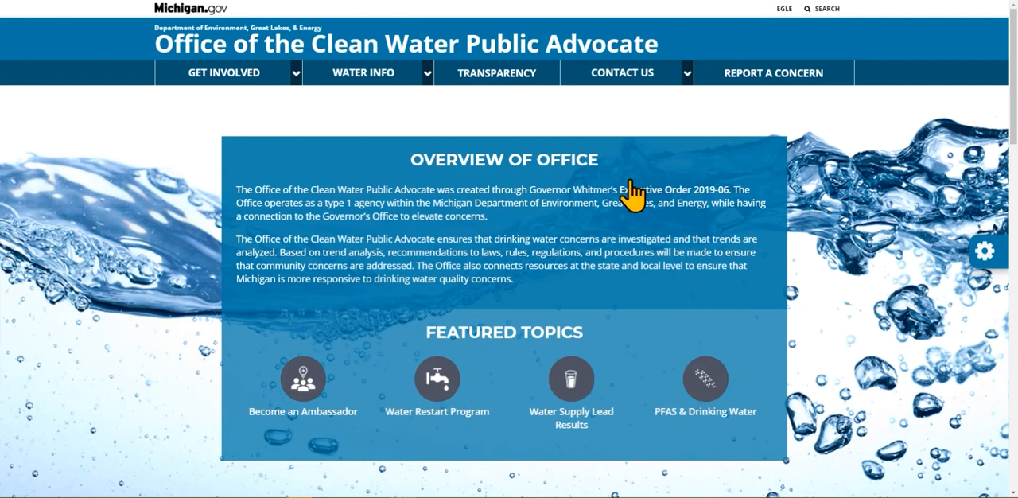
pyautogui.moveTo(773, 73)
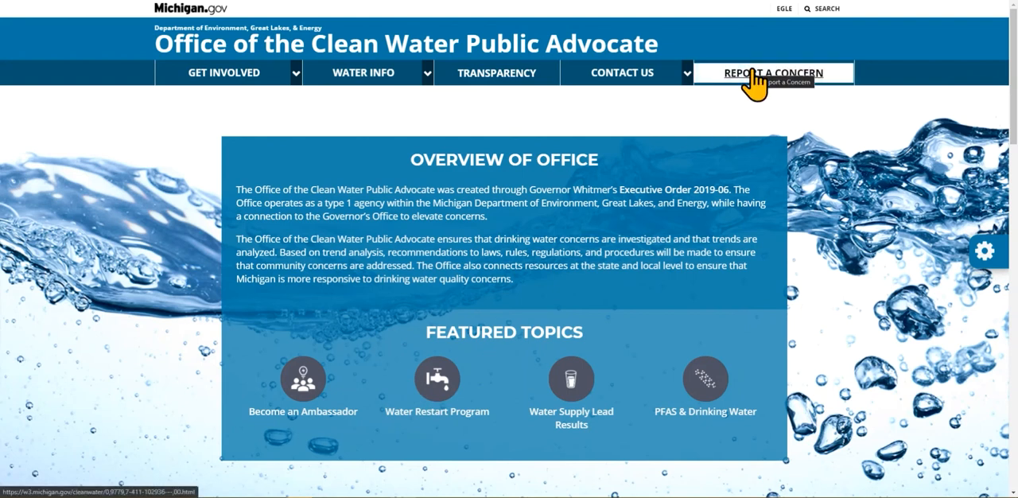
pyautogui.moveTo(740, 85)
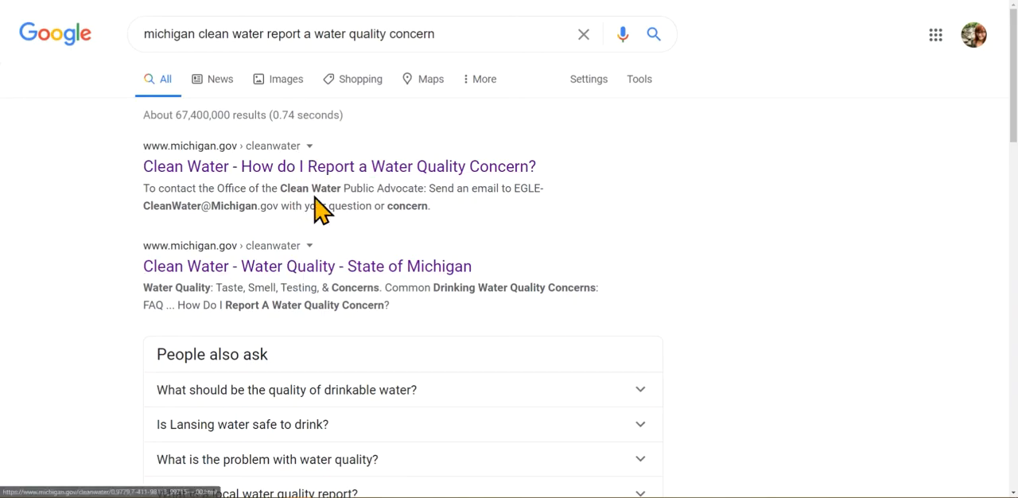
# Go to the Michigan.gov Water Quality concerns page from the search results
pyautogui.click(307, 266)
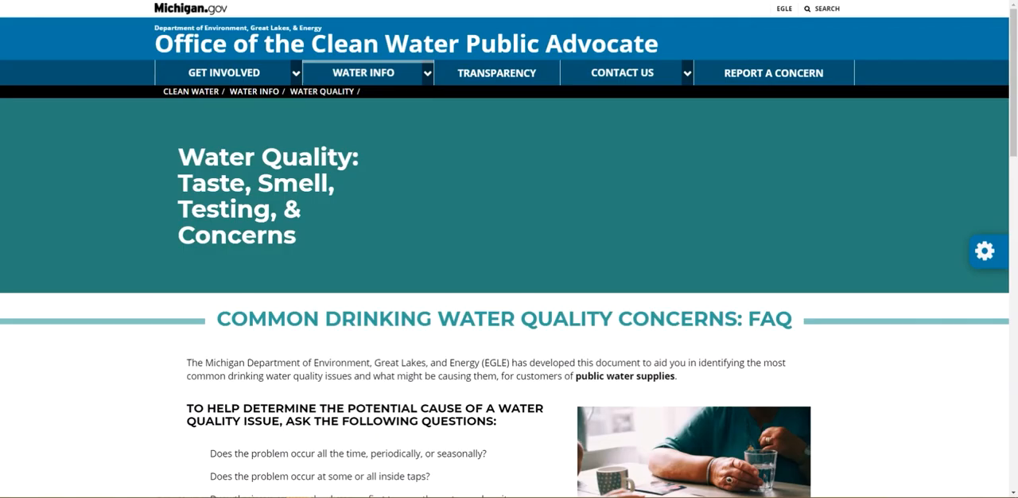
pyautogui.moveTo(405, 283)
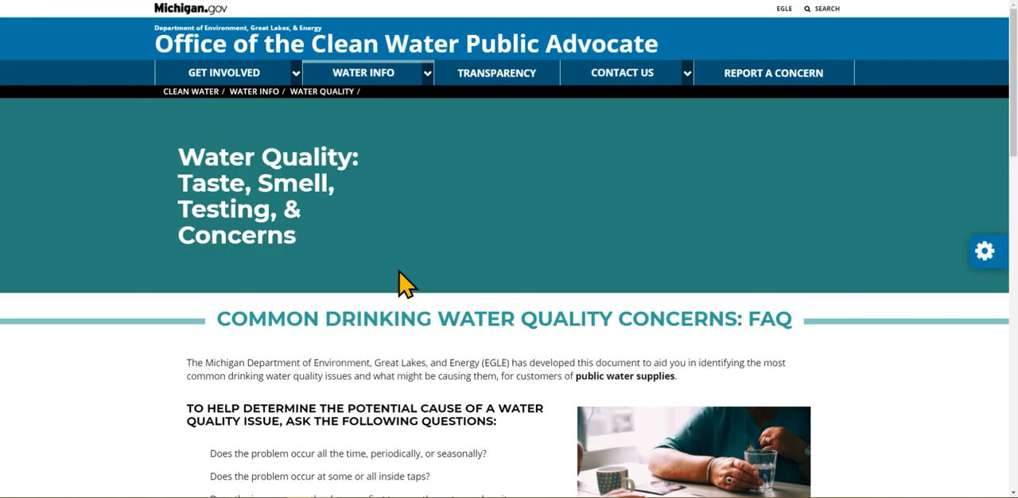
pyautogui.moveTo(728, 251)
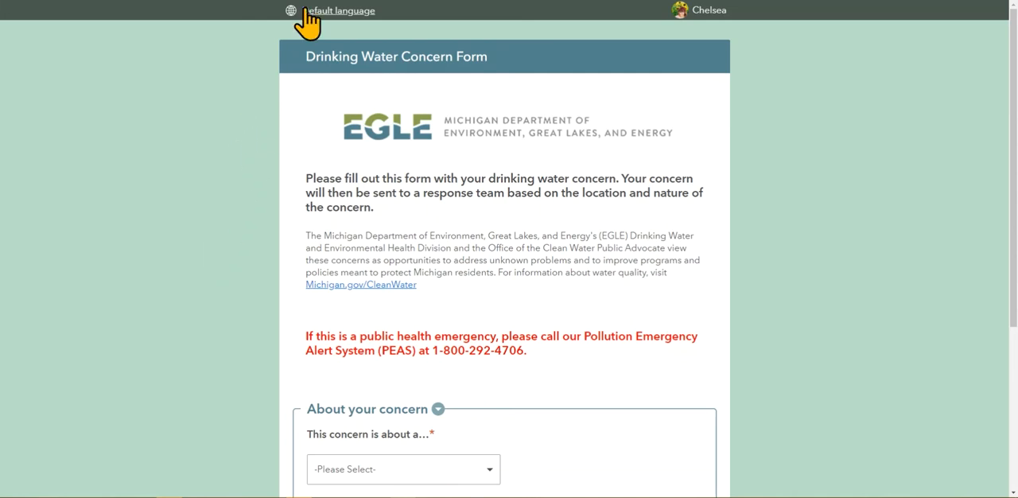
pyautogui.click(334, 9)
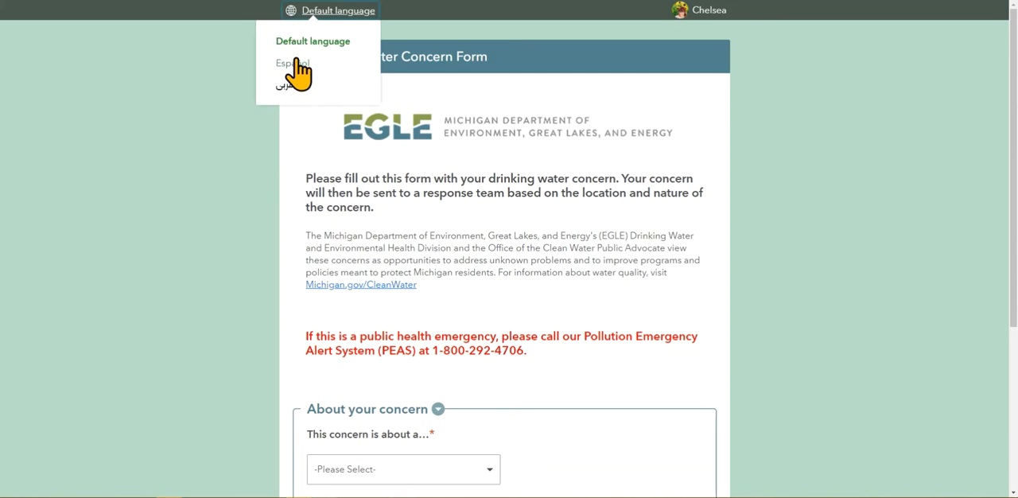
pyautogui.click(293, 64)
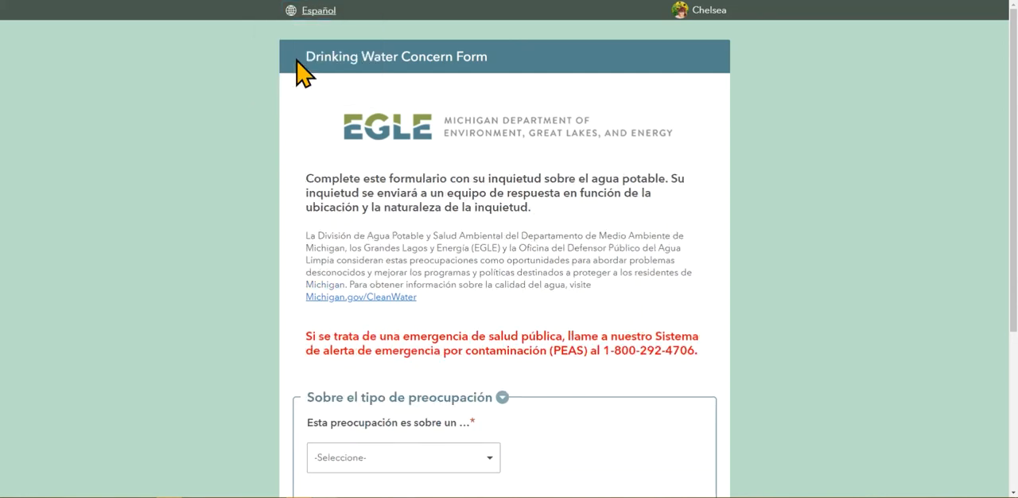
pyautogui.moveTo(296, 32)
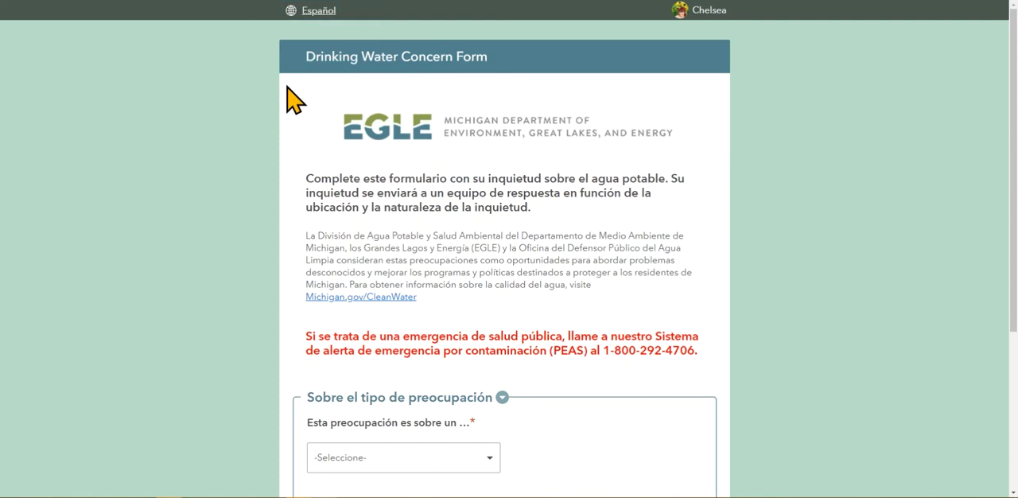
pyautogui.click(318, 10)
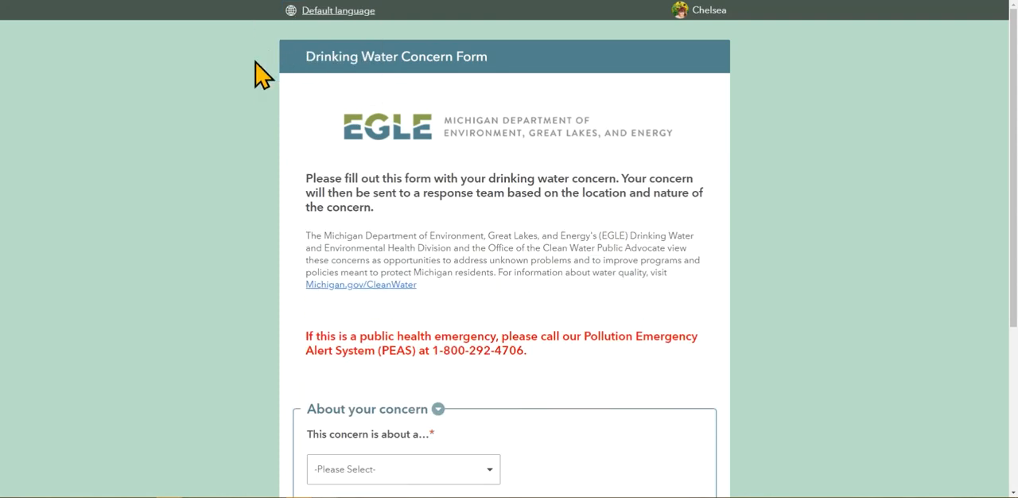
pyautogui.moveTo(239, 235)
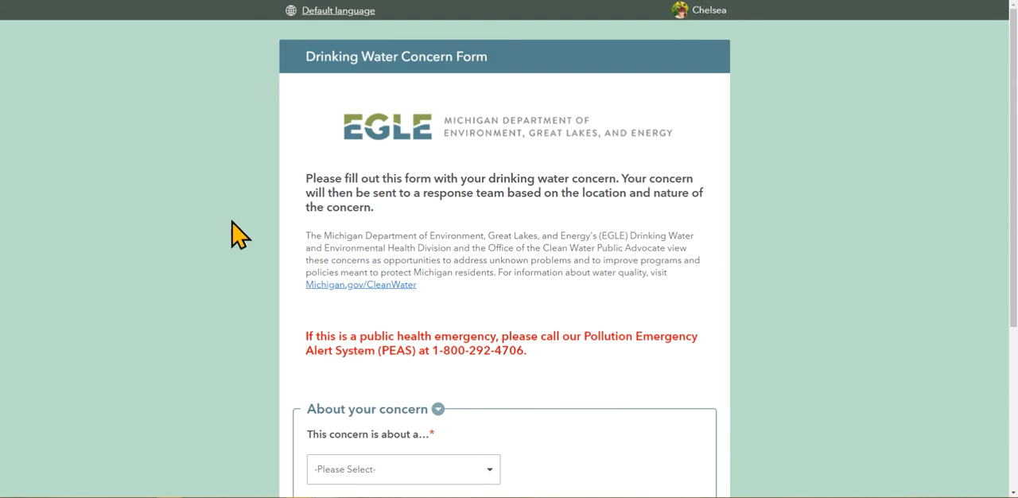
# Scroll down to reveal the concern, location and About you sections and Submit
pyautogui.scroll(-3)
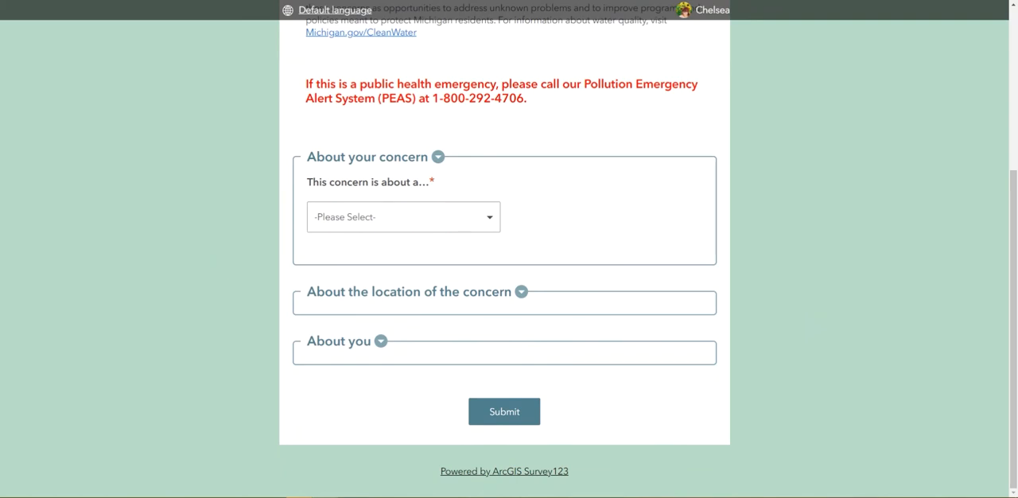
pyautogui.moveTo(397, 373)
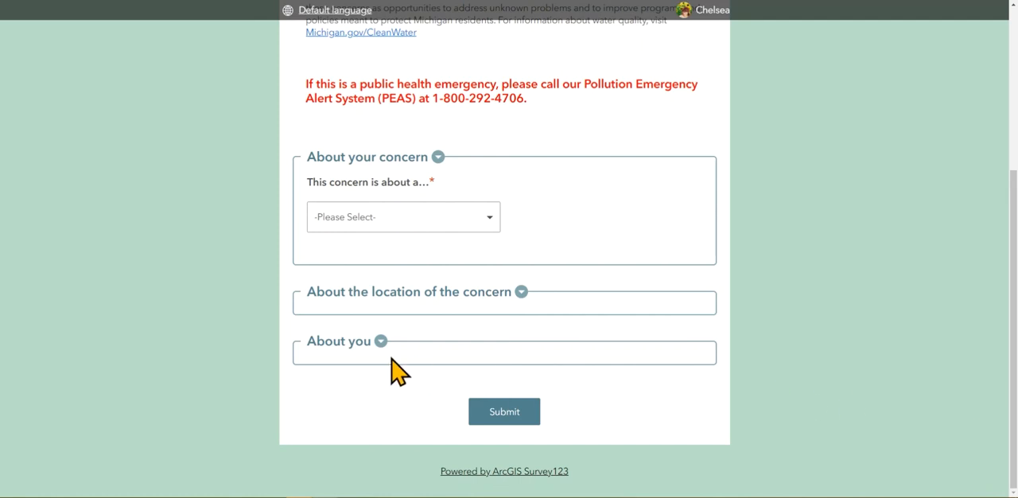
pyautogui.moveTo(340, 350)
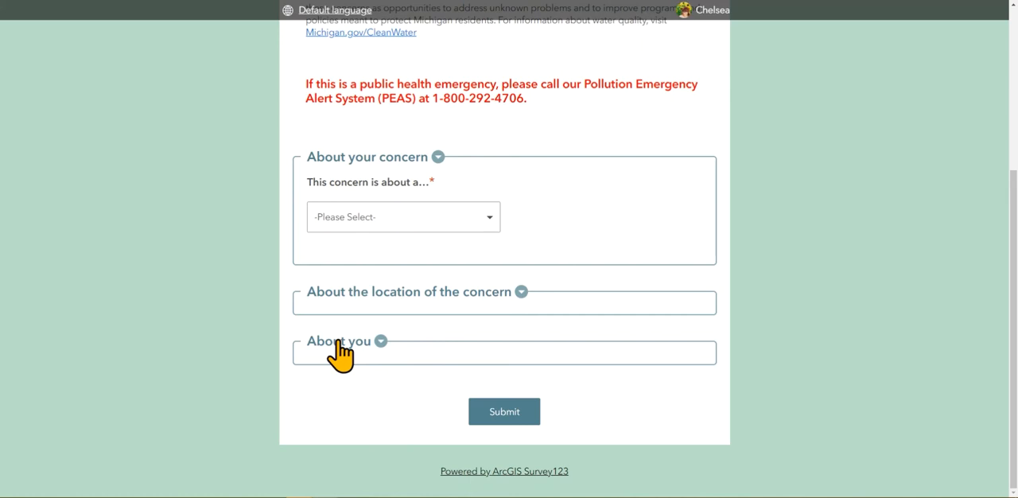
pyautogui.moveTo(369, 358)
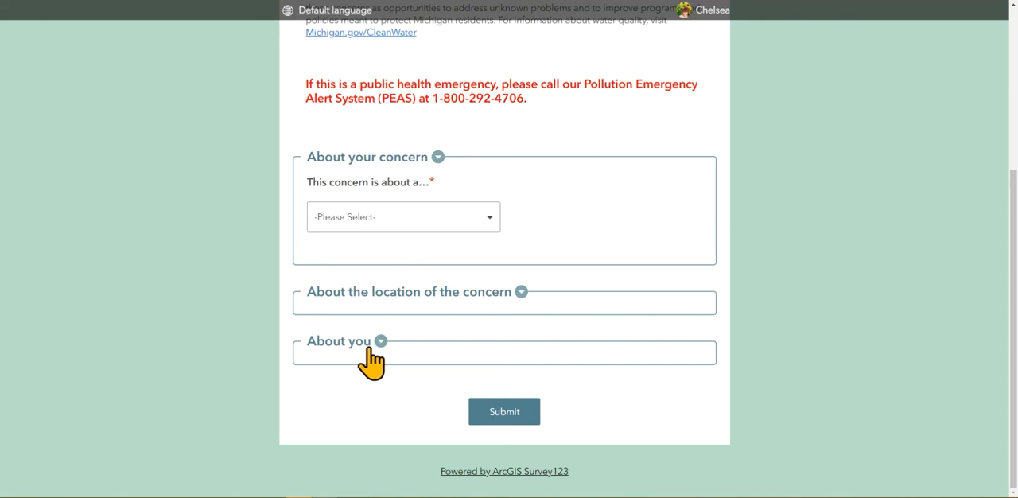
pyautogui.moveTo(353, 353)
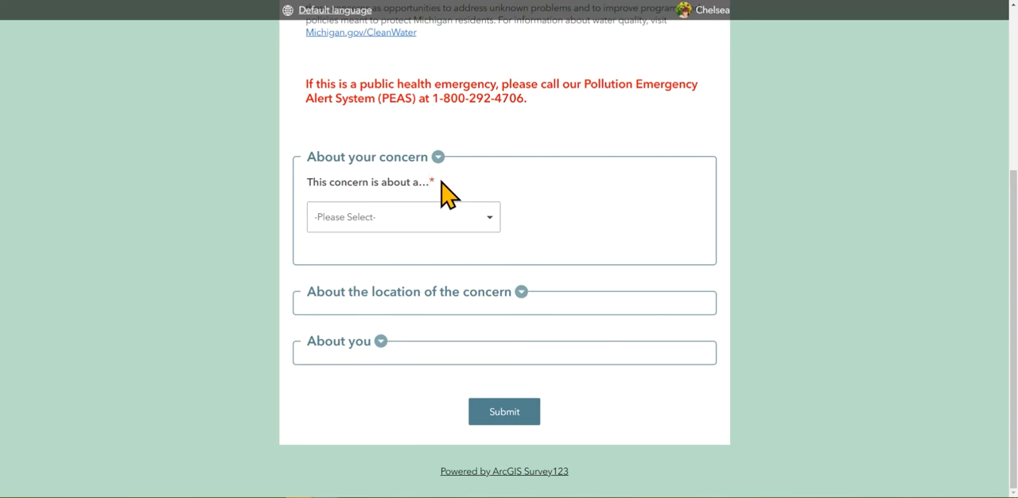
pyautogui.moveTo(532, 201)
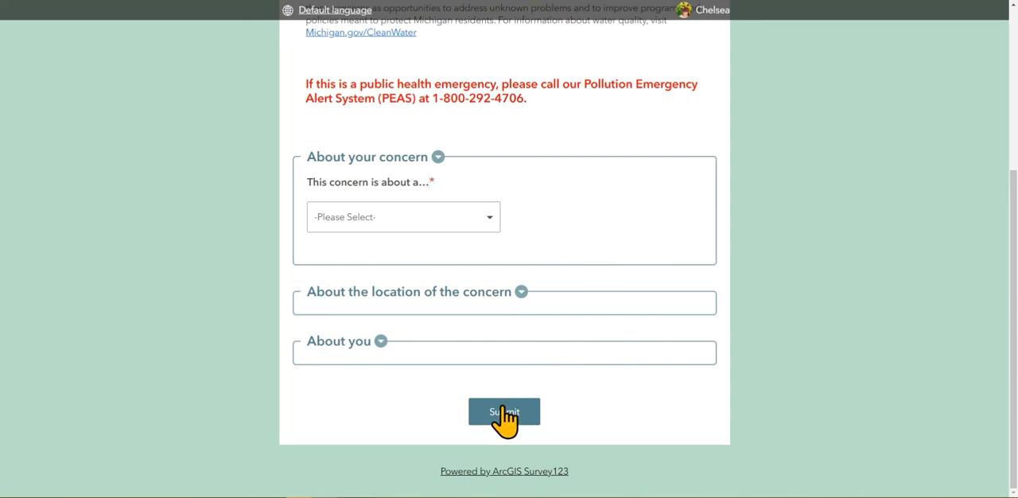
# Submit the blank form, triggering the required error on the concern-type question
pyautogui.click(503, 410)
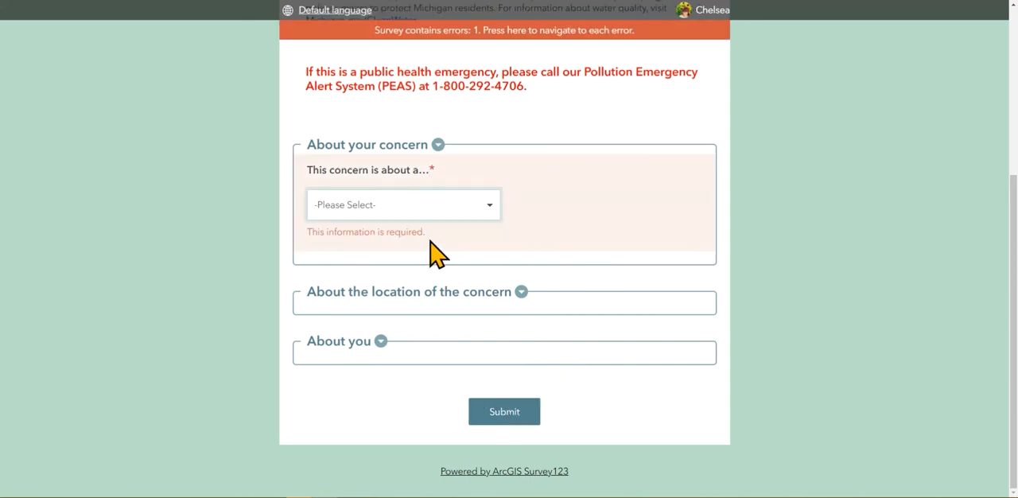
pyautogui.moveTo(407, 264)
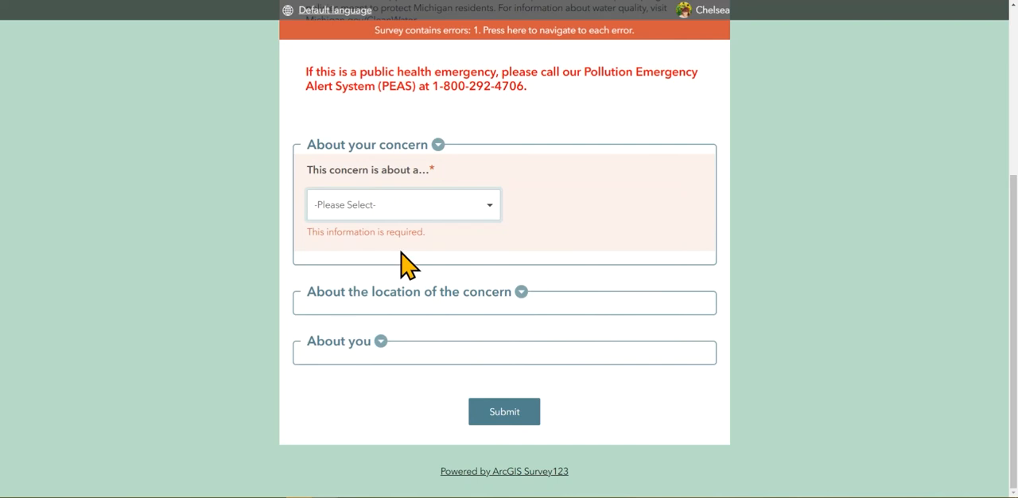
pyautogui.moveTo(517, 60)
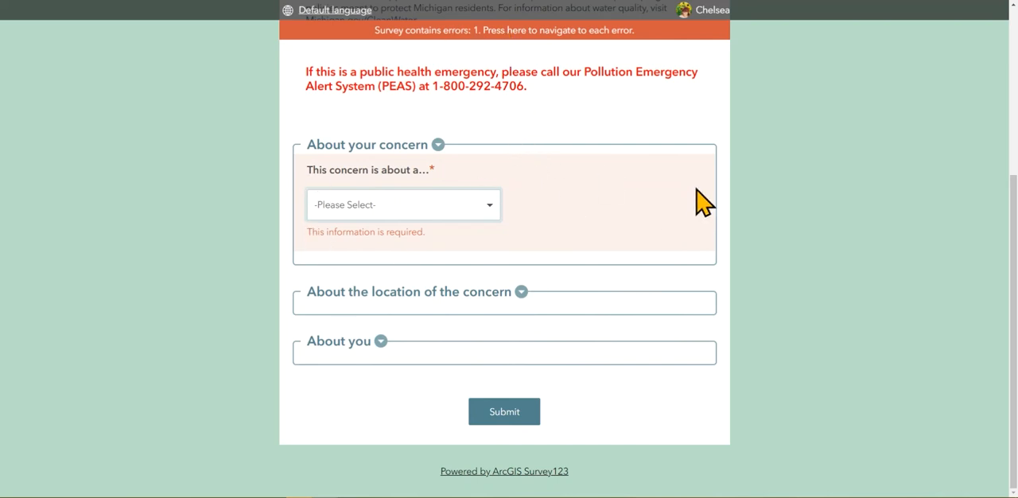
pyautogui.moveTo(592, 204)
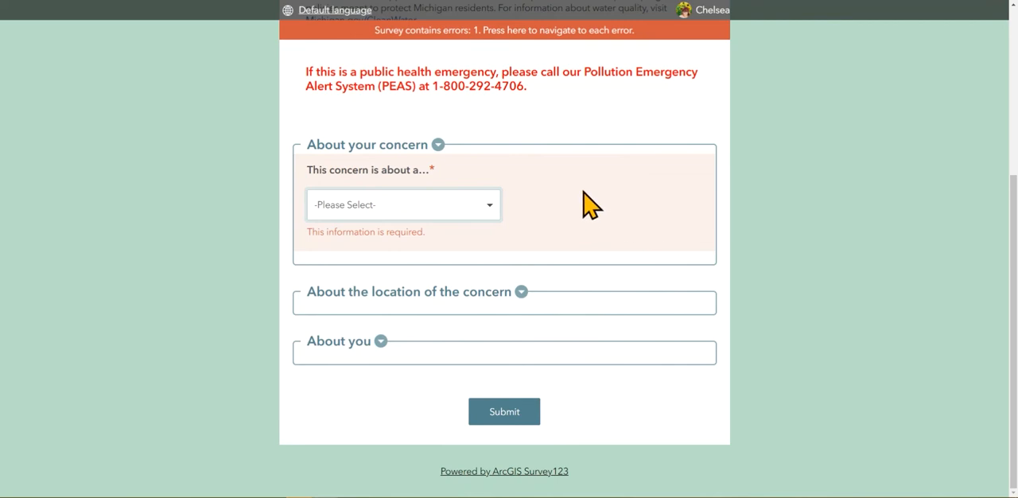
pyautogui.moveTo(585, 204)
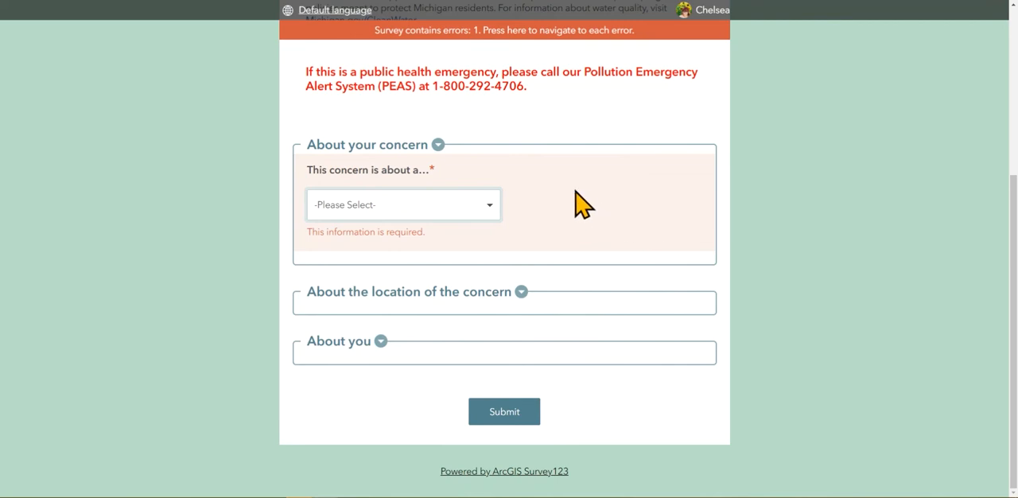
pyautogui.moveTo(576, 204)
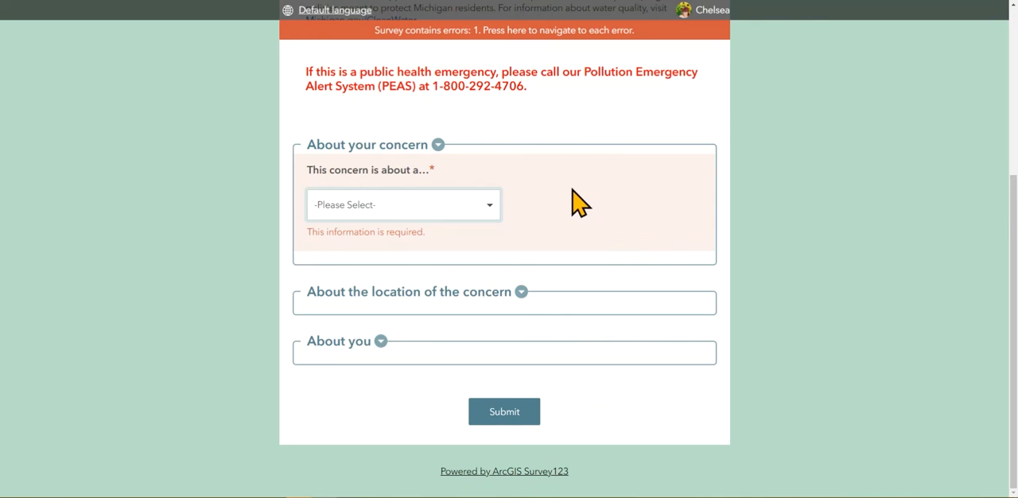
# Set the concern type to Private Individual Well, then change it to Community Water Supply
pyautogui.click(404, 203)
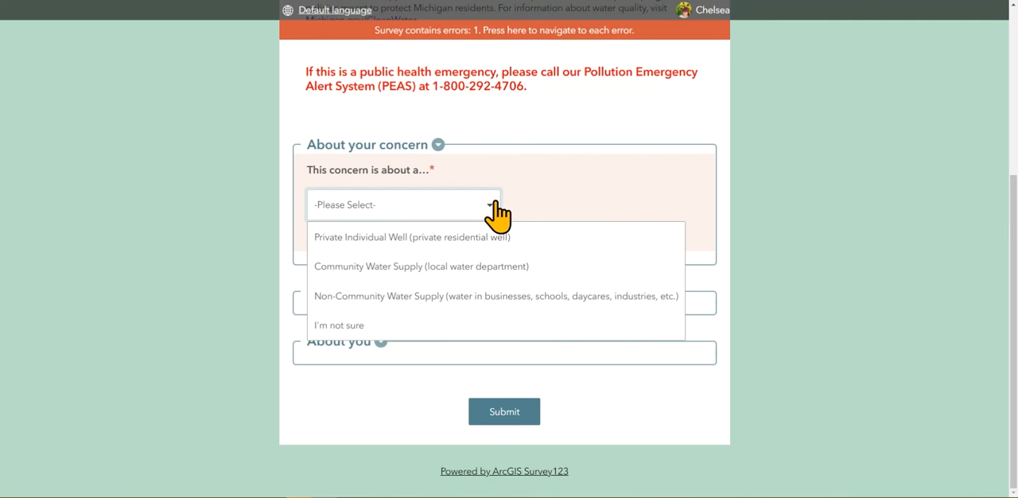
pyautogui.moveTo(484, 237)
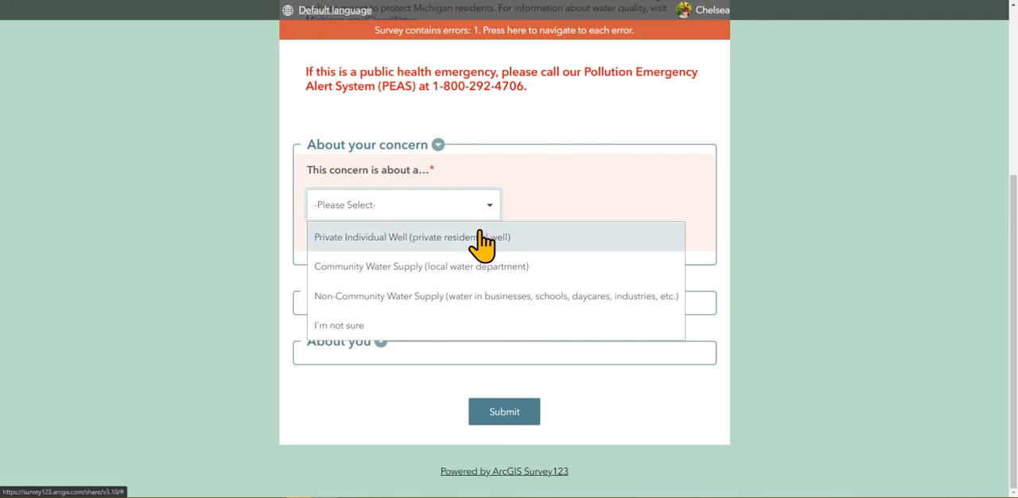
pyautogui.click(412, 237)
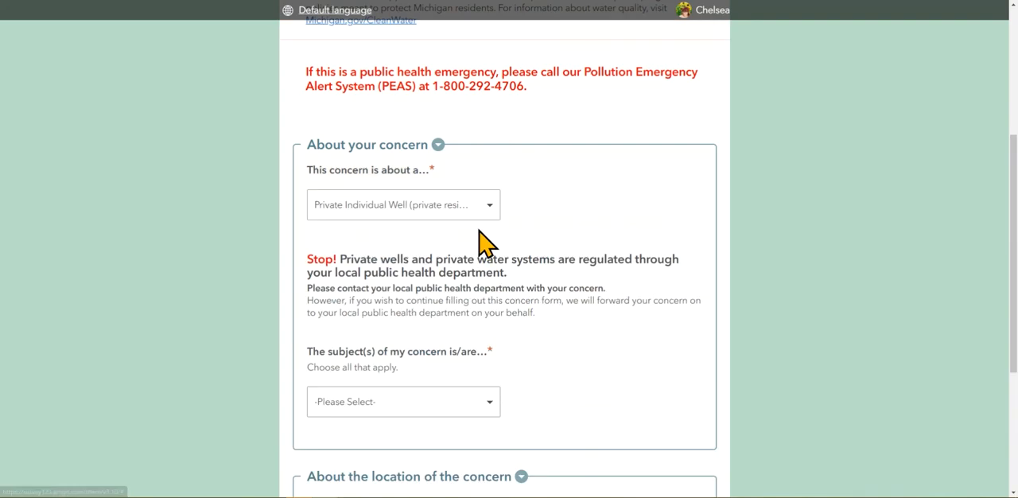
pyautogui.moveTo(639, 286)
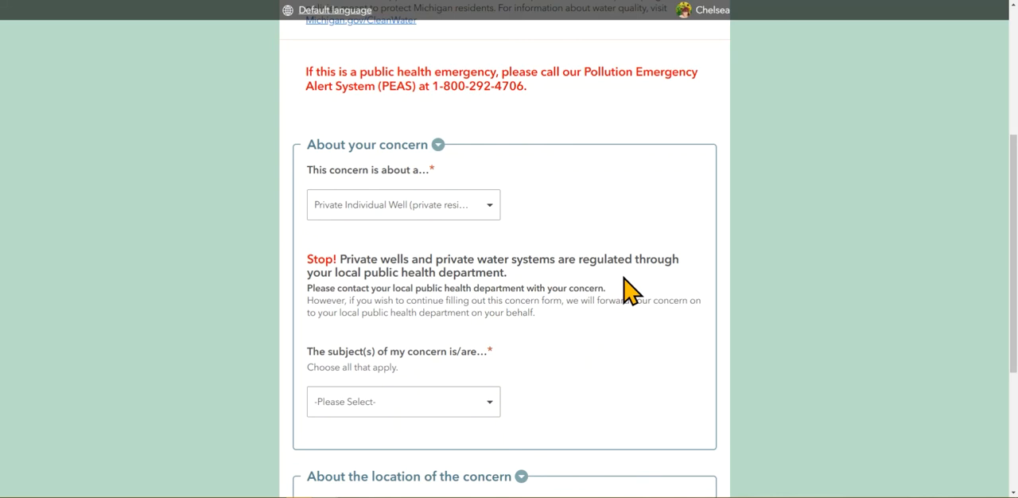
pyautogui.moveTo(621, 290)
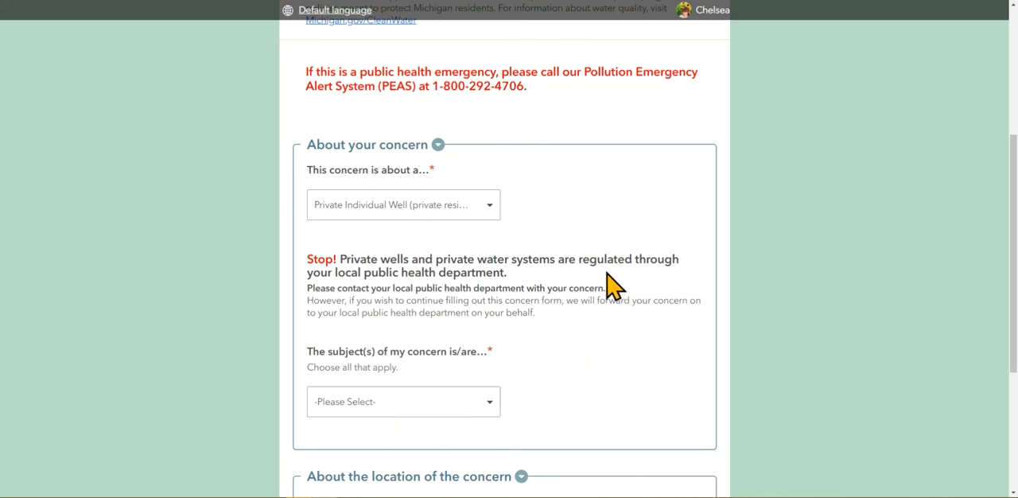
pyautogui.moveTo(496, 216)
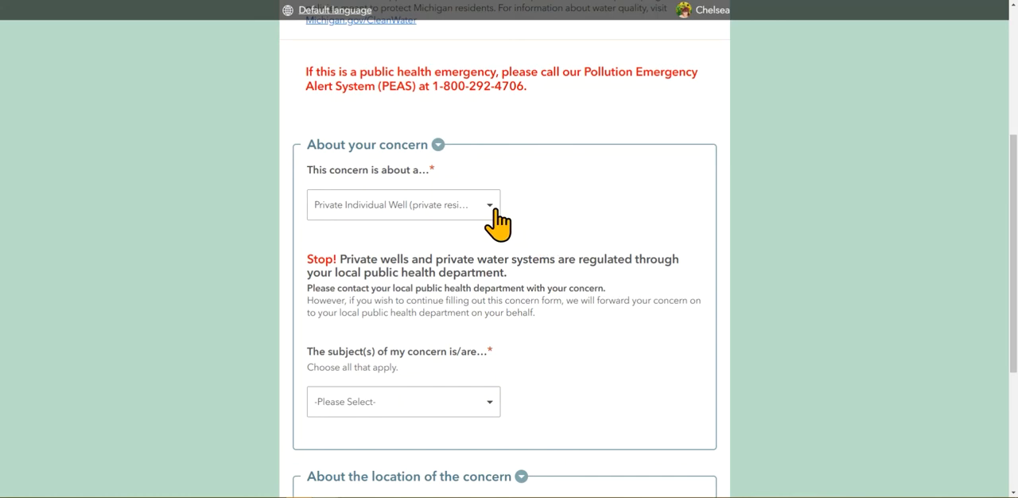
pyautogui.click(403, 204)
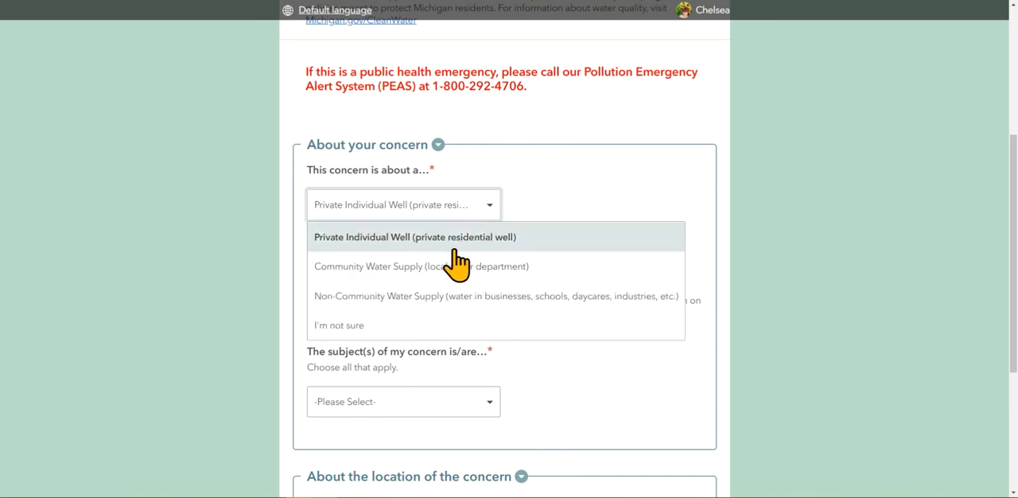
pyautogui.click(420, 266)
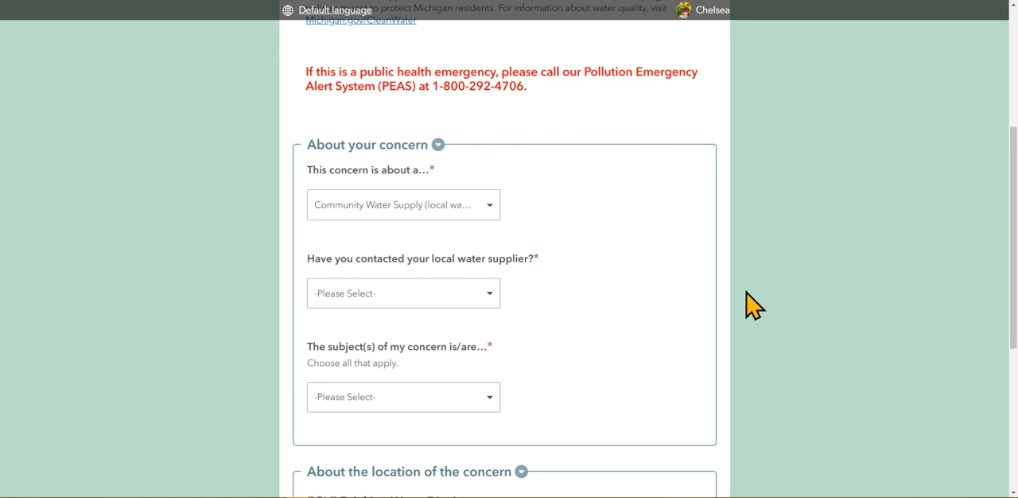
pyautogui.moveTo(738, 297)
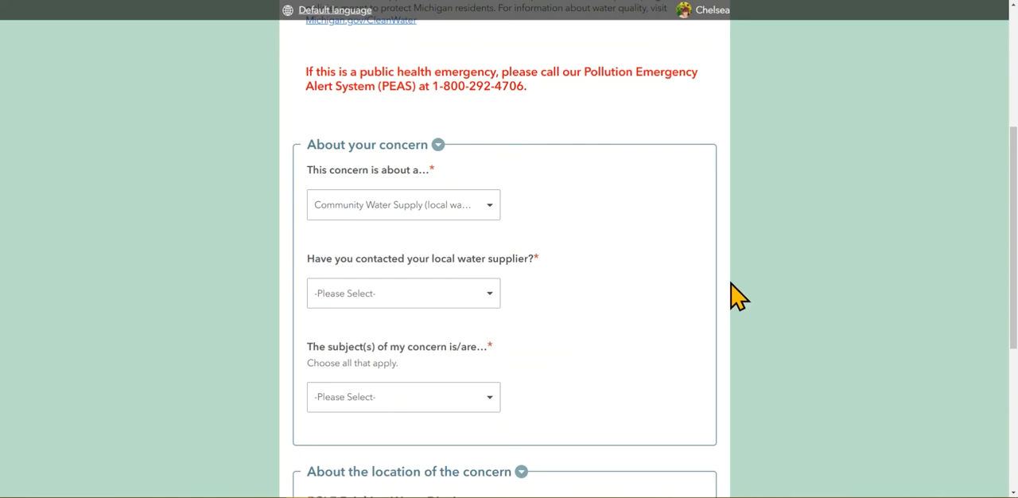
pyautogui.moveTo(445, 295)
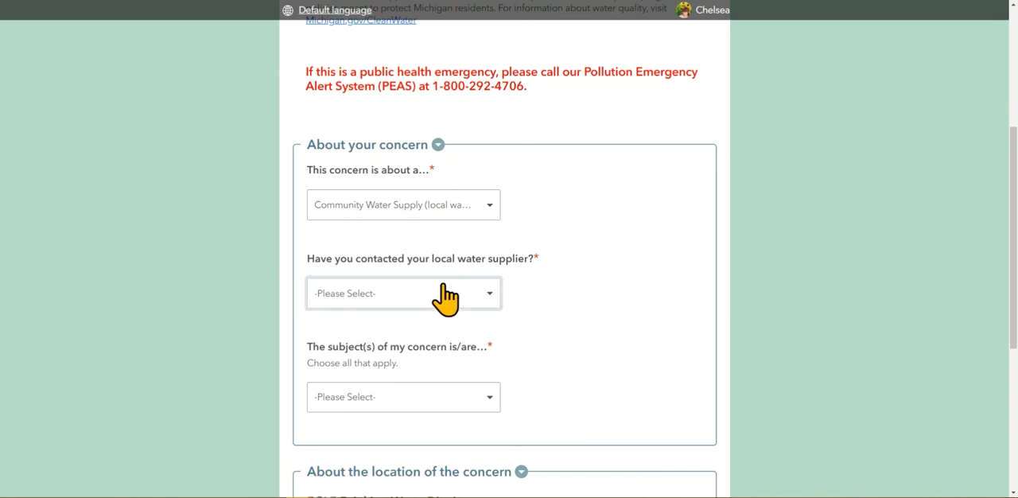
# Answer the local water supplier question with 'I don't know who that is'
pyautogui.click(402, 292)
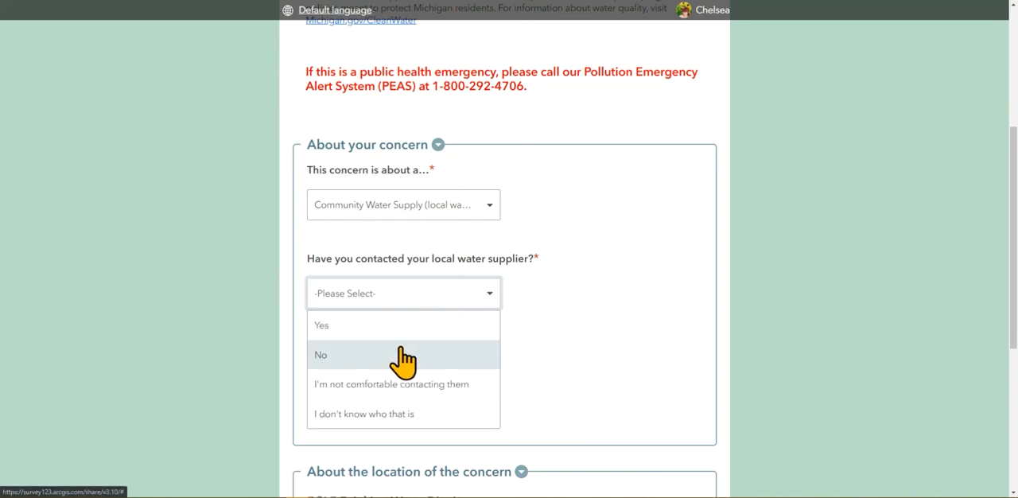
pyautogui.moveTo(397, 358)
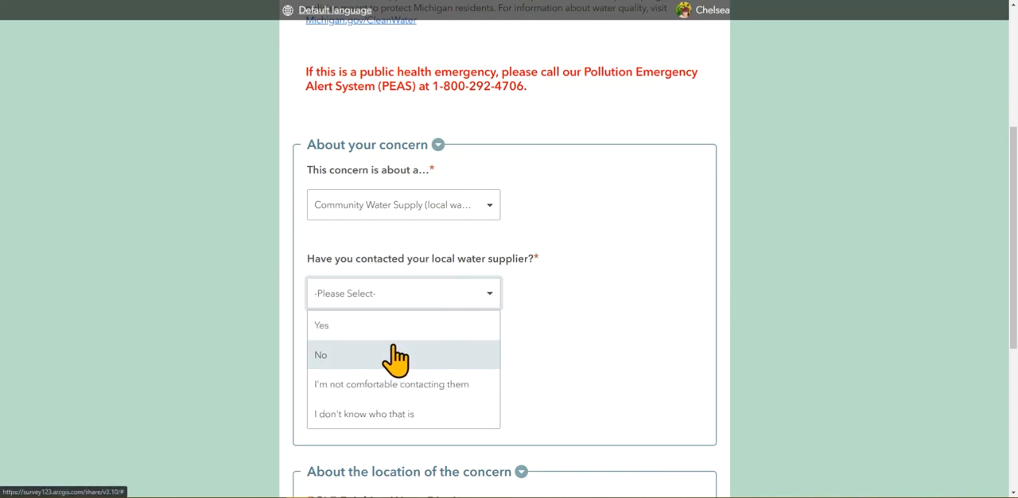
pyautogui.moveTo(376, 414)
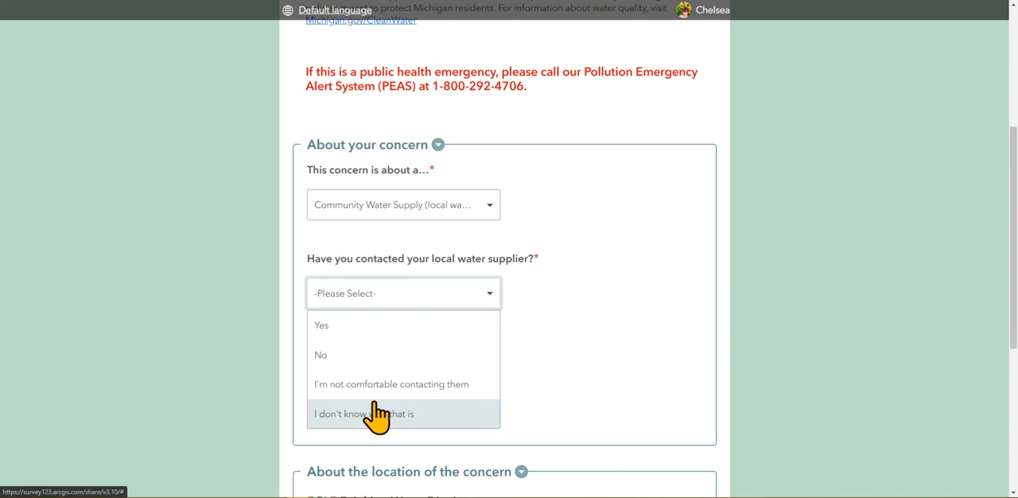
pyautogui.click(362, 414)
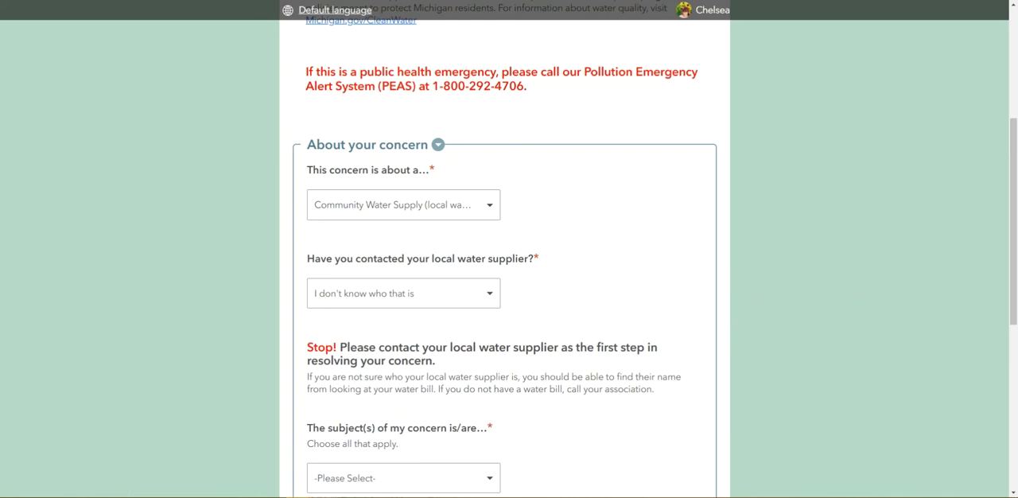
pyautogui.moveTo(541, 307)
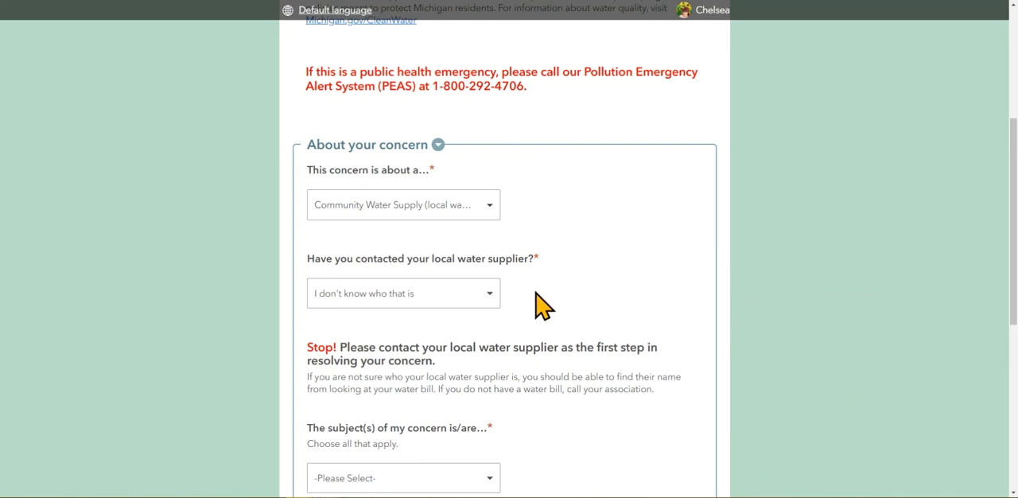
pyautogui.moveTo(654, 414)
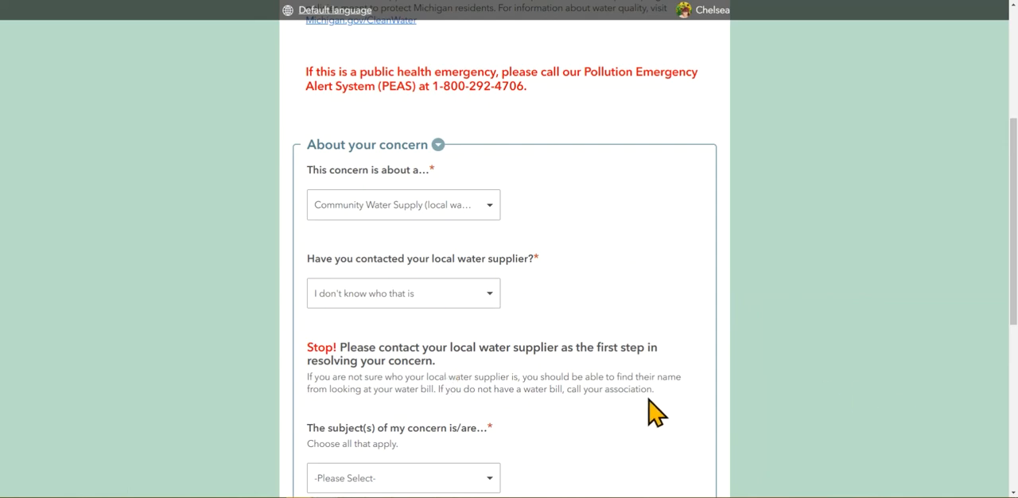
pyautogui.moveTo(412, 395)
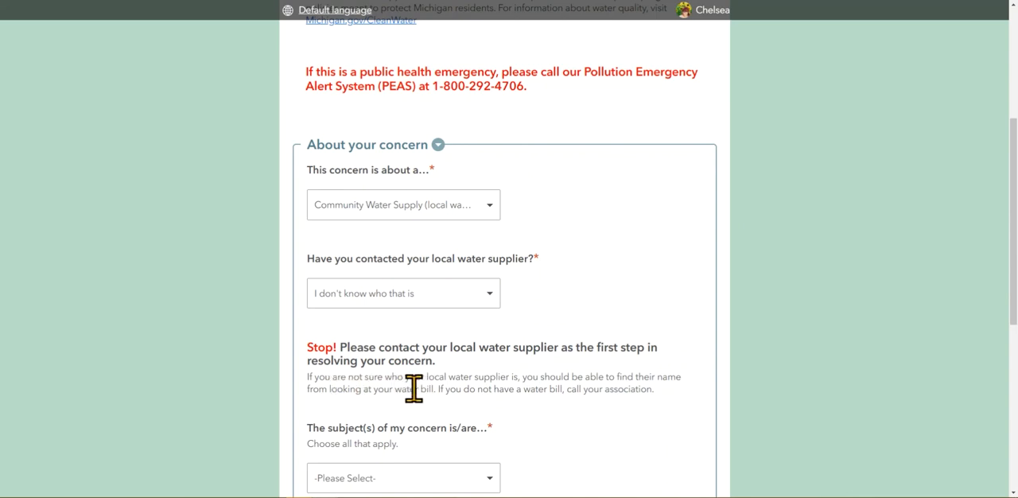
pyautogui.moveTo(465, 375)
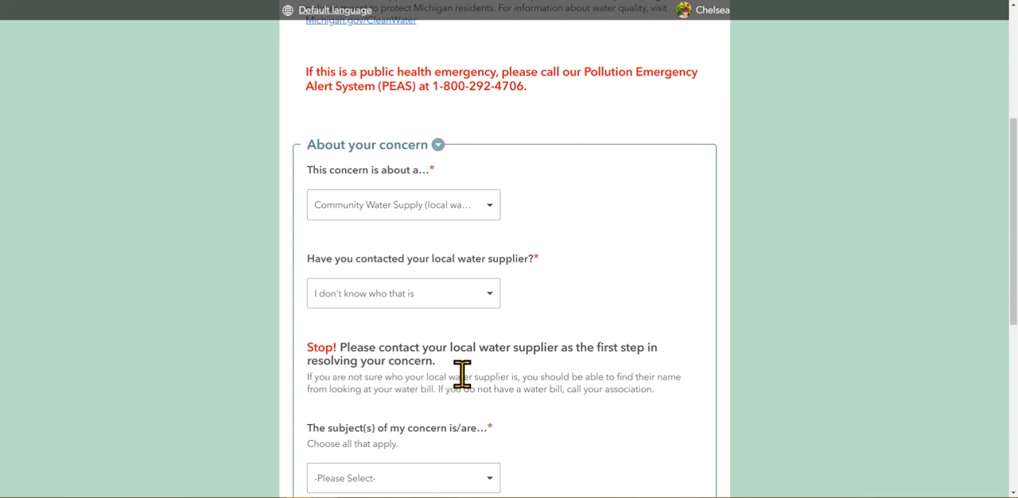
pyautogui.moveTo(496, 310)
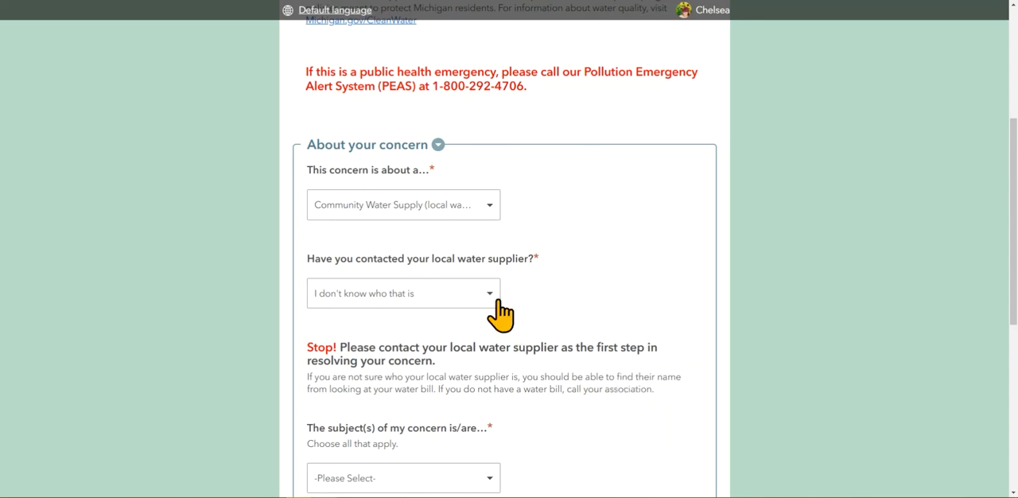
# Change the supplier-contact answer to Yes and move down toward the location section
pyautogui.click(404, 292)
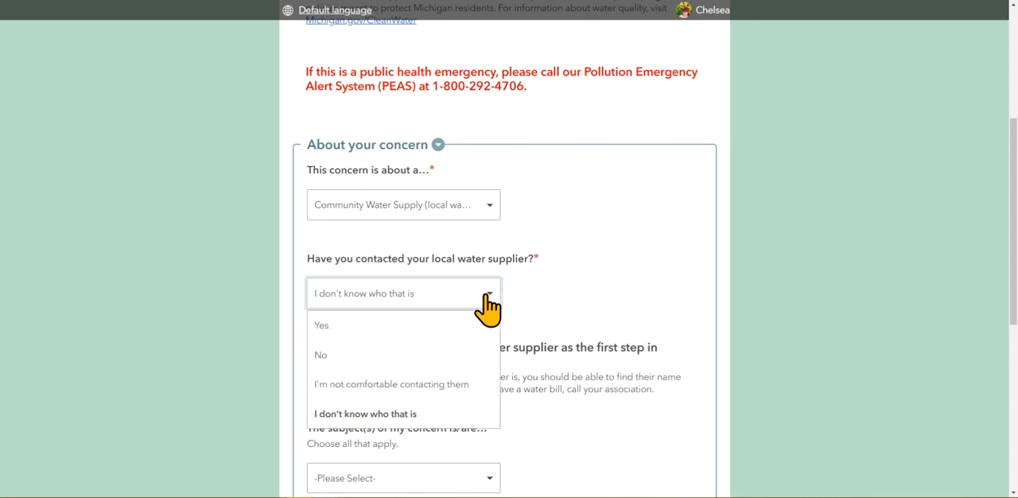
pyautogui.moveTo(442, 325)
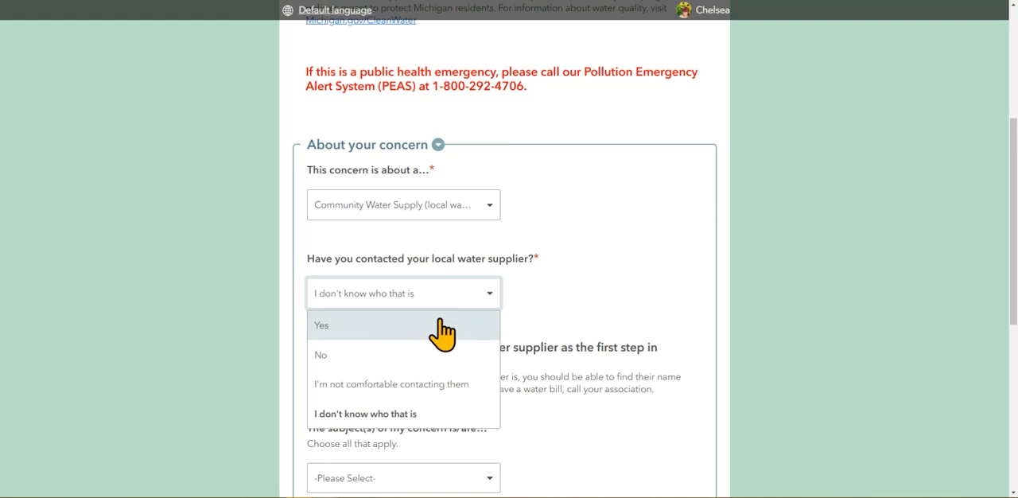
pyautogui.click(321, 324)
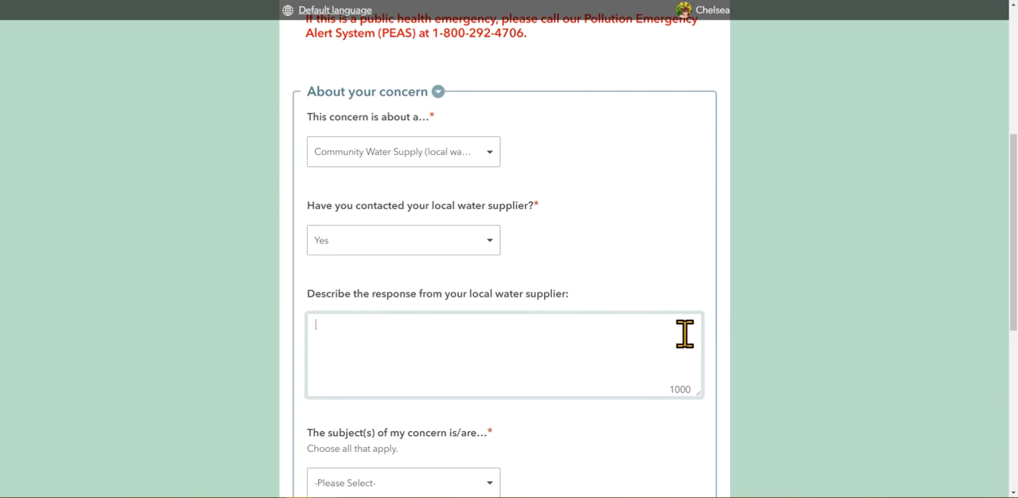
pyautogui.scroll(-3)
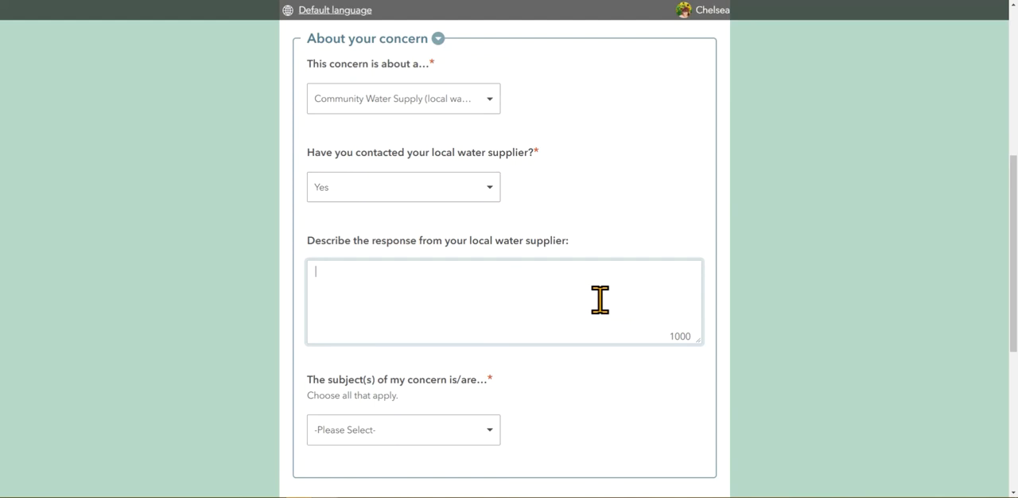
pyautogui.scroll(-3)
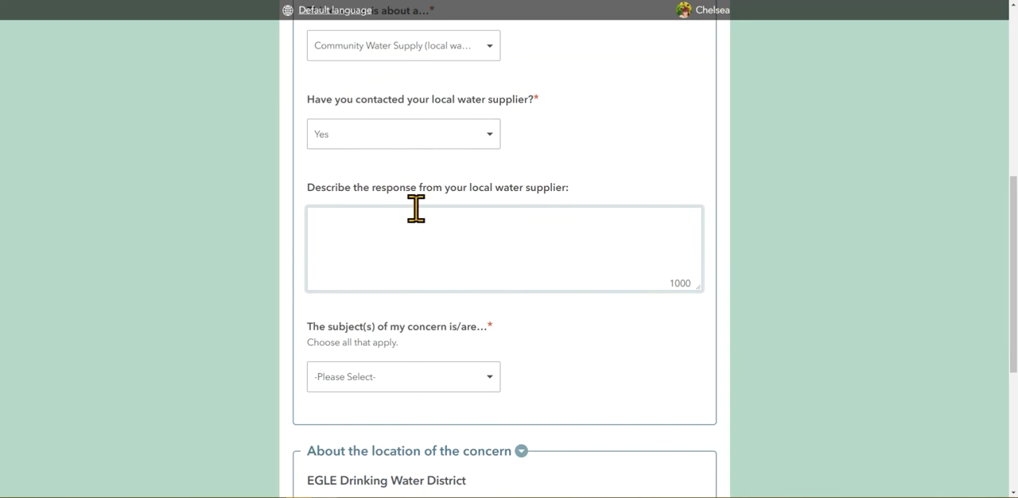
pyautogui.scroll(-3)
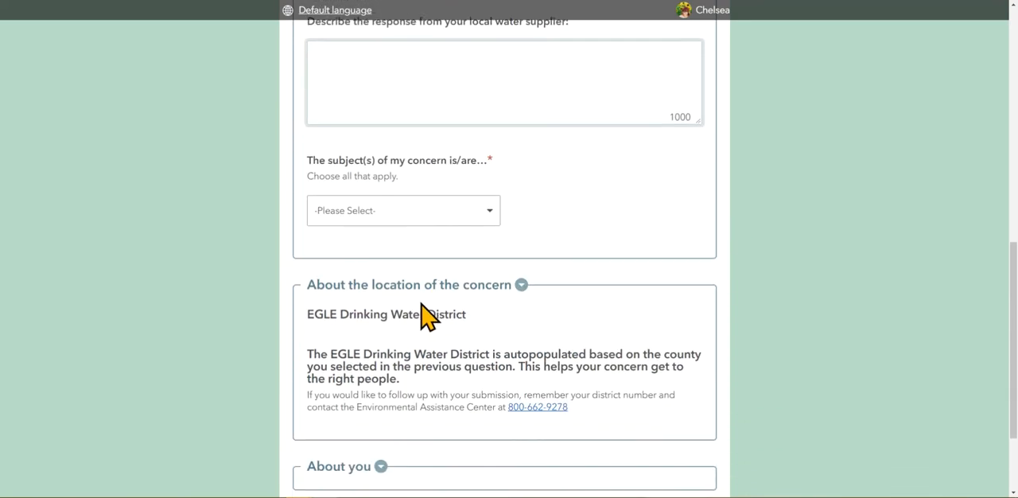
pyautogui.scroll(-3)
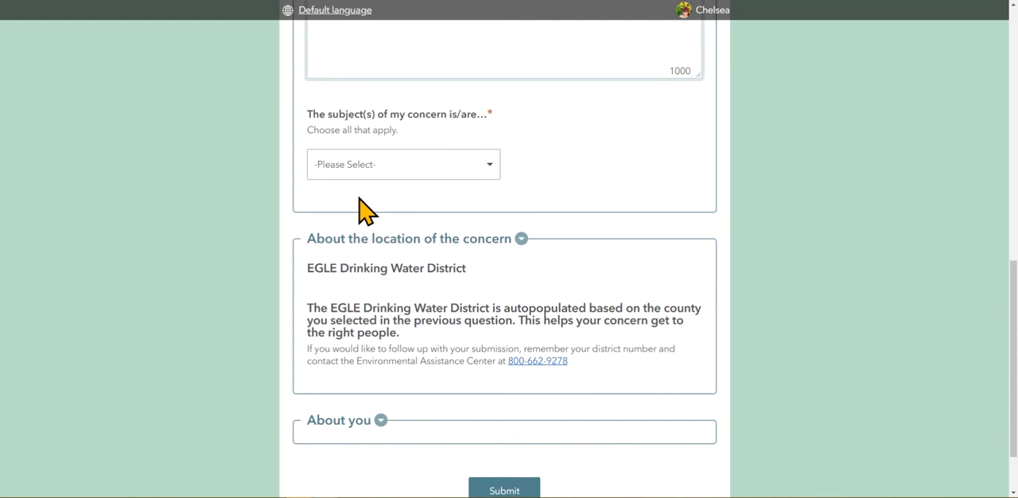
# Set the concern subject to Other (please describe) and focus its description box
pyautogui.click(404, 164)
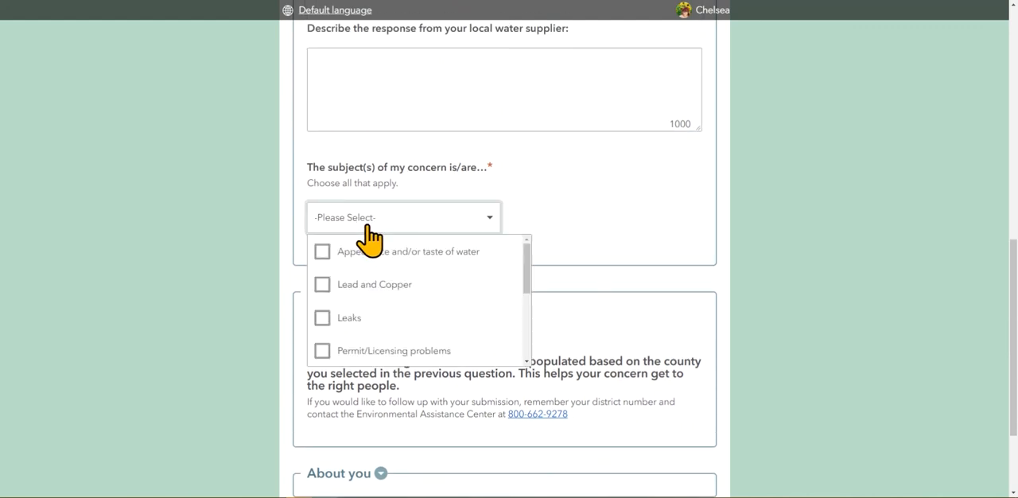
pyautogui.moveTo(531, 263)
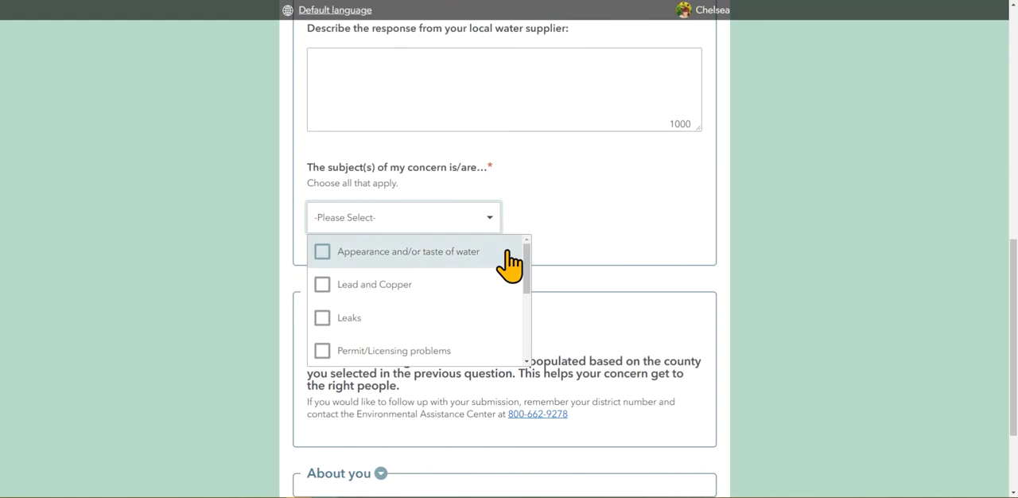
pyautogui.moveTo(525, 267)
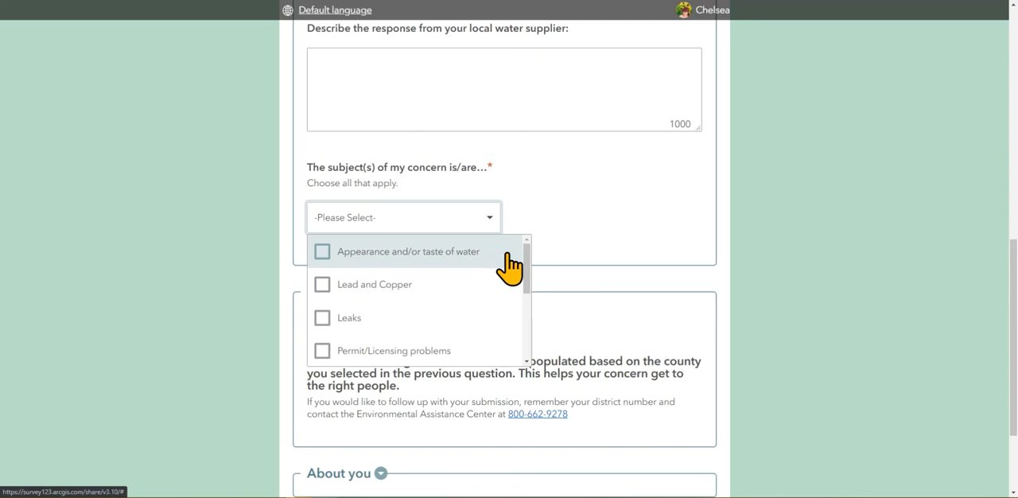
pyautogui.moveTo(493, 297)
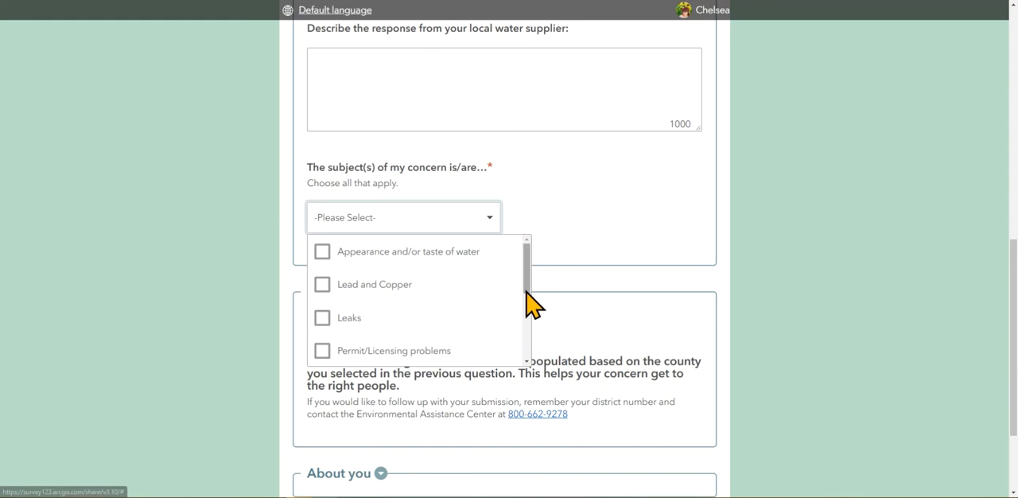
pyautogui.scroll(-3)
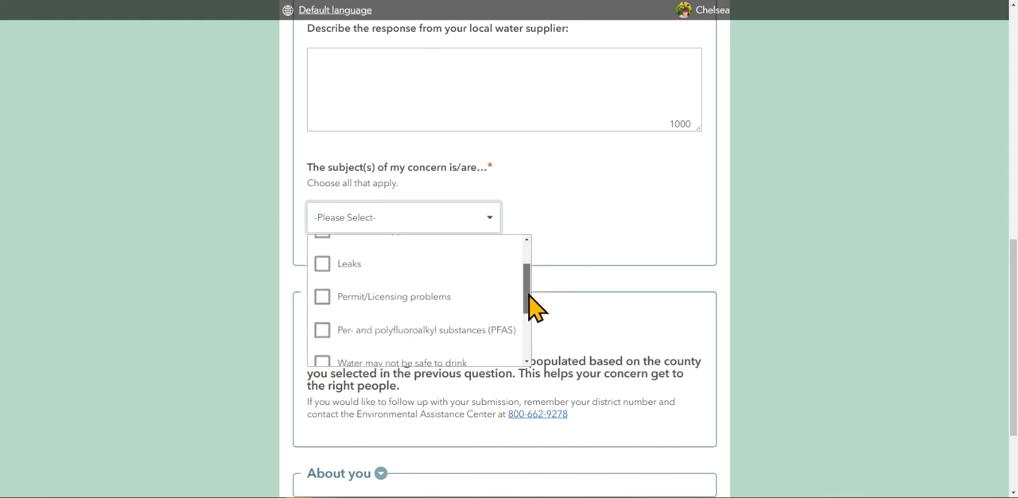
pyautogui.scroll(-3)
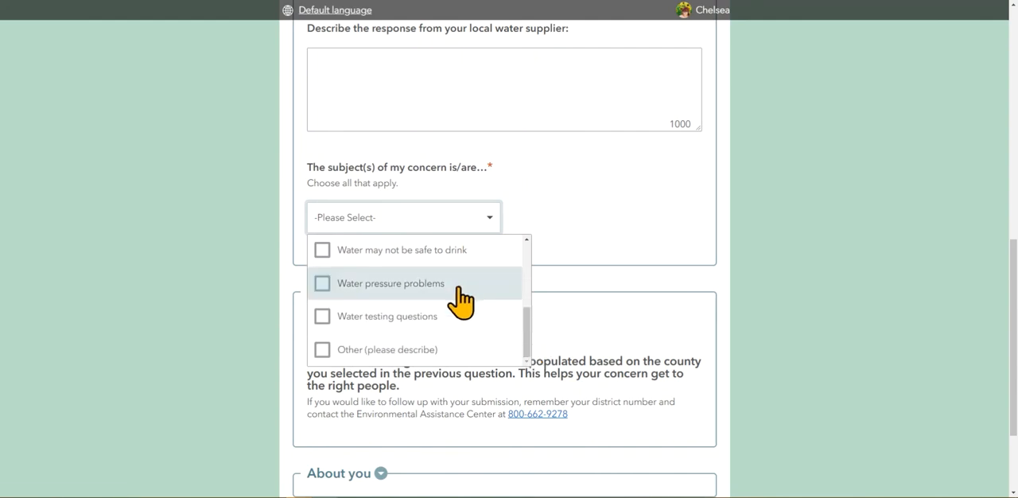
pyautogui.moveTo(437, 326)
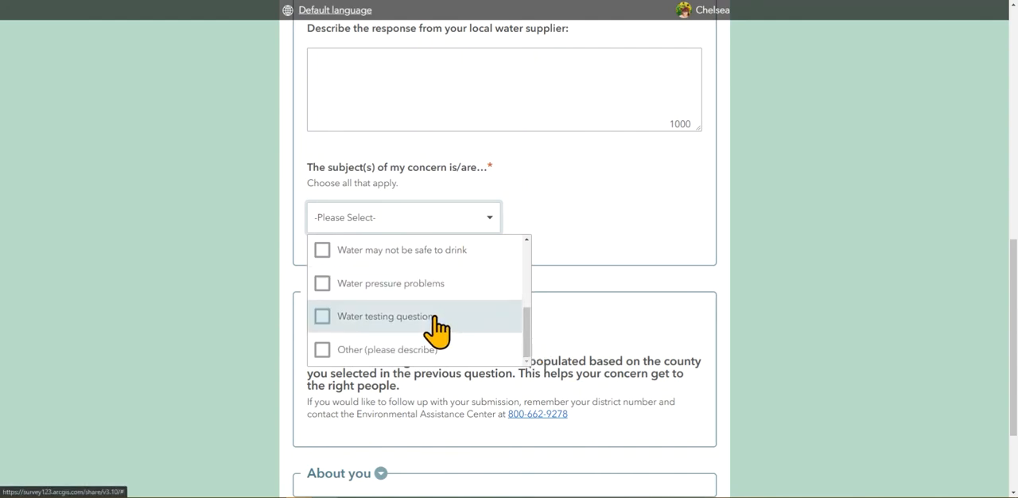
pyautogui.click(321, 349)
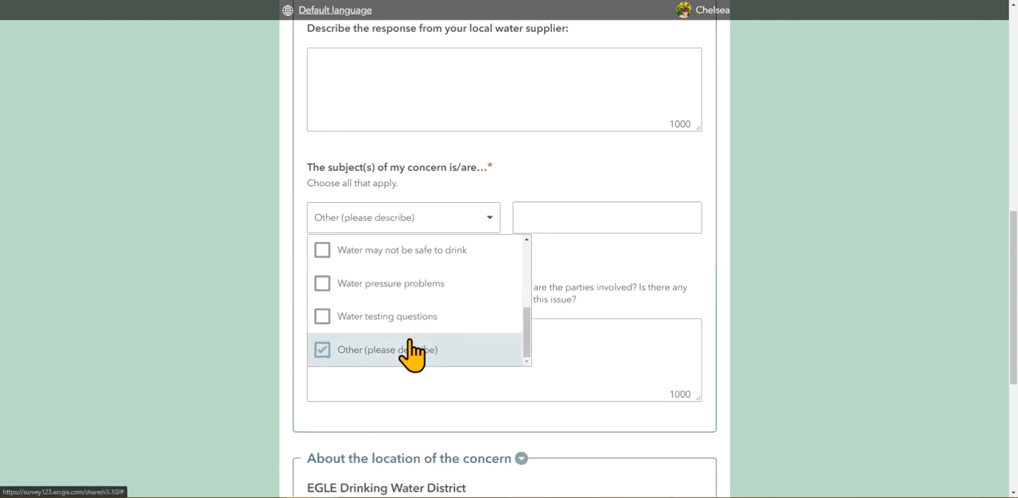
pyautogui.click(606, 216)
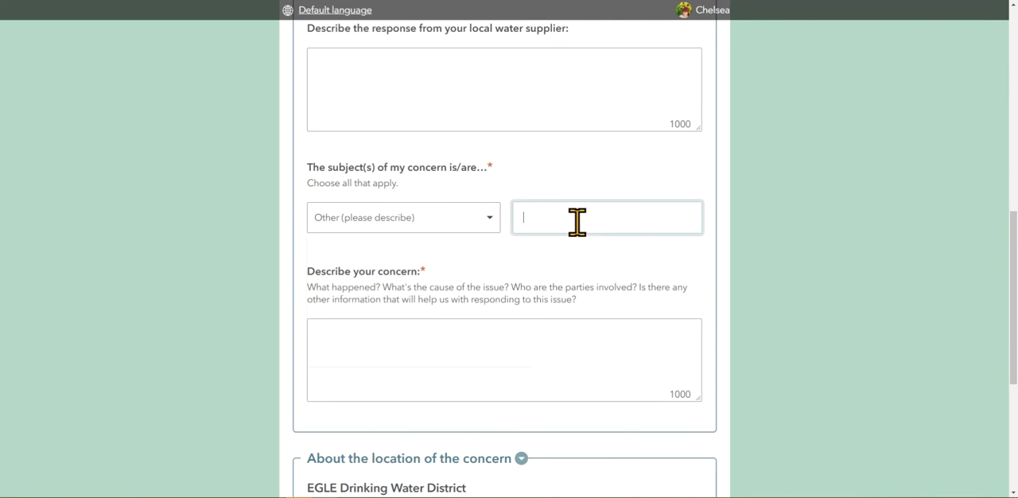
# Change the concern subject to Water pressure problems and view its low-pressure advice
pyautogui.click(404, 216)
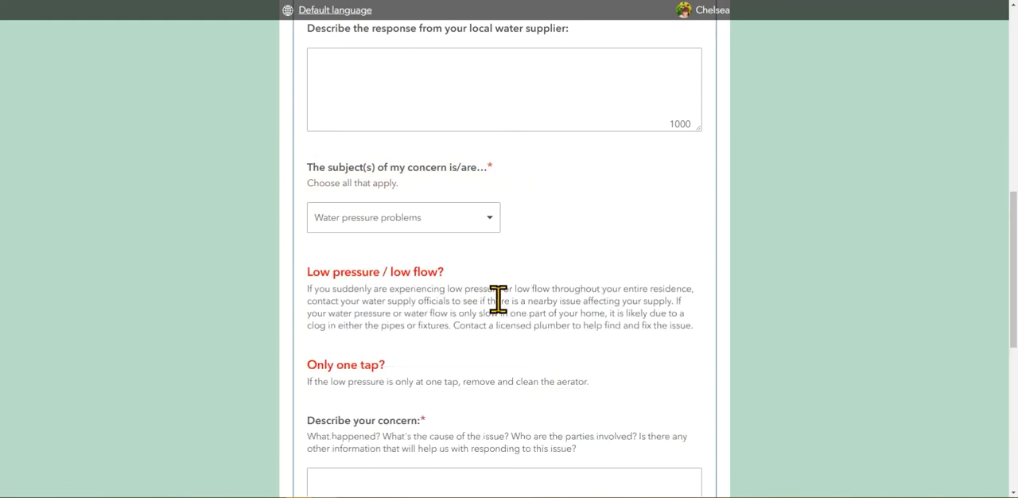
pyautogui.scroll(-3)
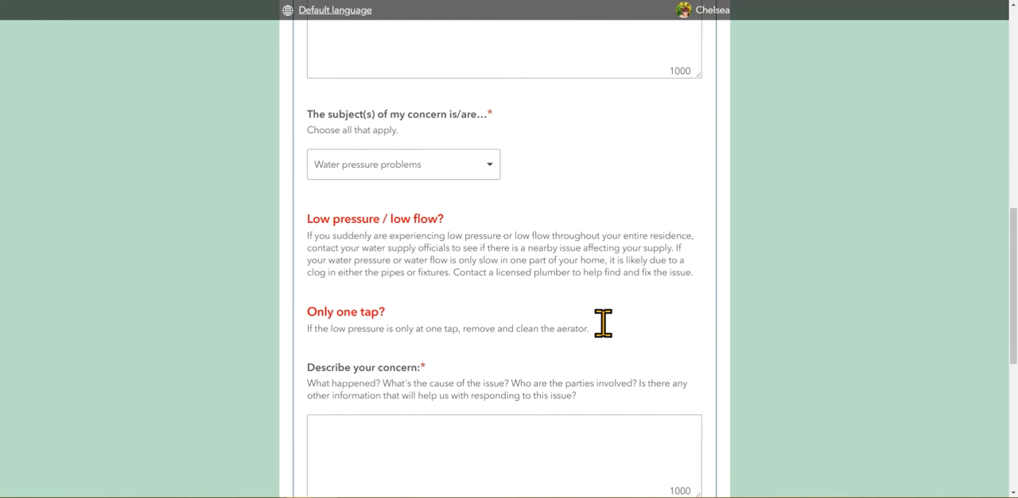
pyautogui.moveTo(576, 324)
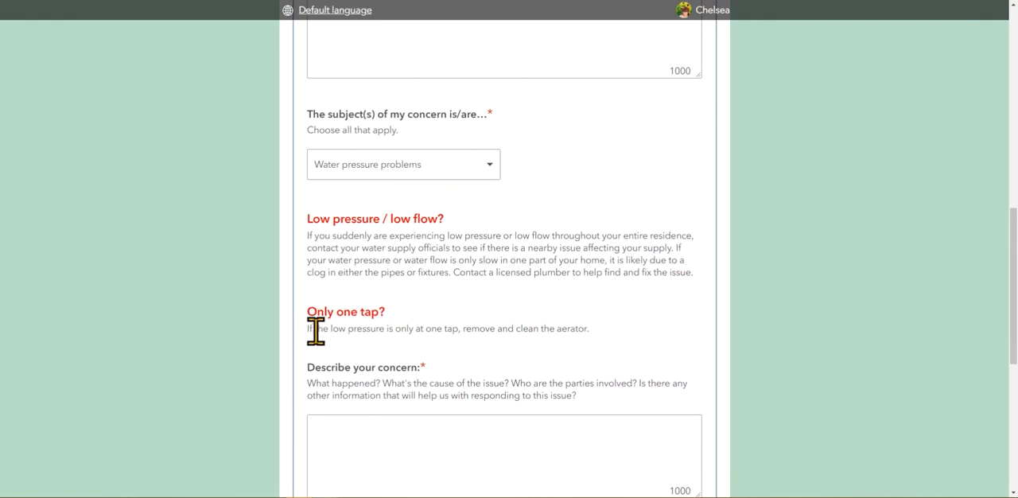
pyautogui.moveTo(614, 333)
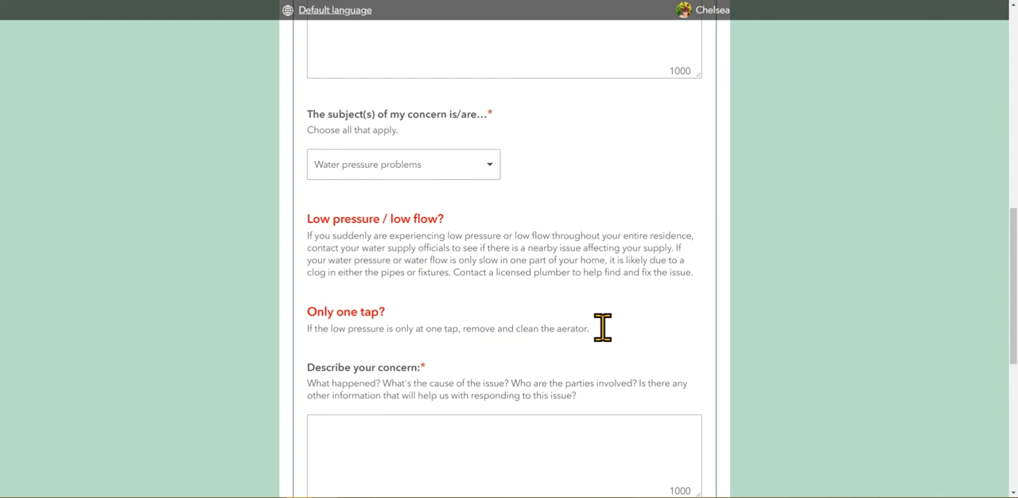
pyautogui.moveTo(602, 327)
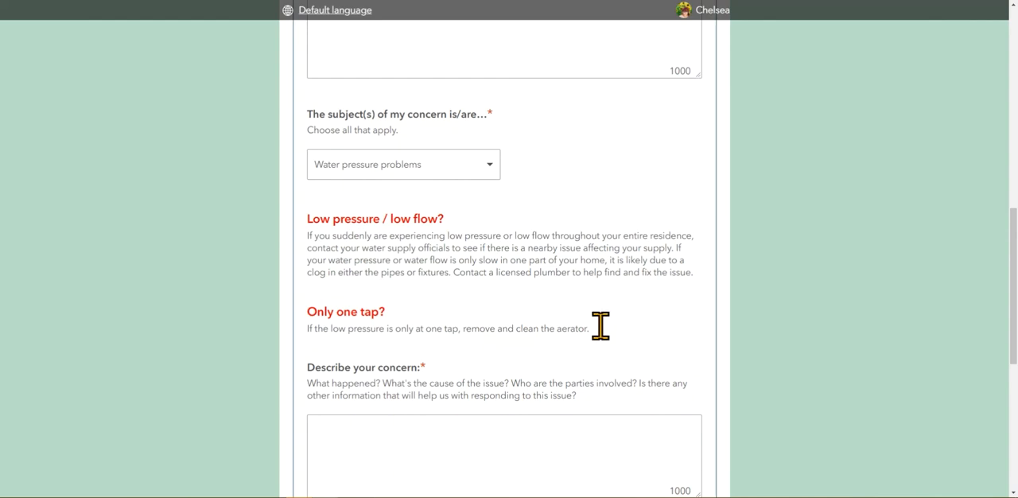
pyautogui.moveTo(595, 326)
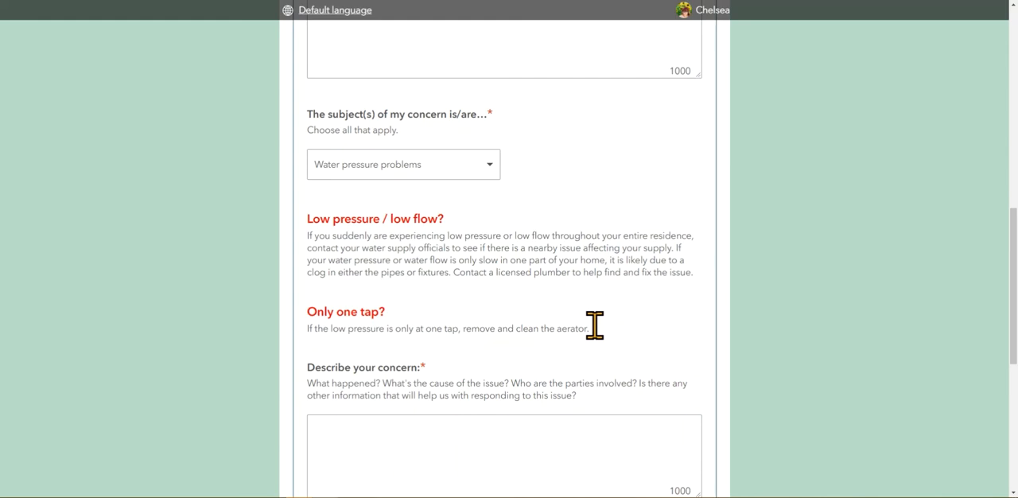
pyautogui.moveTo(337, 350)
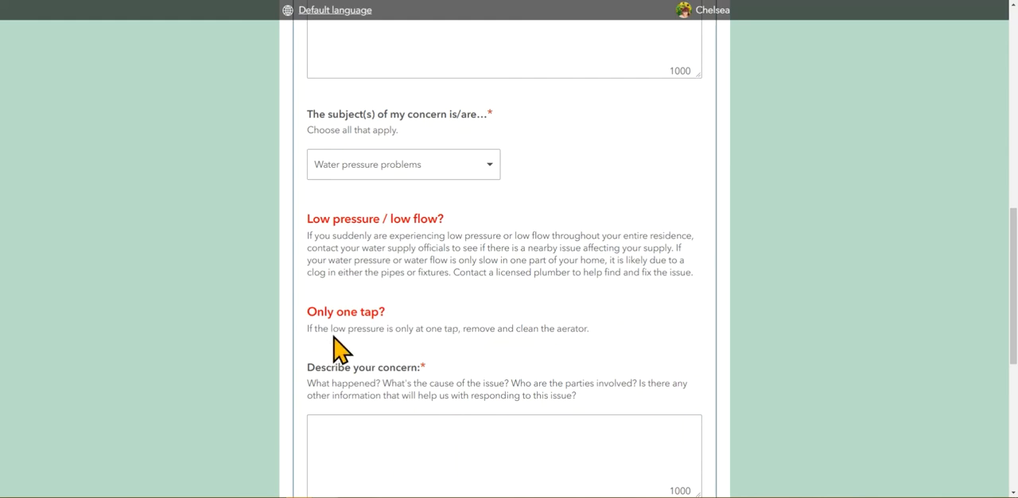
pyautogui.moveTo(486, 350)
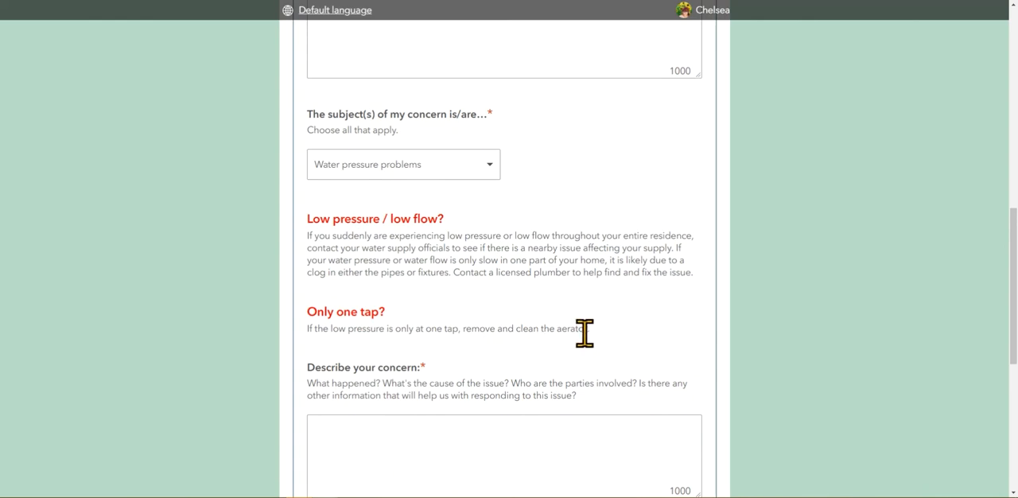
pyautogui.moveTo(585, 332)
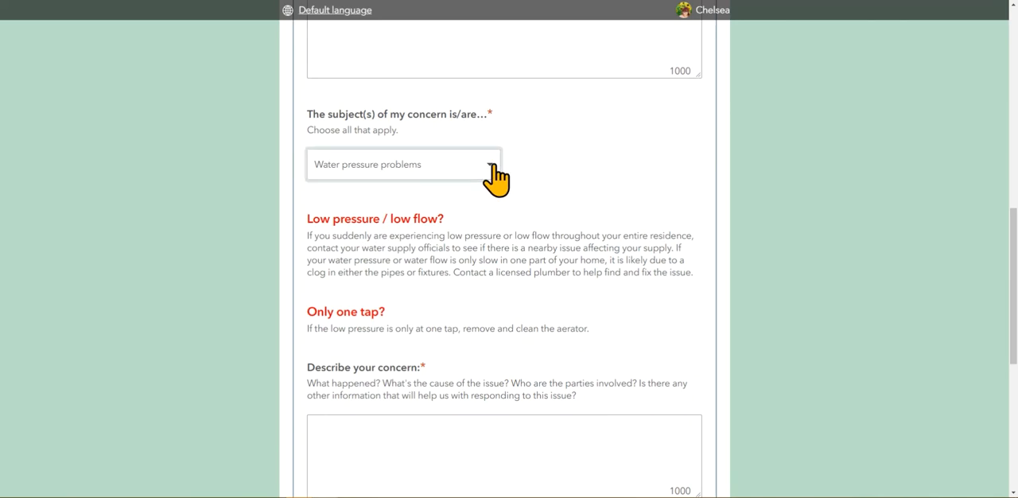
# Set the subject to Lead and Copper and answer Yes to having a lead service line
pyautogui.click(404, 164)
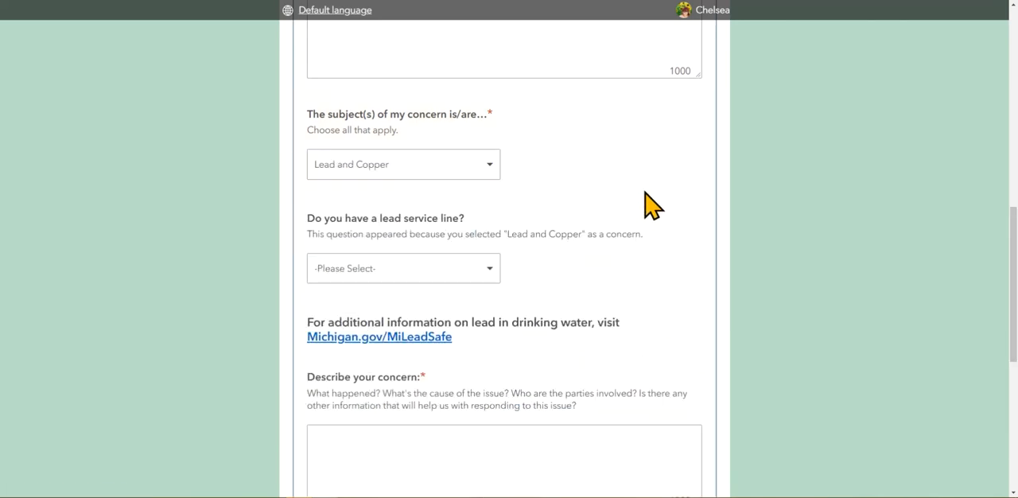
pyautogui.moveTo(327, 235)
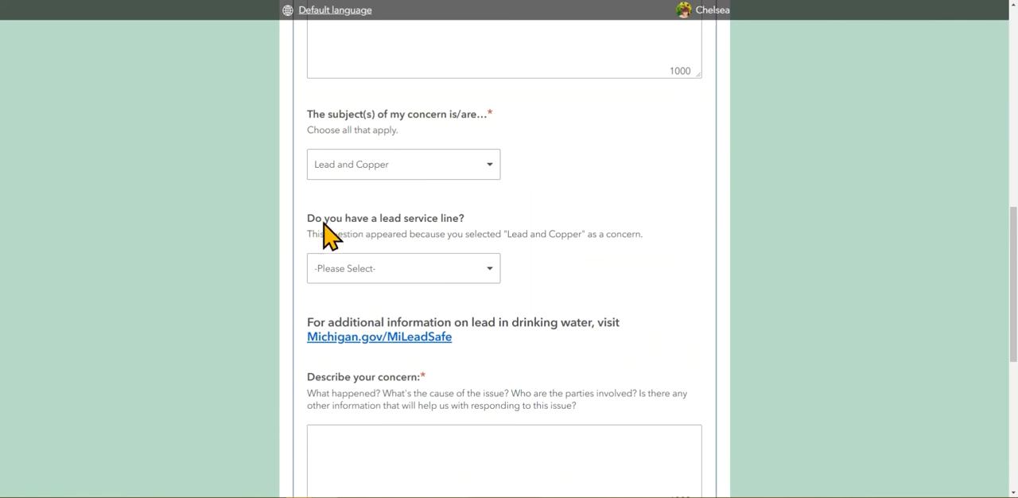
pyautogui.click(404, 269)
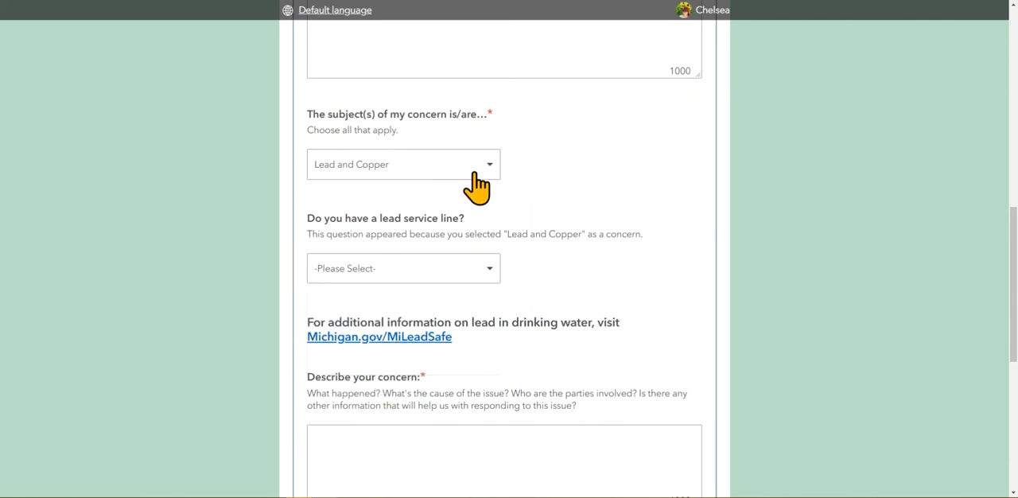
pyautogui.moveTo(487, 178)
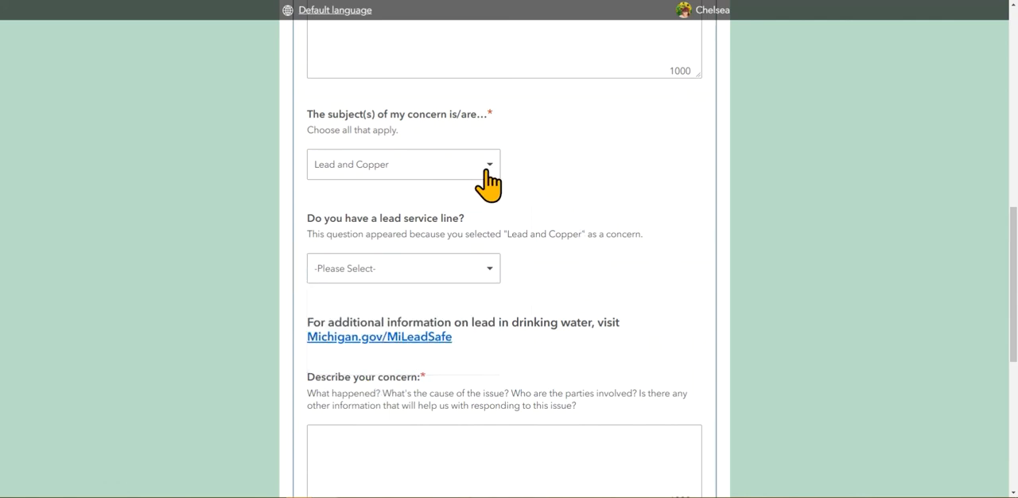
pyautogui.moveTo(665, 262)
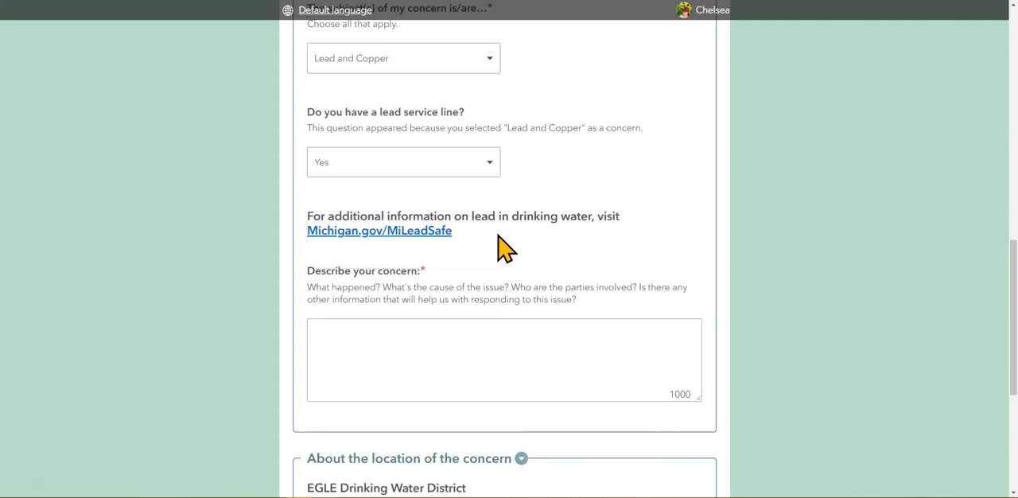
pyautogui.scroll(-3)
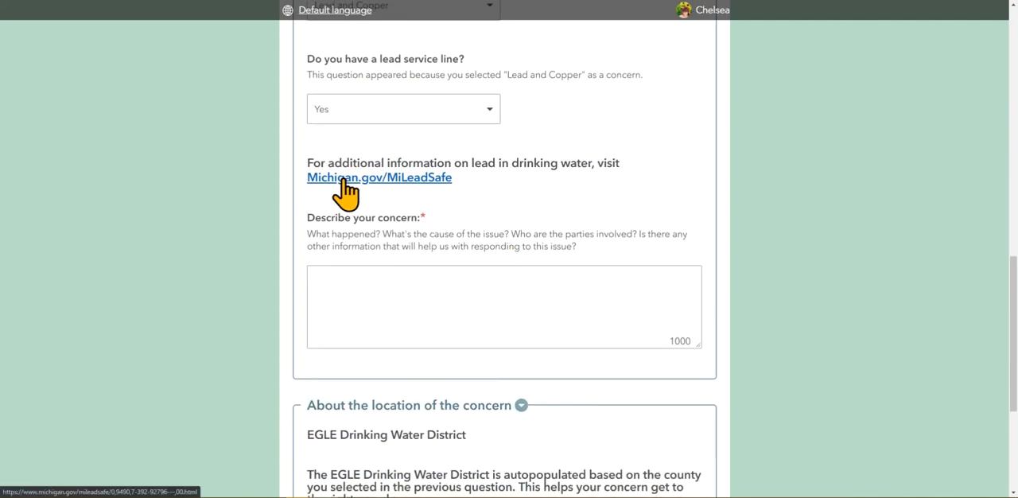
pyautogui.moveTo(474, 194)
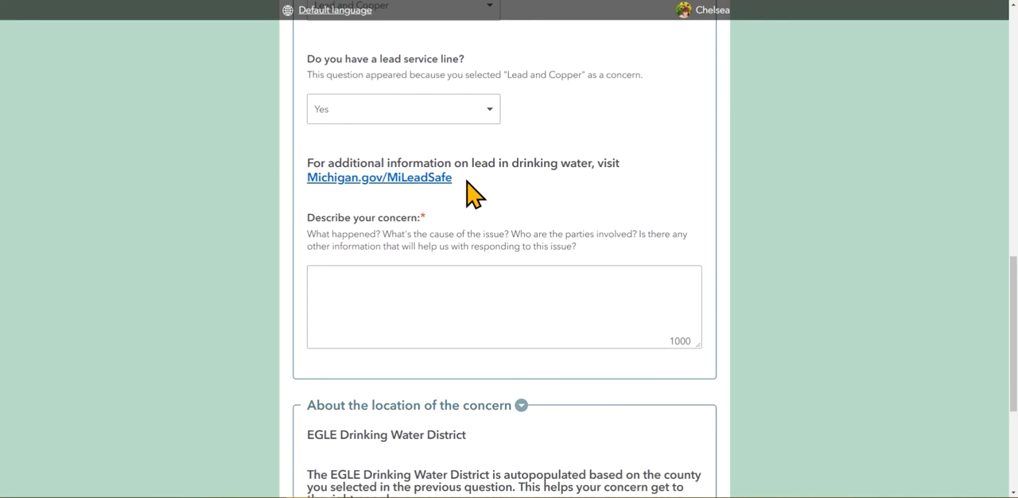
pyautogui.scroll(-3)
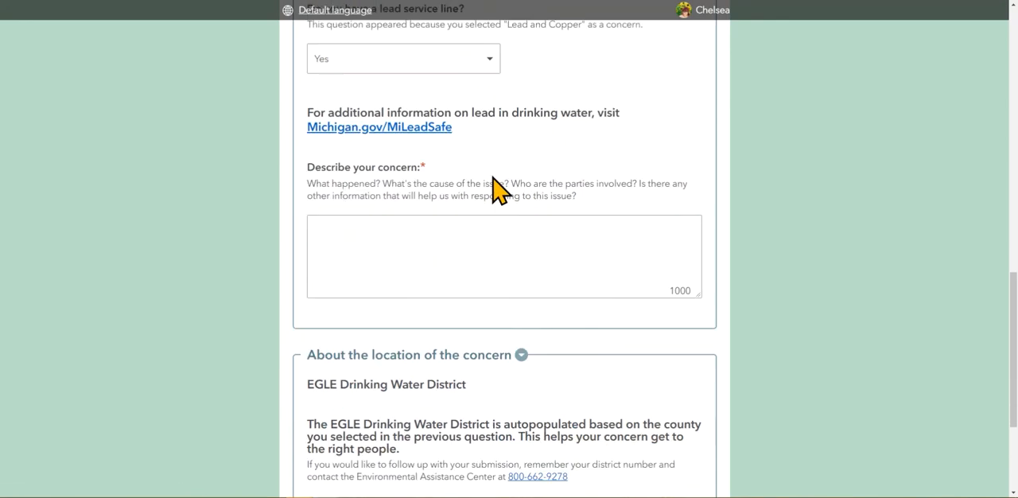
# Enter 'I am concerned about my drinking water.' as the concern description
pyautogui.write('I am')
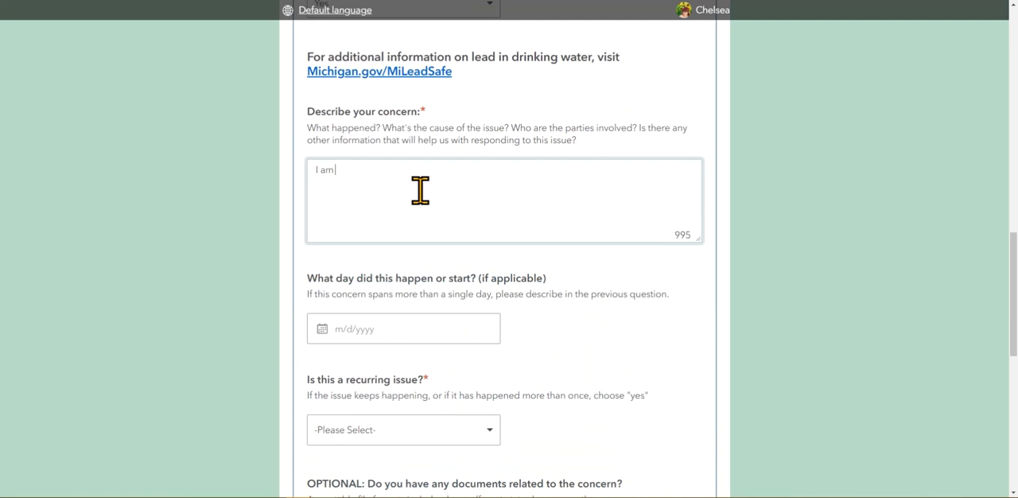
pyautogui.write('concerned about my')
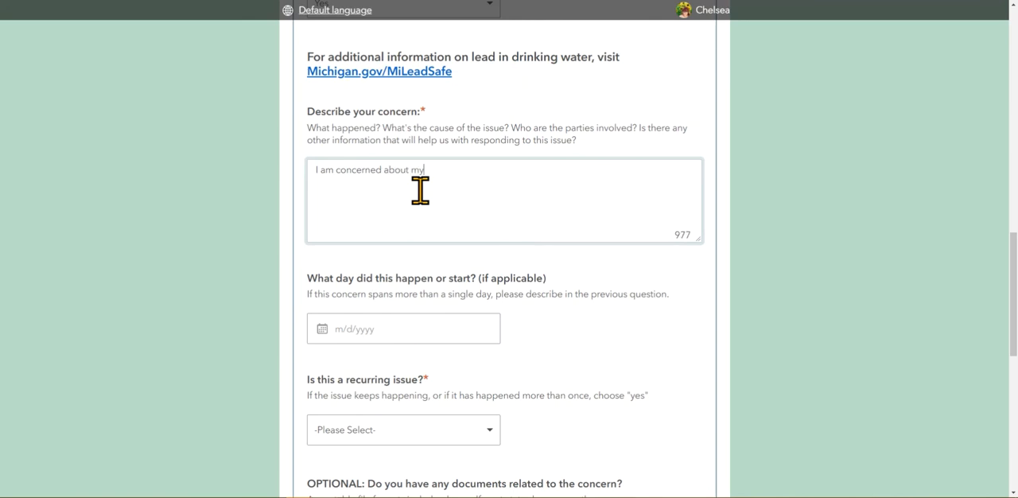
pyautogui.write('drinking water.')
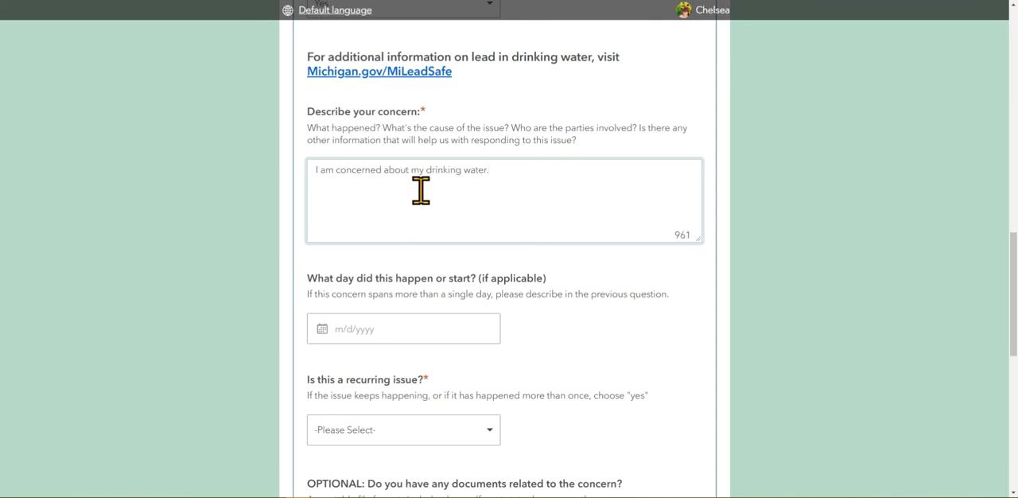
pyautogui.scroll(-3)
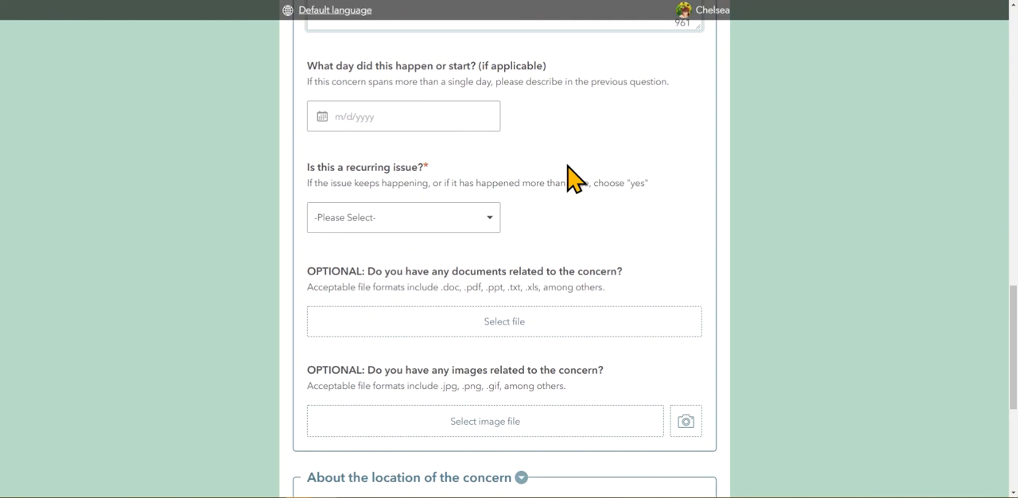
pyautogui.moveTo(381, 73)
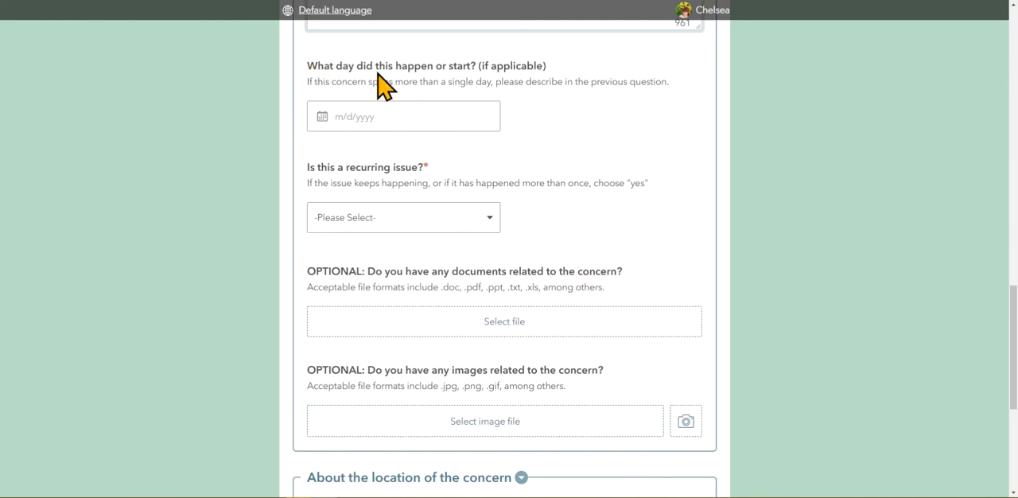
# Set the issue start date to 10/7/2020 and answer Yes to the recurring-issue question
pyautogui.click(404, 116)
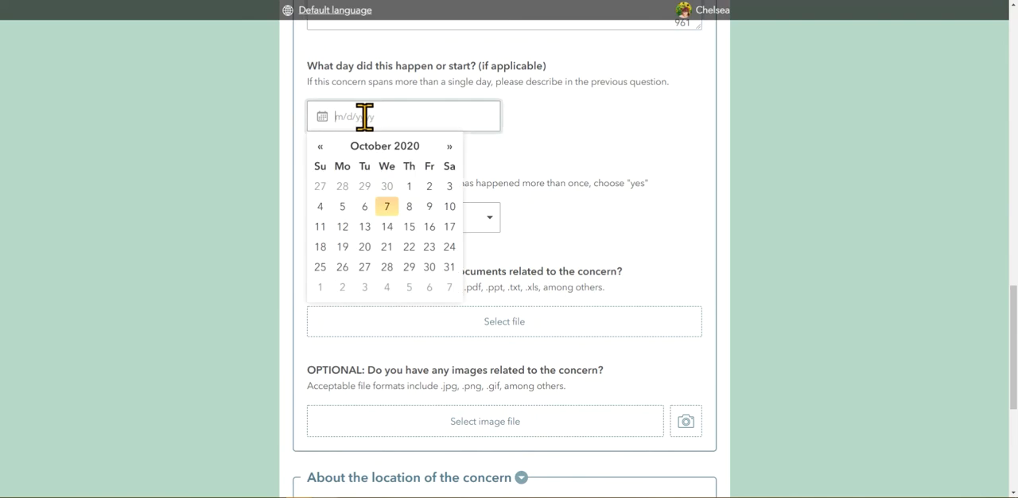
pyautogui.click(387, 207)
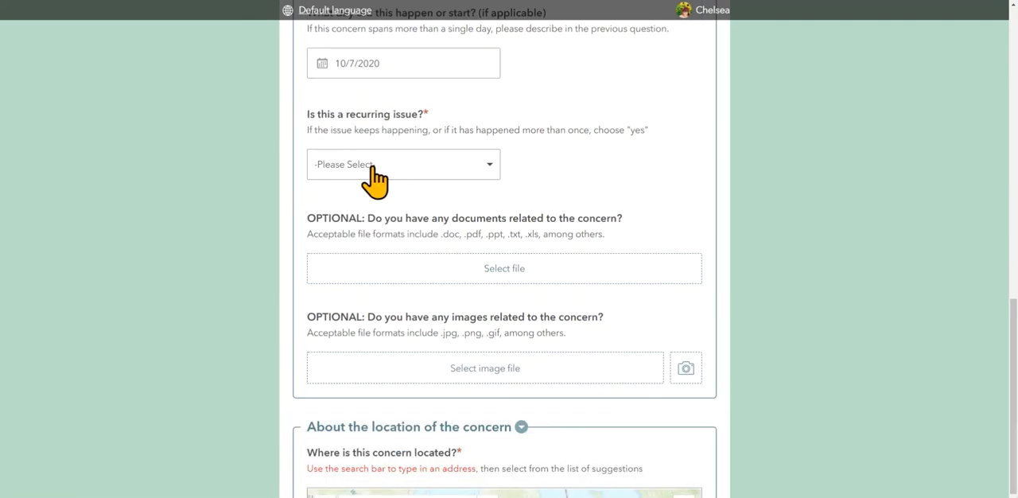
pyautogui.click(405, 164)
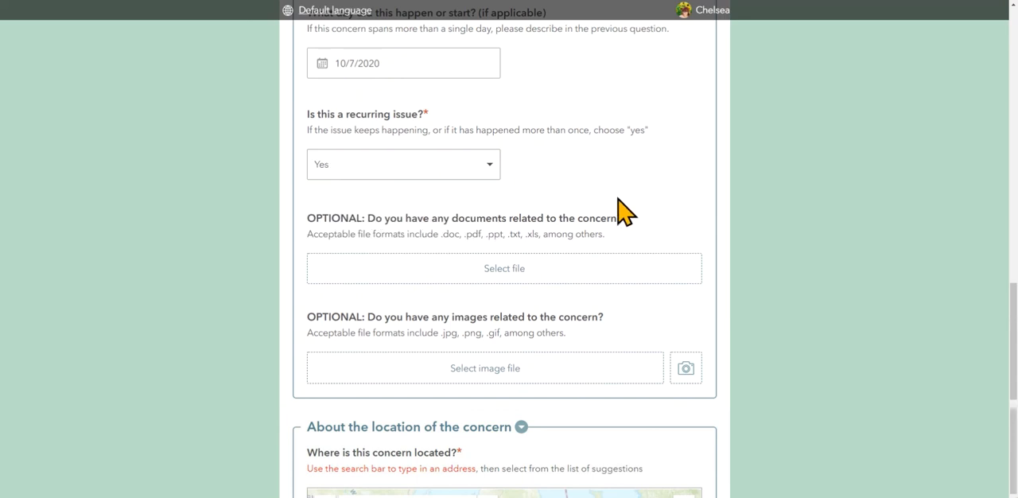
pyautogui.scroll(-3)
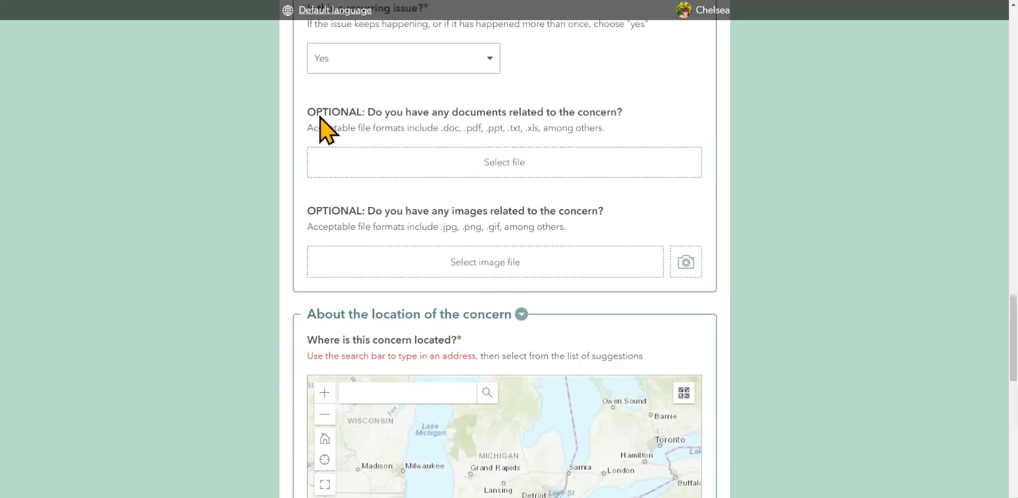
pyautogui.moveTo(389, 128)
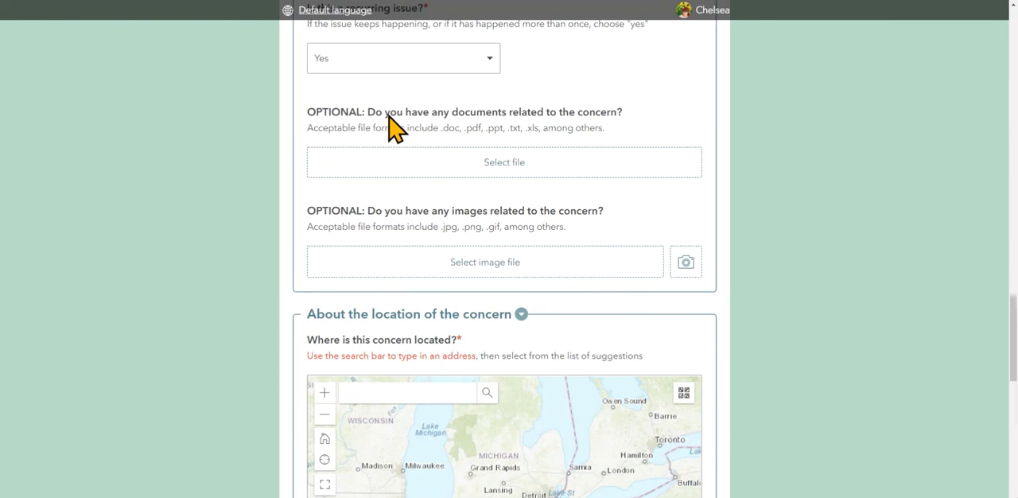
pyautogui.moveTo(464, 128)
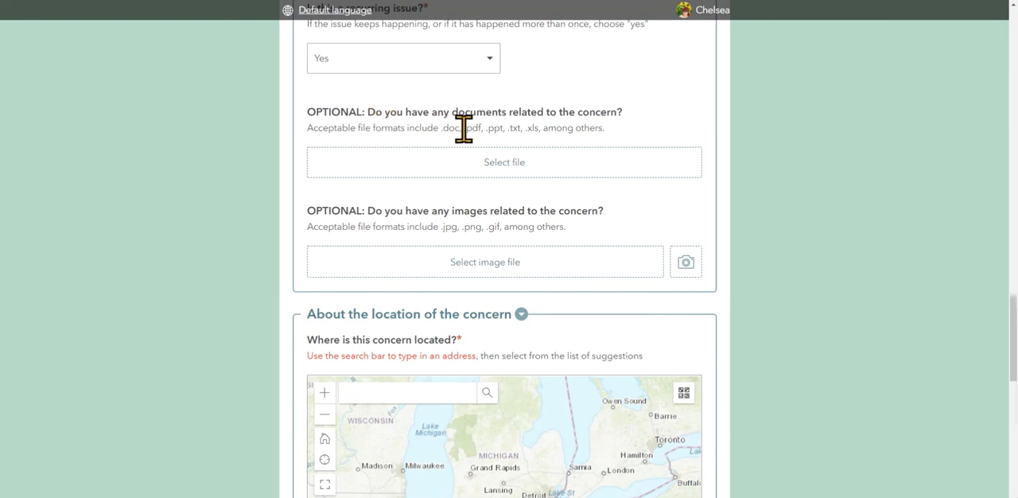
pyautogui.moveTo(505, 162)
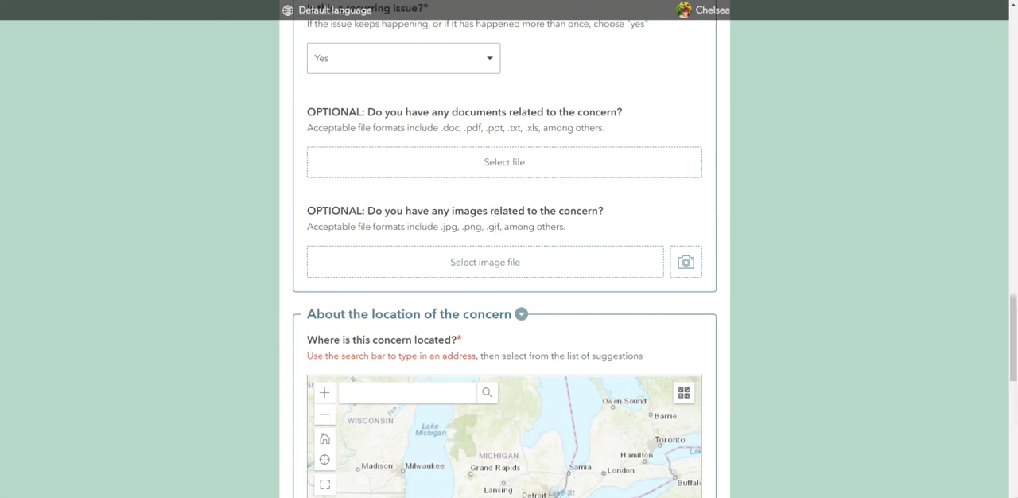
pyautogui.scroll(-3)
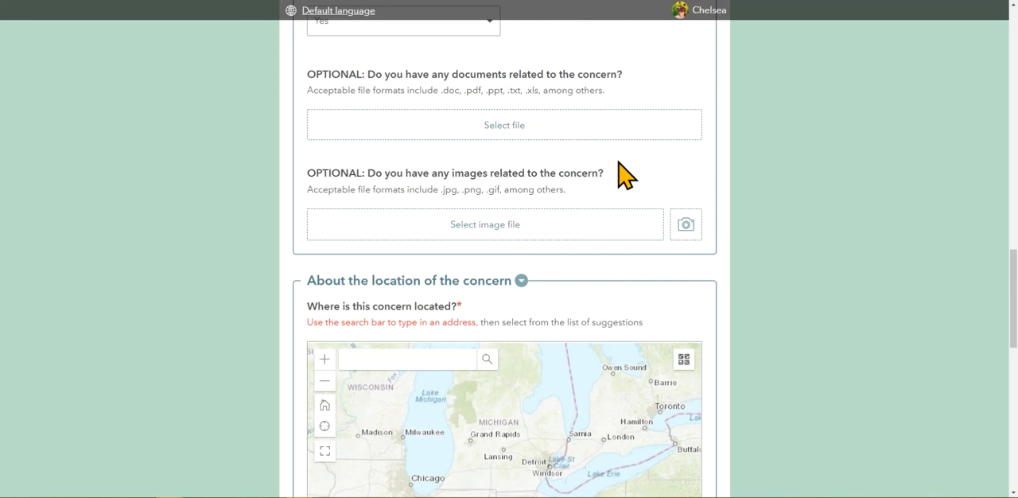
pyautogui.scroll(-3)
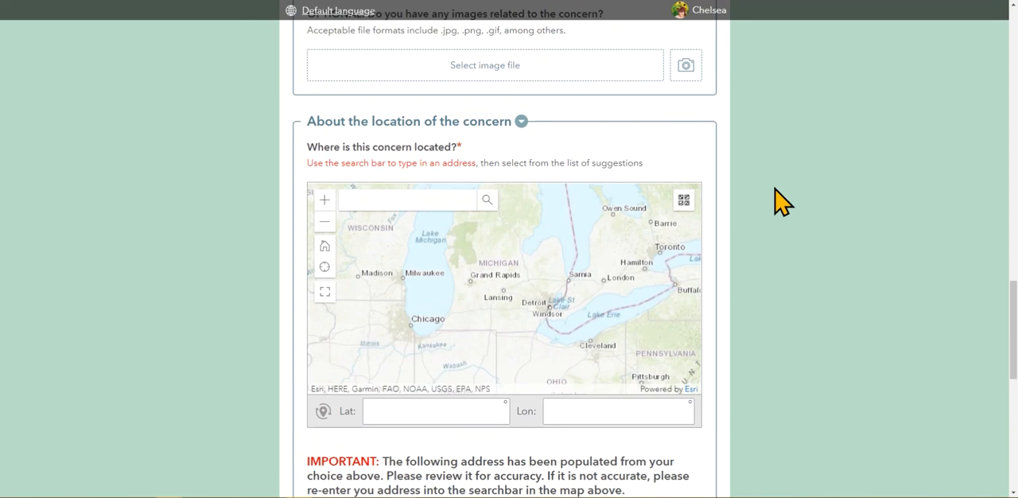
pyautogui.moveTo(767, 200)
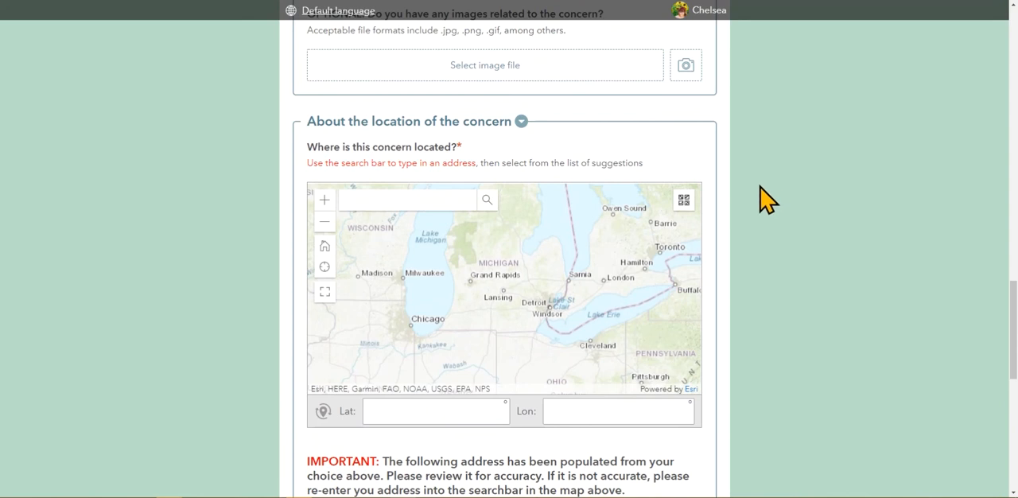
pyautogui.moveTo(777, 173)
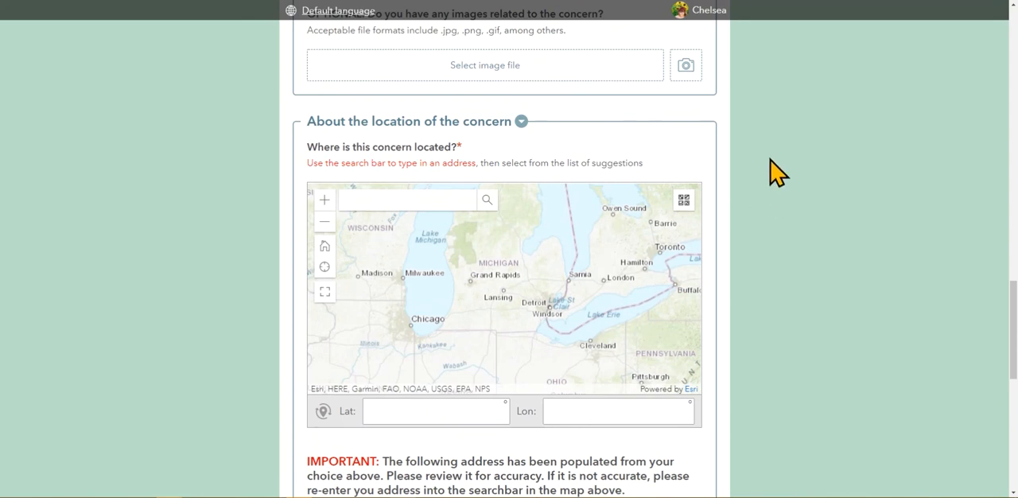
pyautogui.moveTo(308, 181)
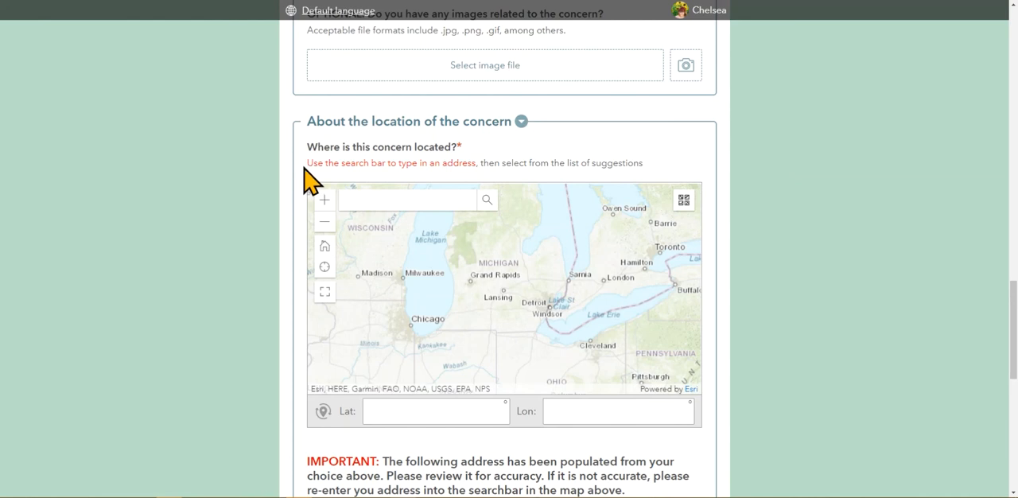
pyautogui.moveTo(311, 178)
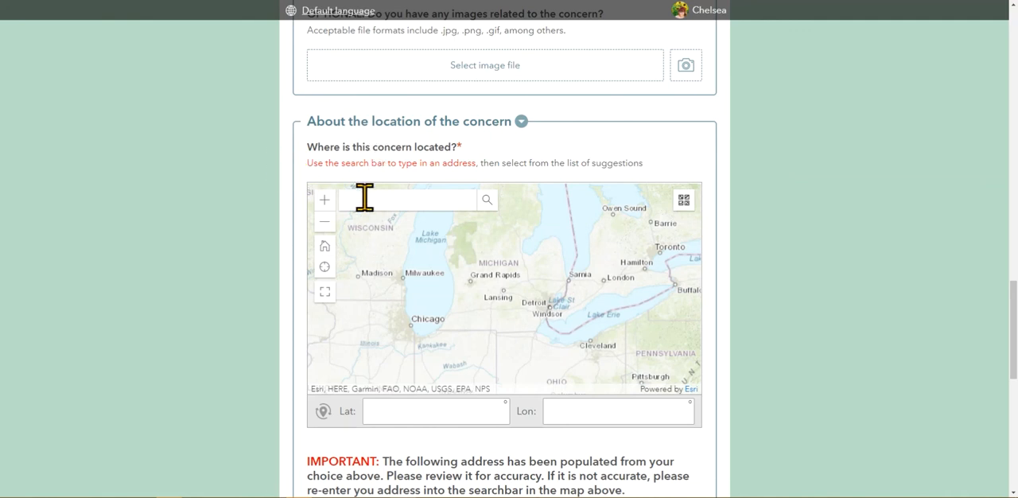
pyautogui.click(405, 199)
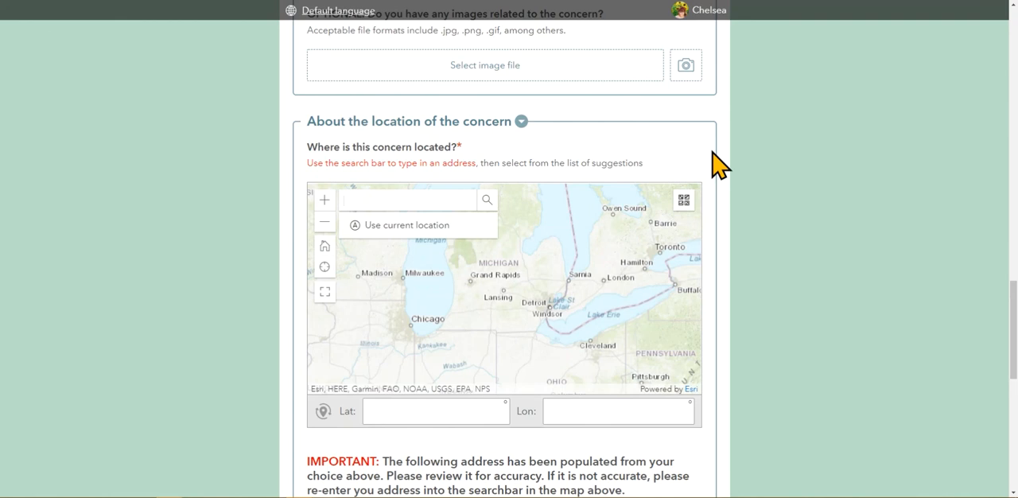
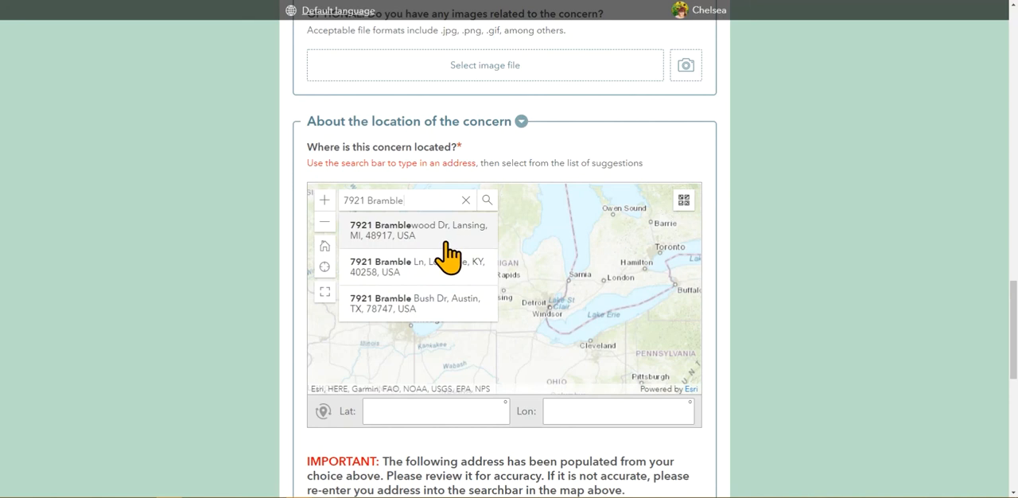
pyautogui.moveTo(442, 254)
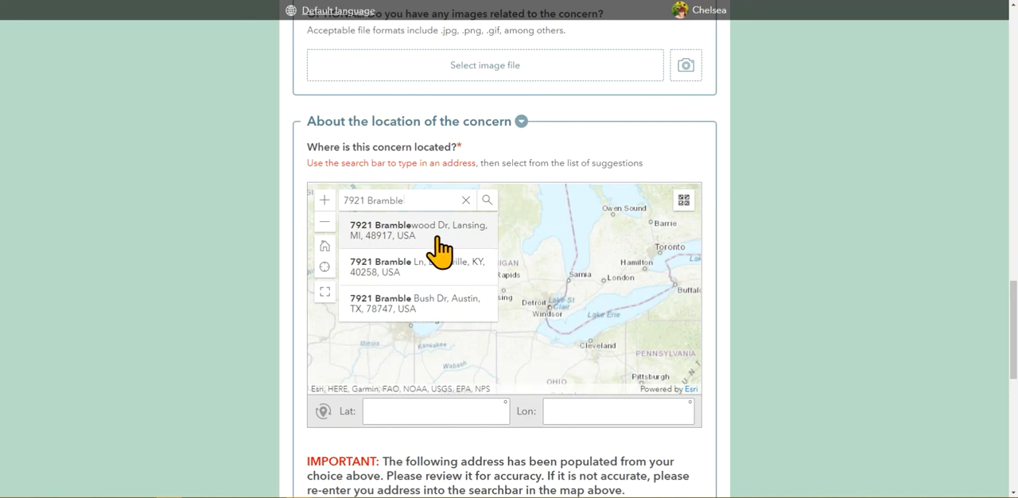
pyautogui.click(419, 229)
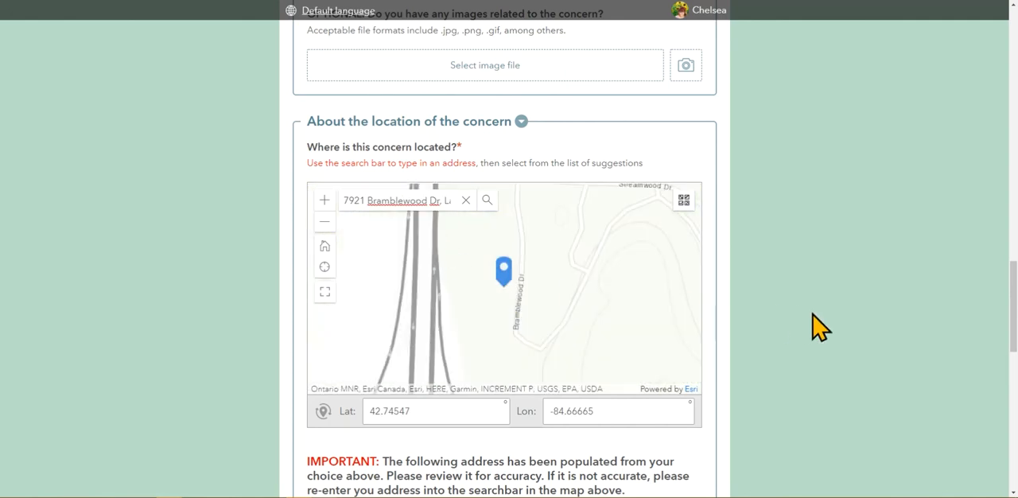
pyautogui.scroll(-3)
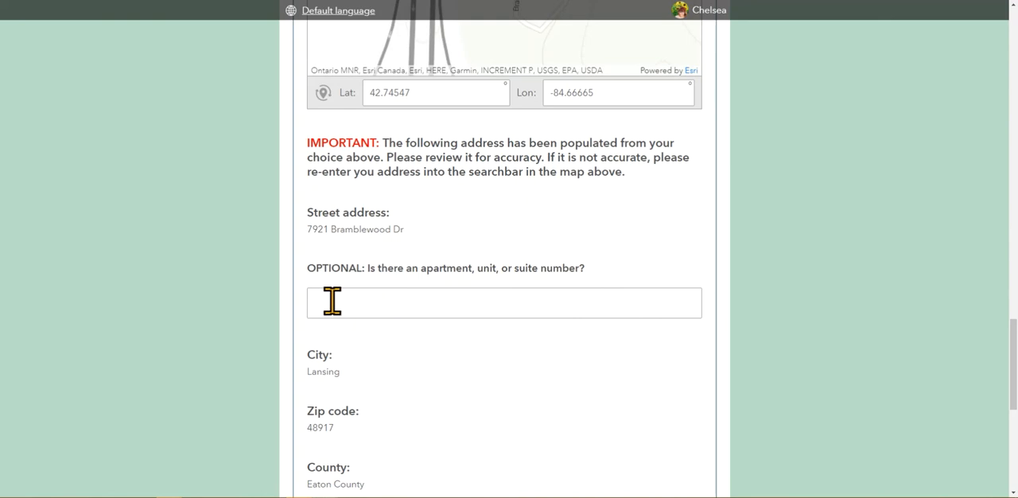
# Enter 'Apt 2A' as the optional unit number and review city, zip, county and district below
pyautogui.write('Apt')
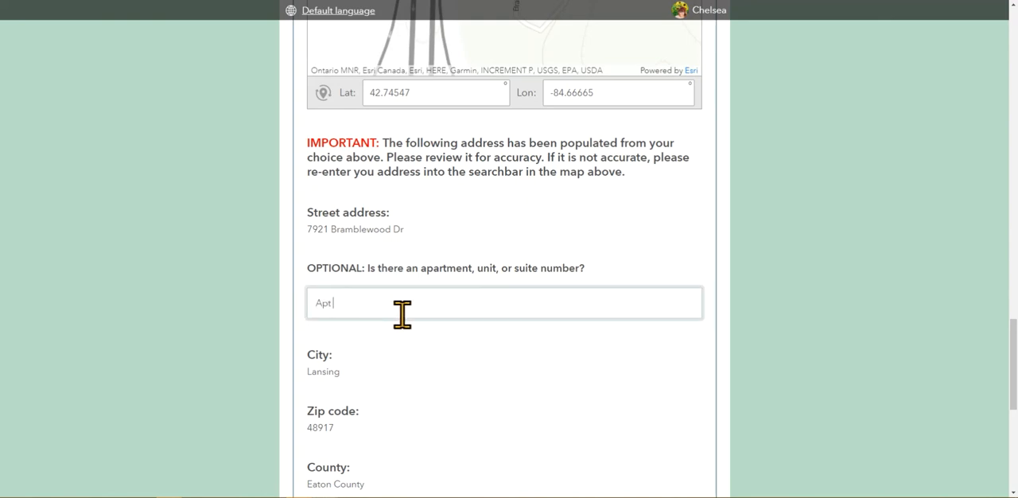
pyautogui.write('2A')
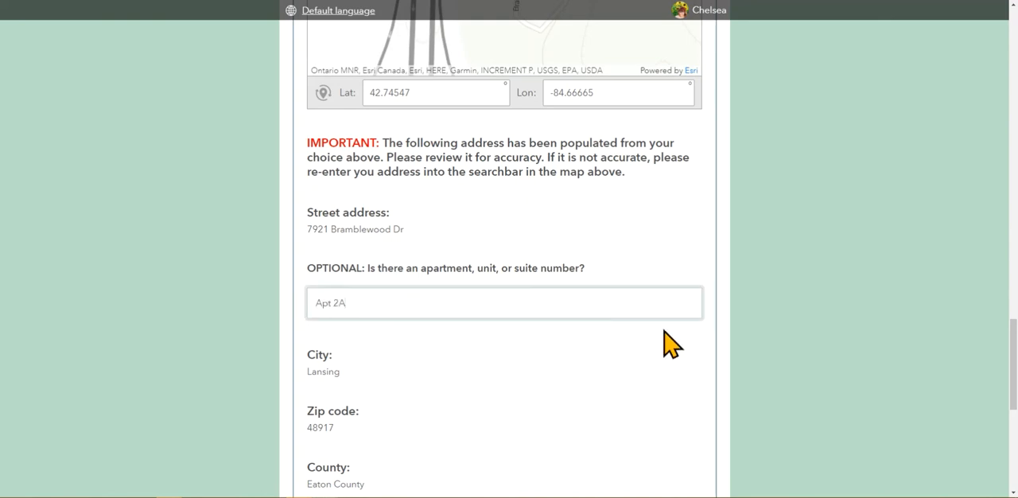
pyautogui.scroll(-3)
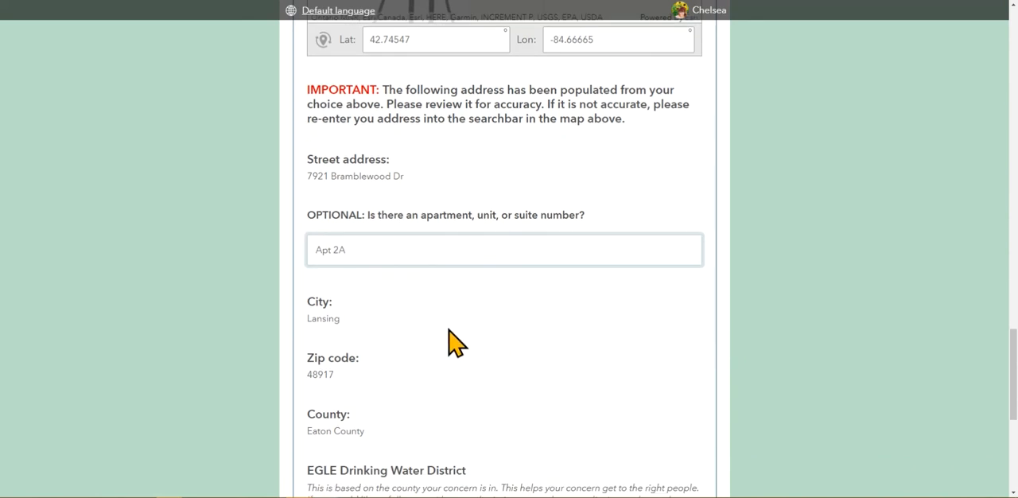
pyautogui.moveTo(465, 350)
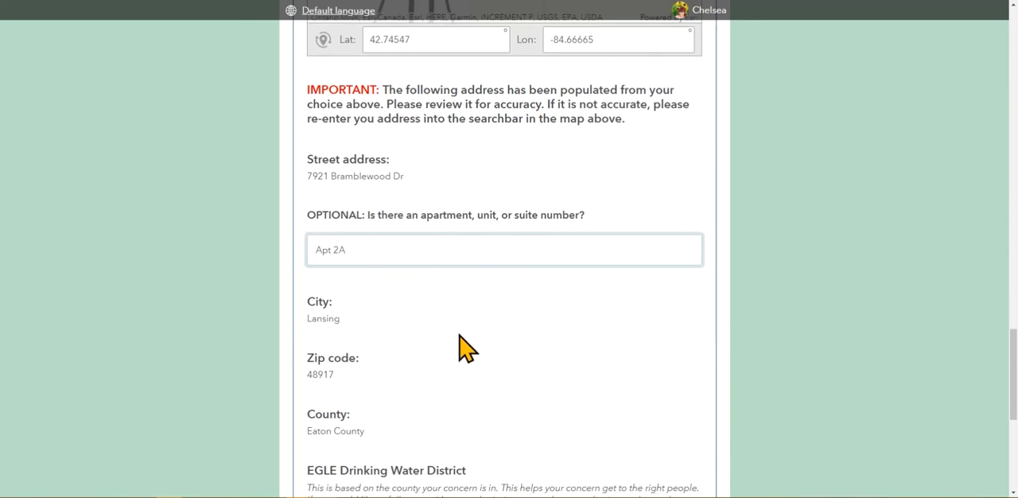
pyautogui.moveTo(350, 374)
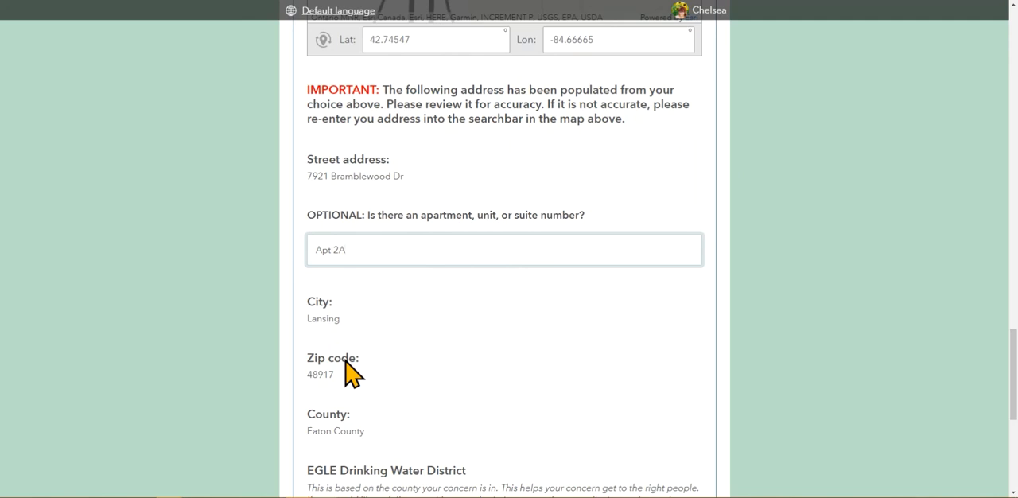
pyautogui.scroll(-3)
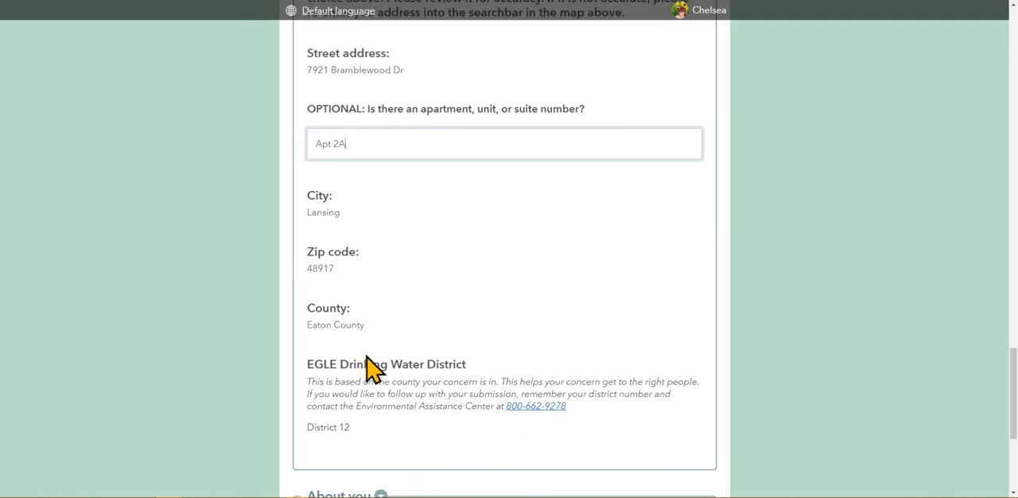
pyautogui.moveTo(788, 338)
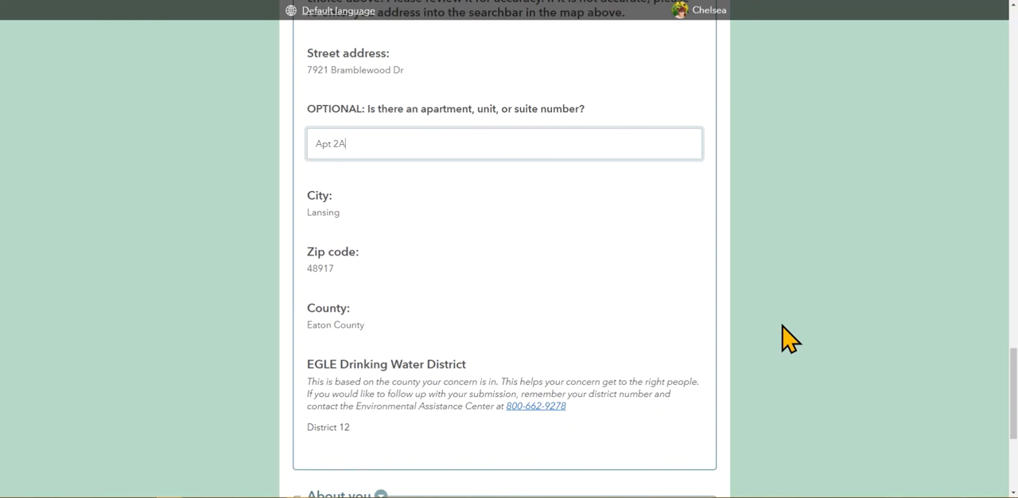
pyautogui.moveTo(697, 321)
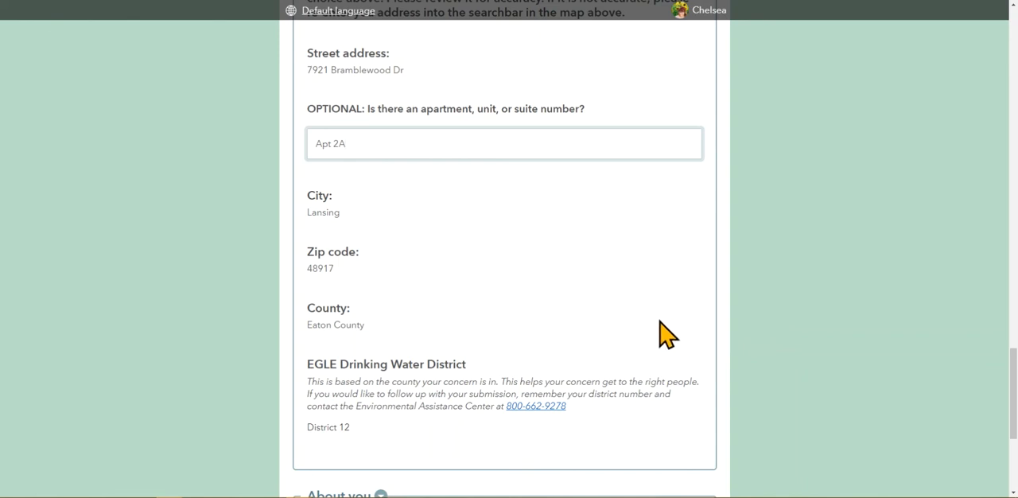
pyautogui.moveTo(321, 374)
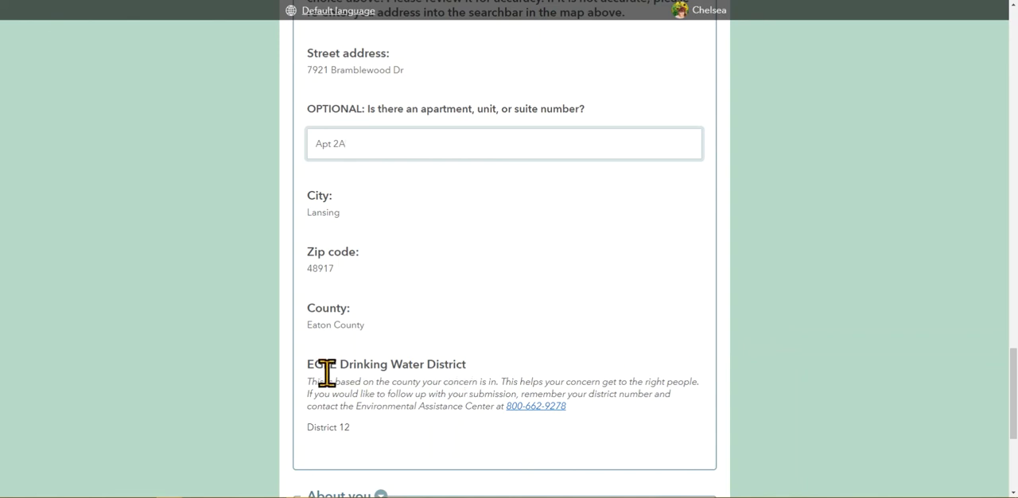
pyautogui.moveTo(464, 385)
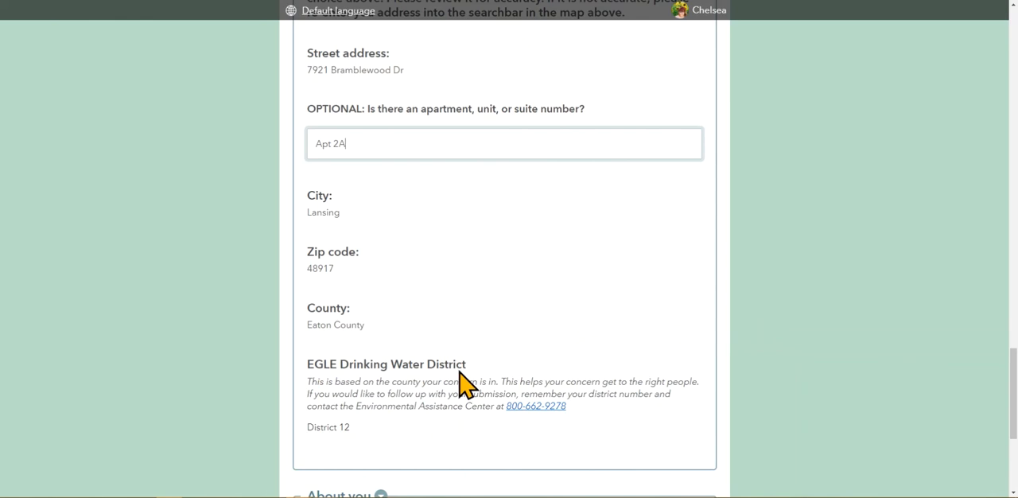
pyautogui.moveTo(637, 374)
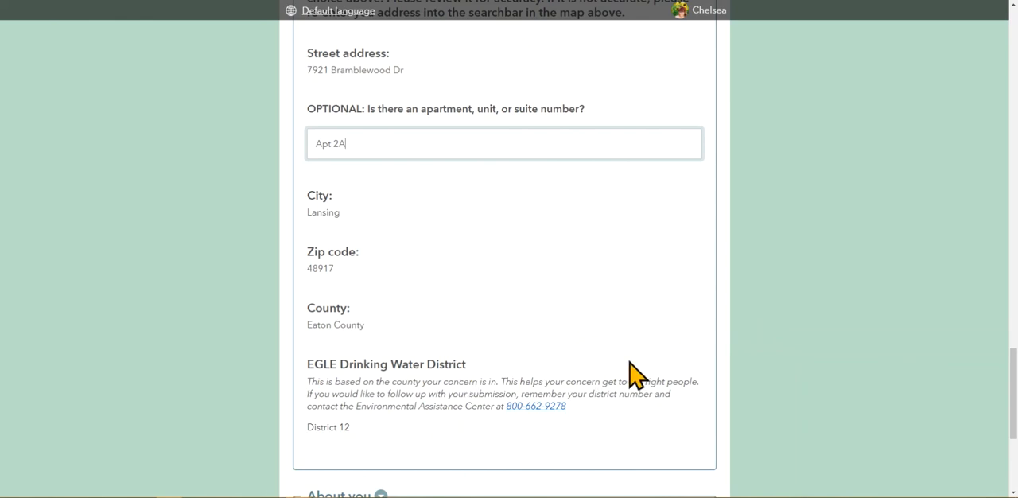
pyautogui.moveTo(369, 442)
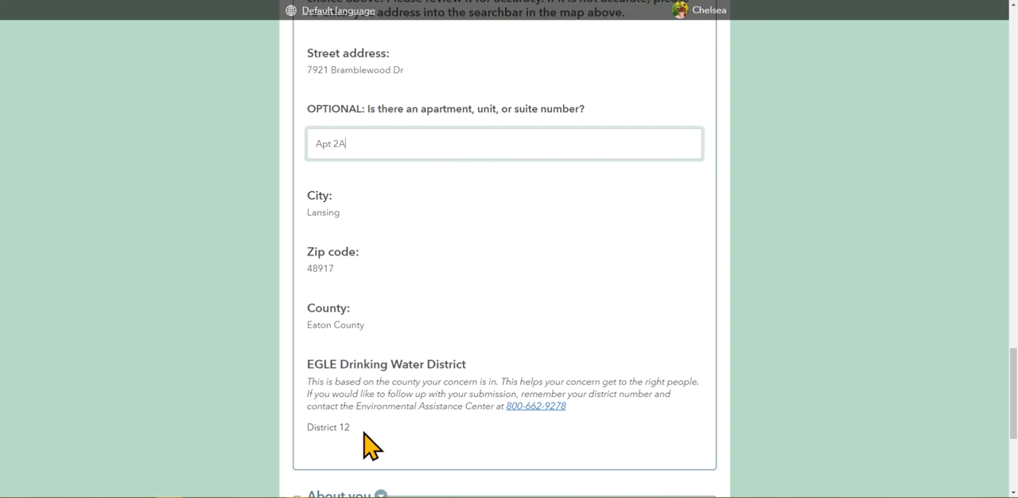
pyautogui.moveTo(363, 442)
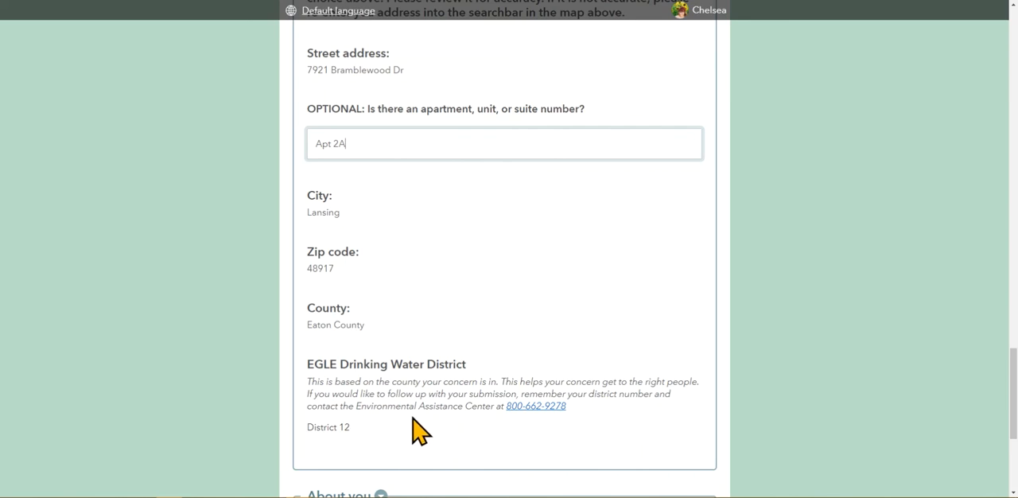
pyautogui.scroll(-3)
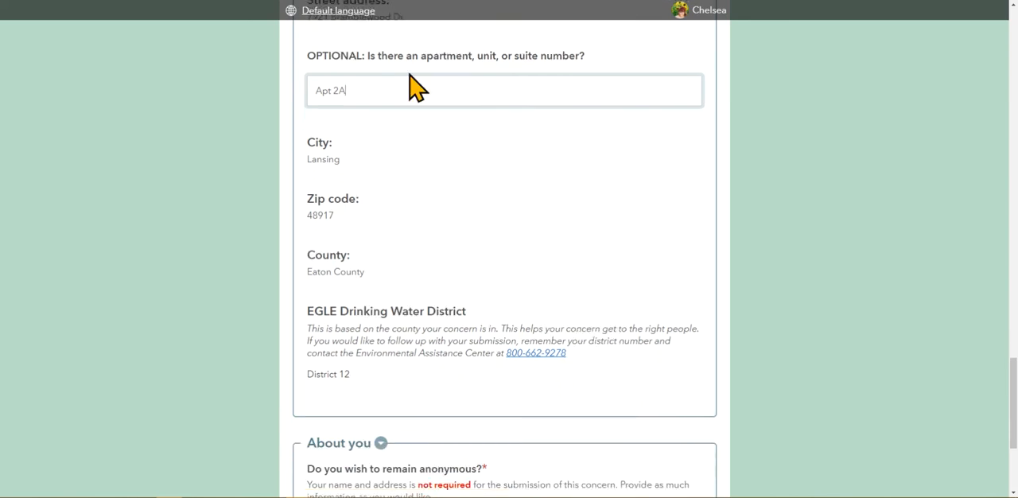
# Answer 'Do you wish to remain anonymous?' first Yes, then change it to No
pyautogui.scroll(-3)
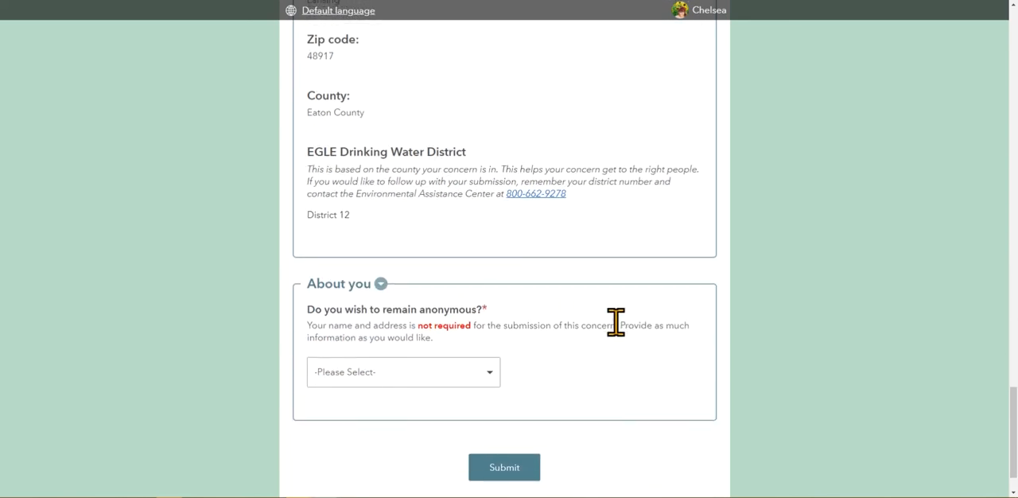
pyautogui.moveTo(382, 72)
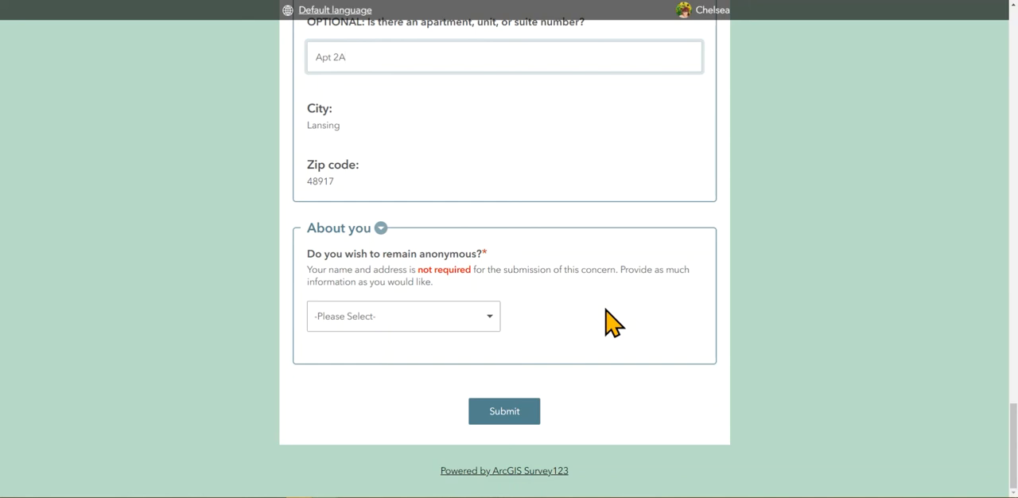
pyautogui.moveTo(563, 310)
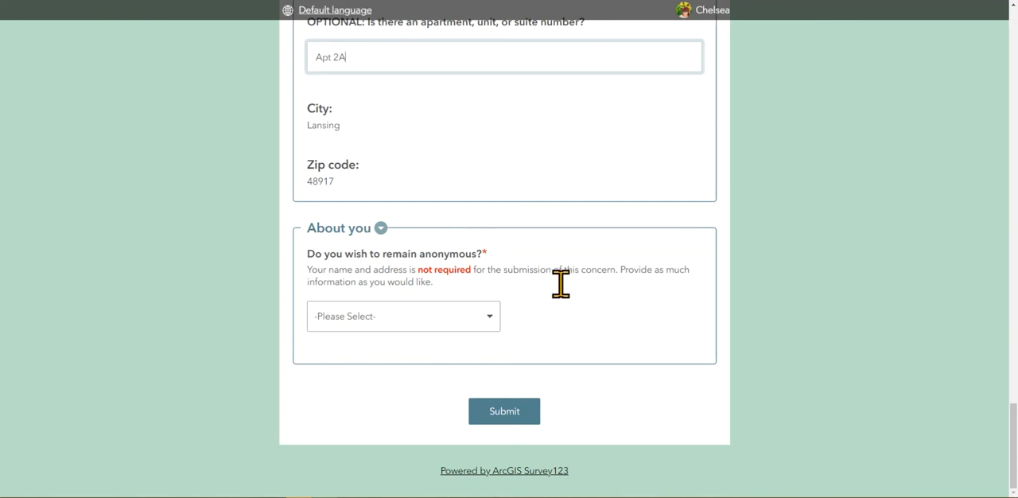
pyautogui.click(404, 315)
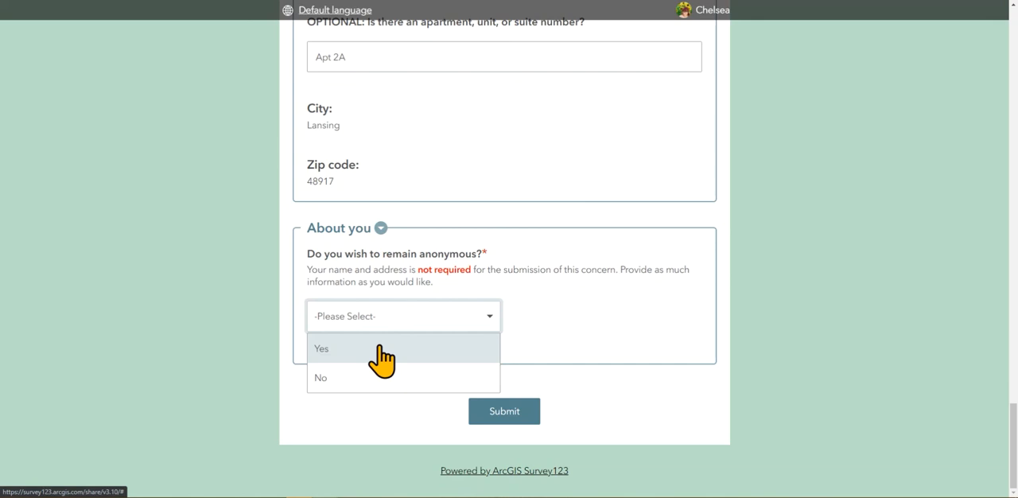
pyautogui.click(321, 348)
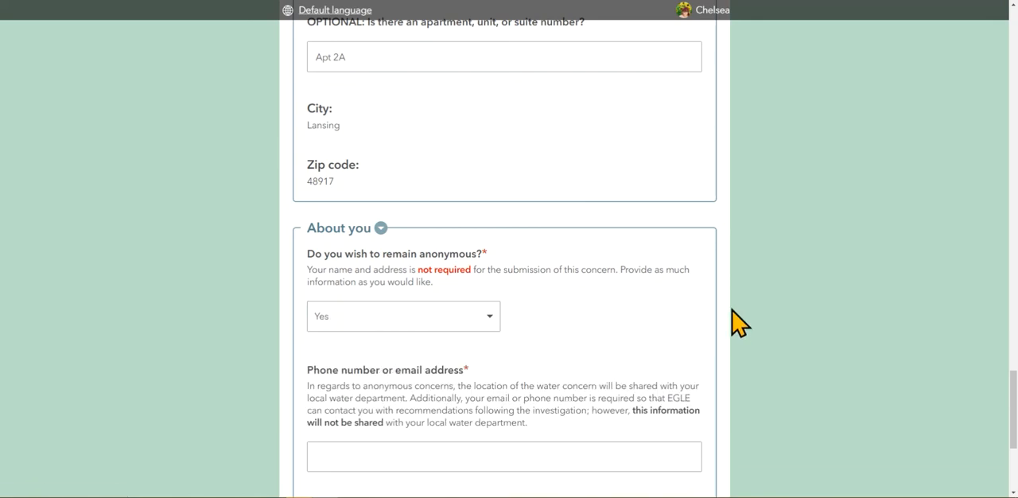
pyautogui.scroll(-3)
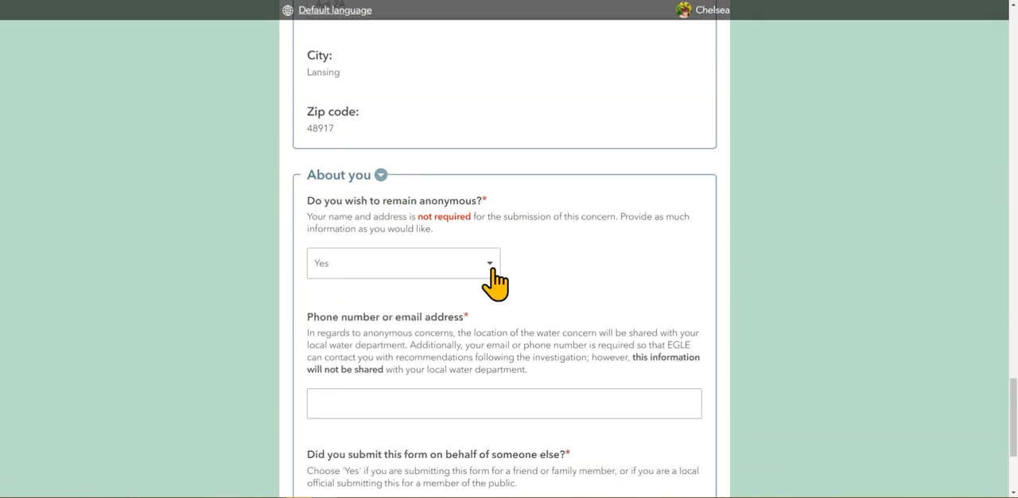
pyautogui.click(401, 264)
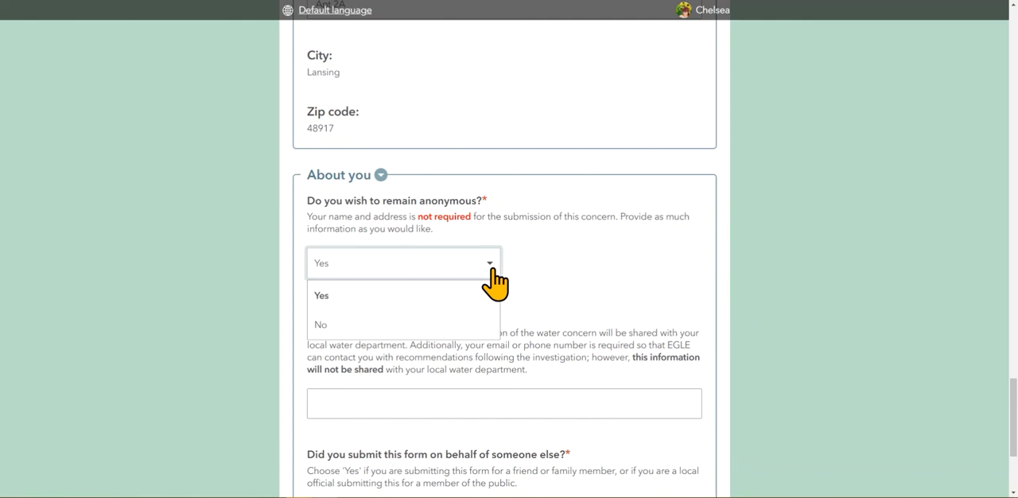
pyautogui.click(321, 323)
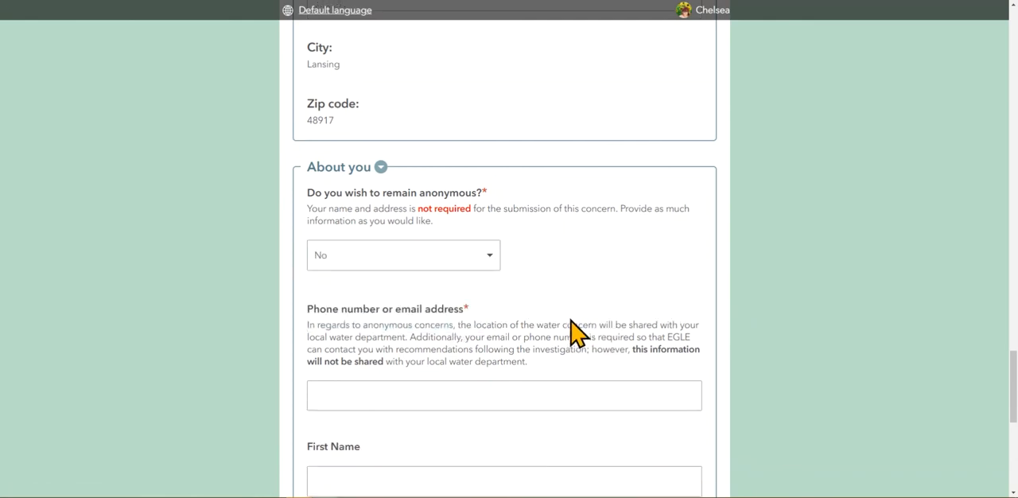
pyautogui.scroll(-3)
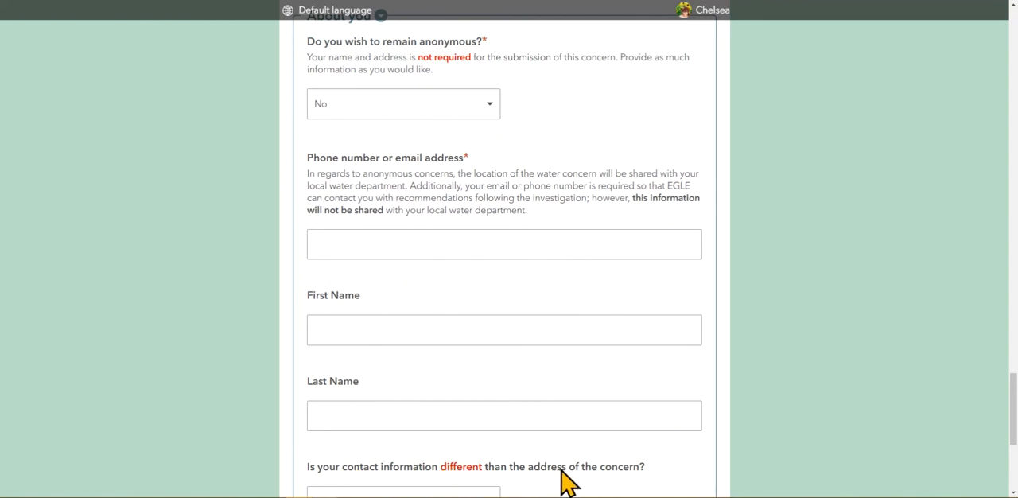
pyautogui.moveTo(373, 283)
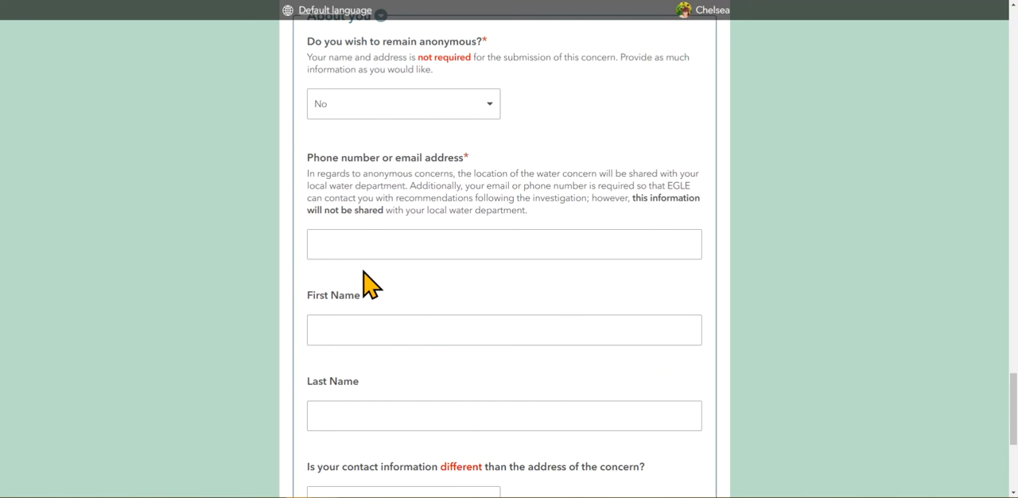
pyautogui.moveTo(369, 285)
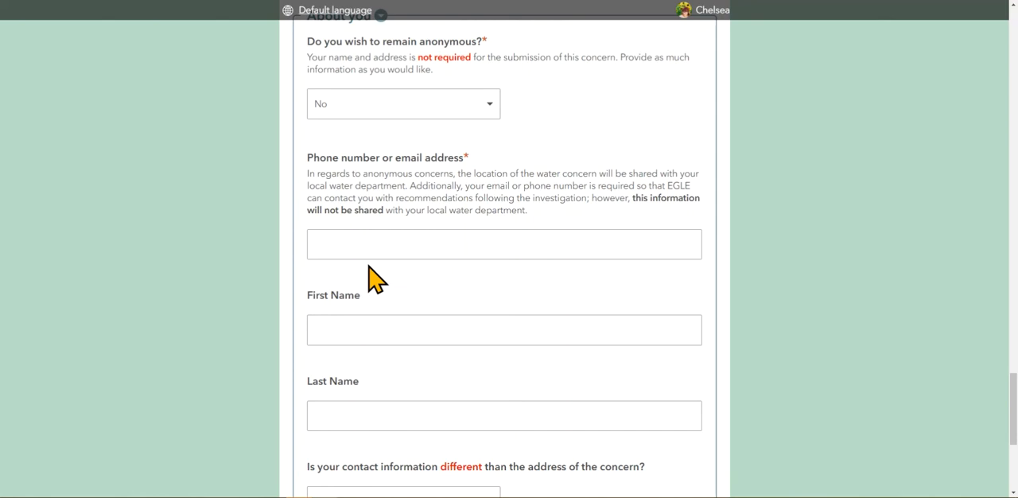
pyautogui.moveTo(318, 283)
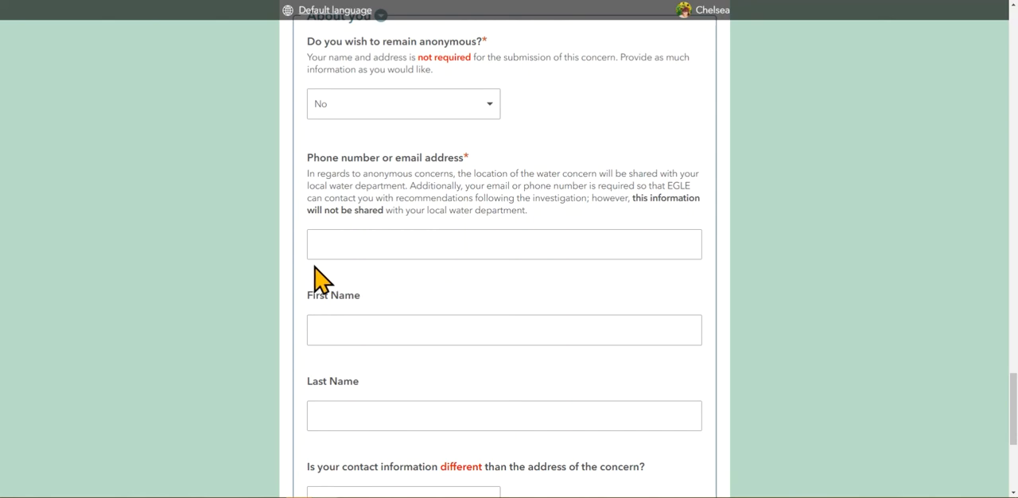
# Answer Yes to 'Did you submit this form on behalf of someone else?'
pyautogui.click(505, 245)
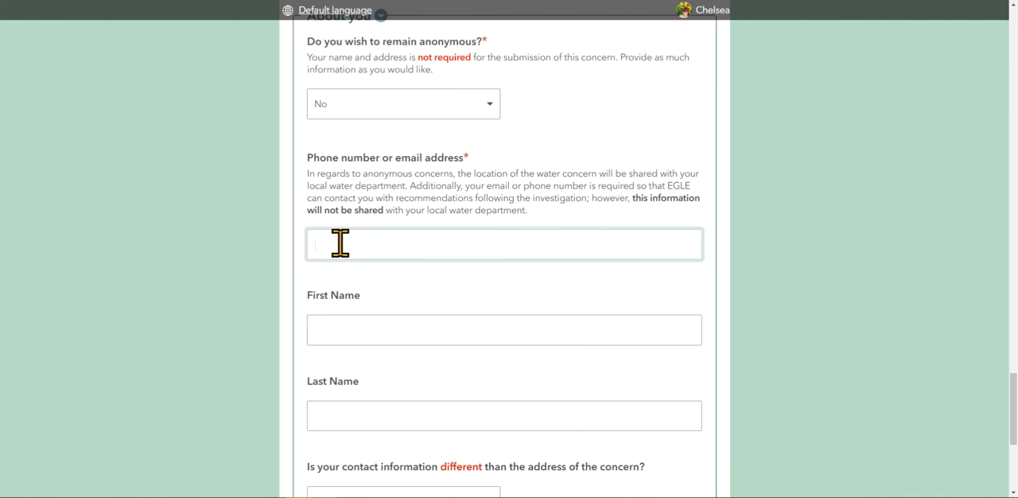
pyautogui.scroll(-3)
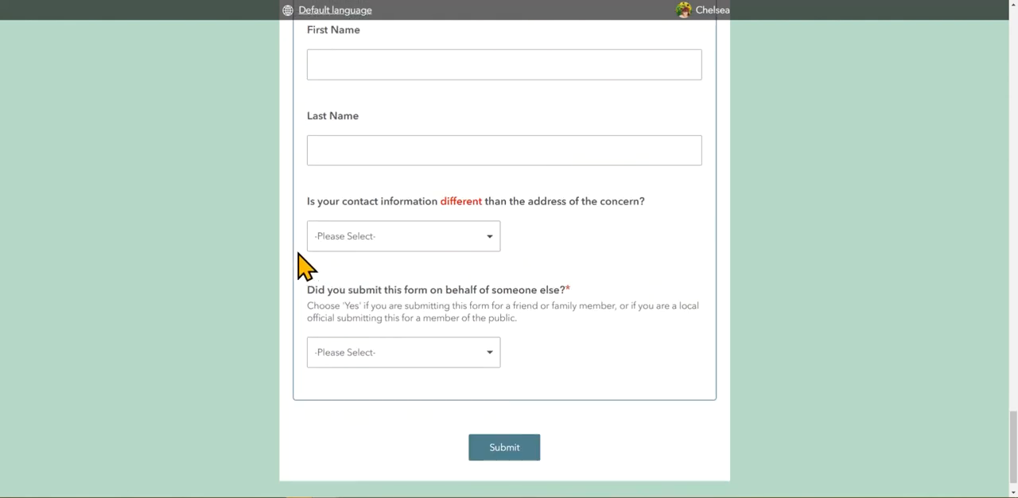
pyautogui.moveTo(300, 268)
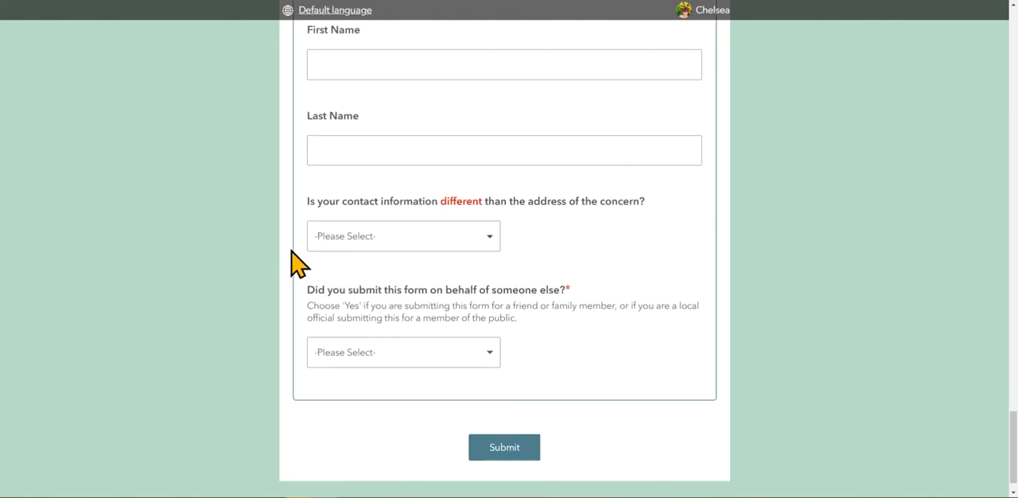
pyautogui.moveTo(376, 354)
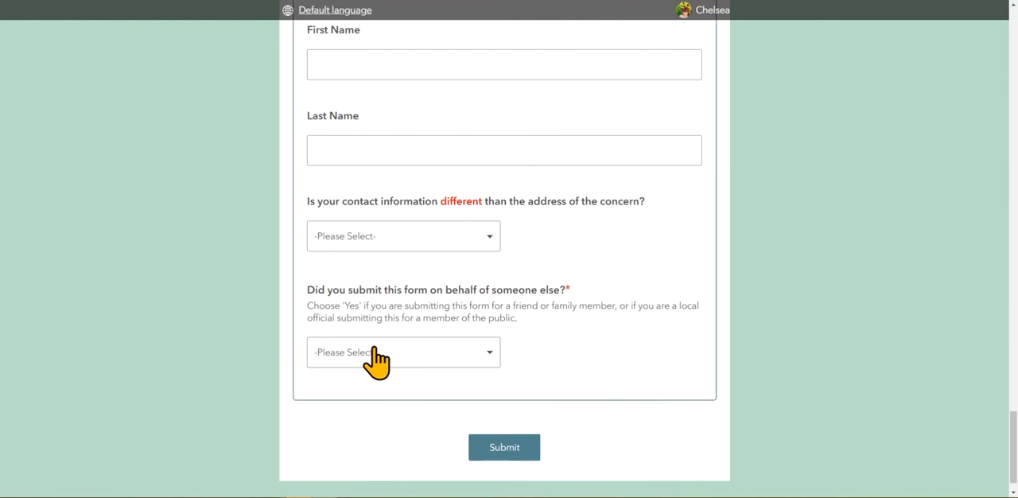
pyautogui.click(404, 353)
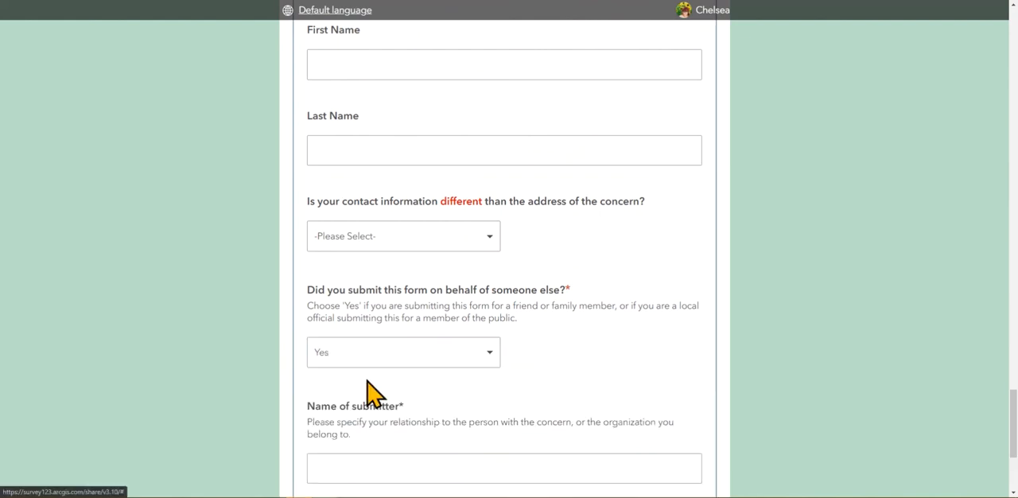
pyautogui.scroll(-3)
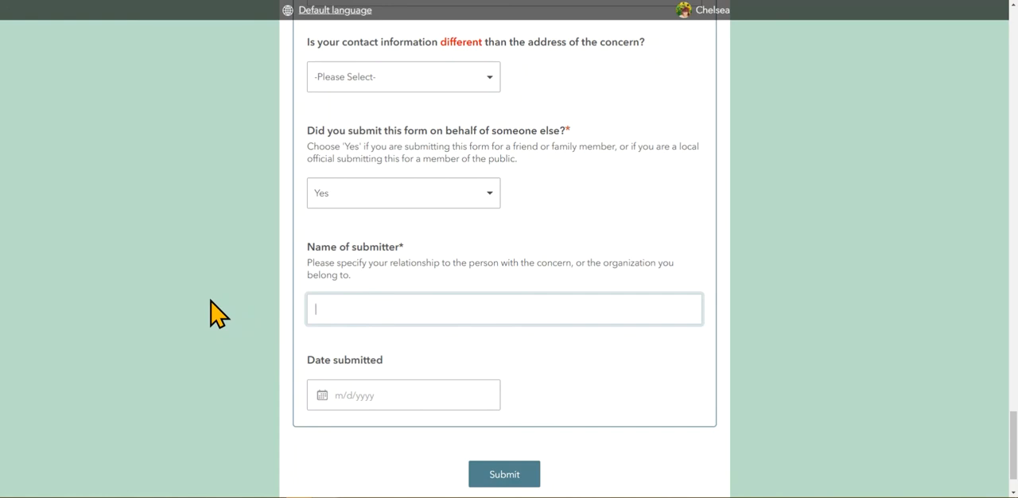
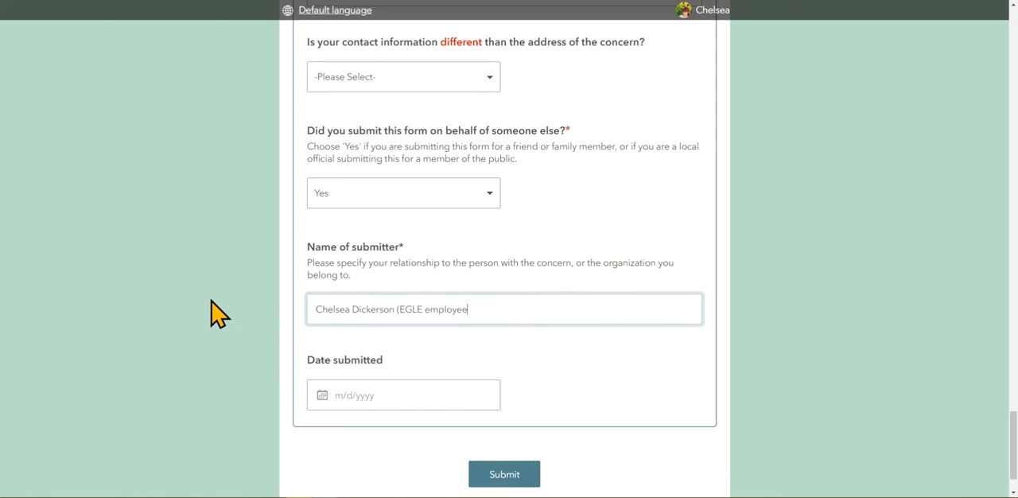
pyautogui.click(405, 394)
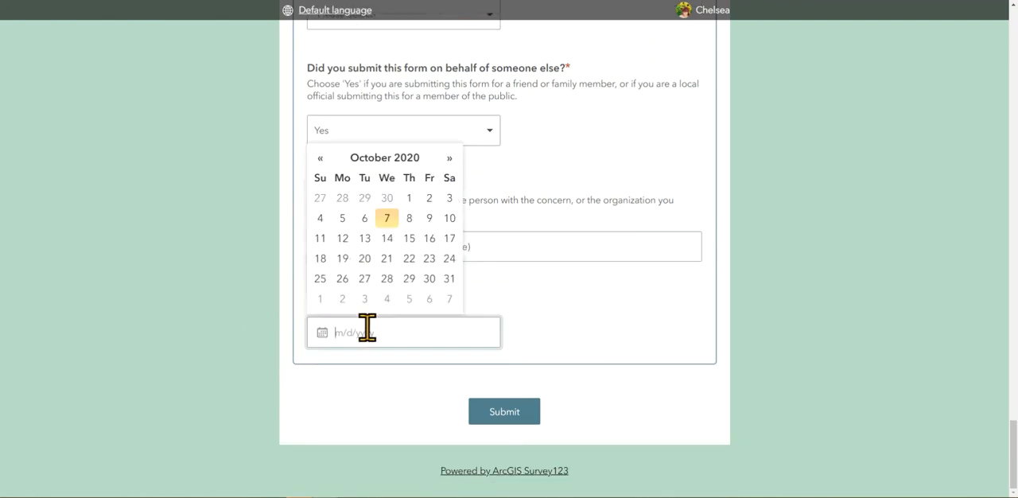
# Set Date submitted to 10/7/2020, enter phone number '248-2' and submit the form
pyautogui.click(387, 218)
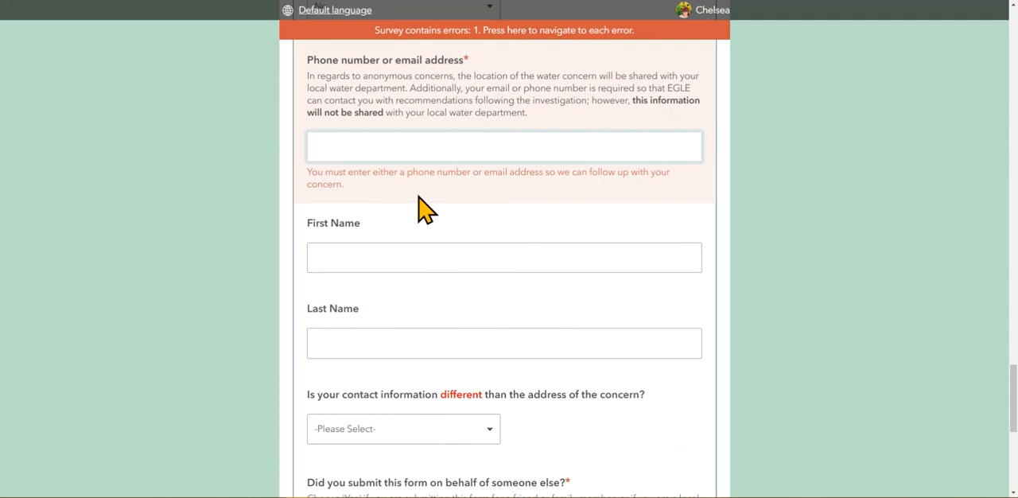
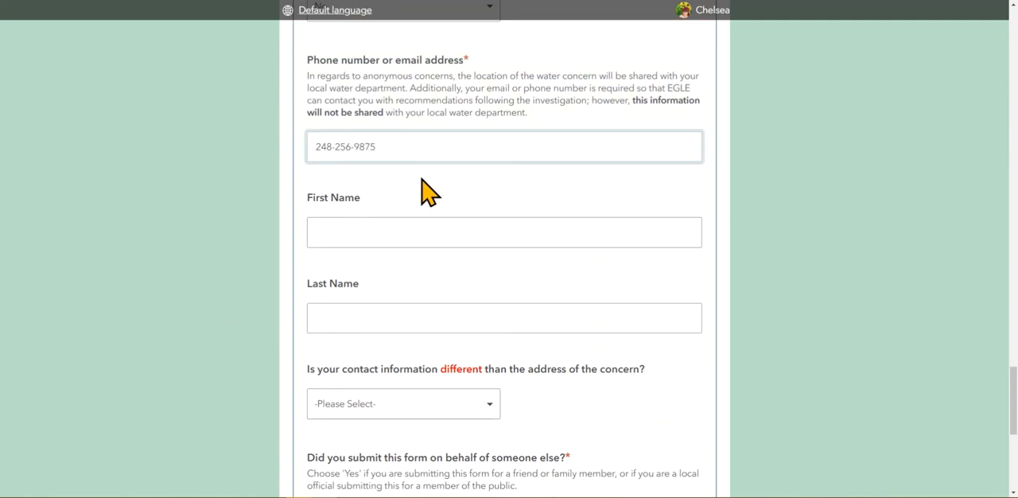
pyautogui.scroll(-3)
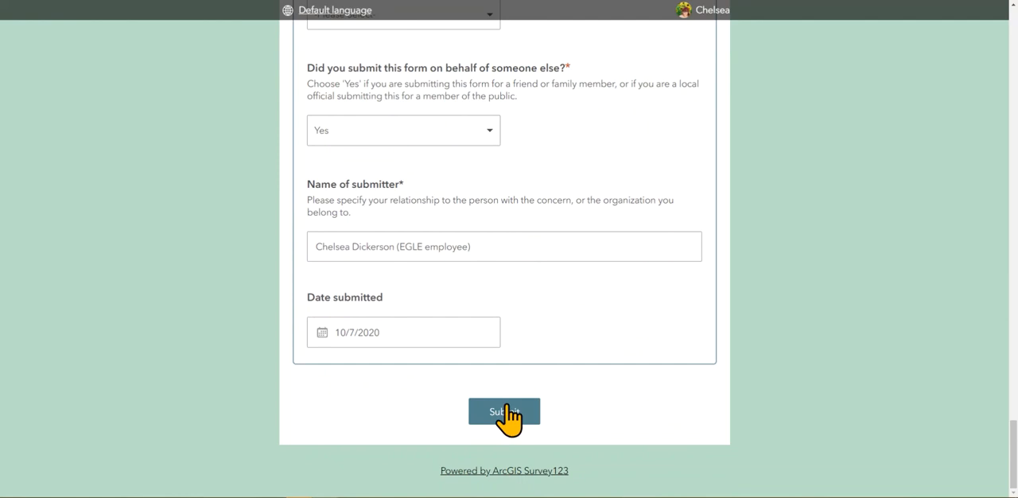
pyautogui.click(505, 411)
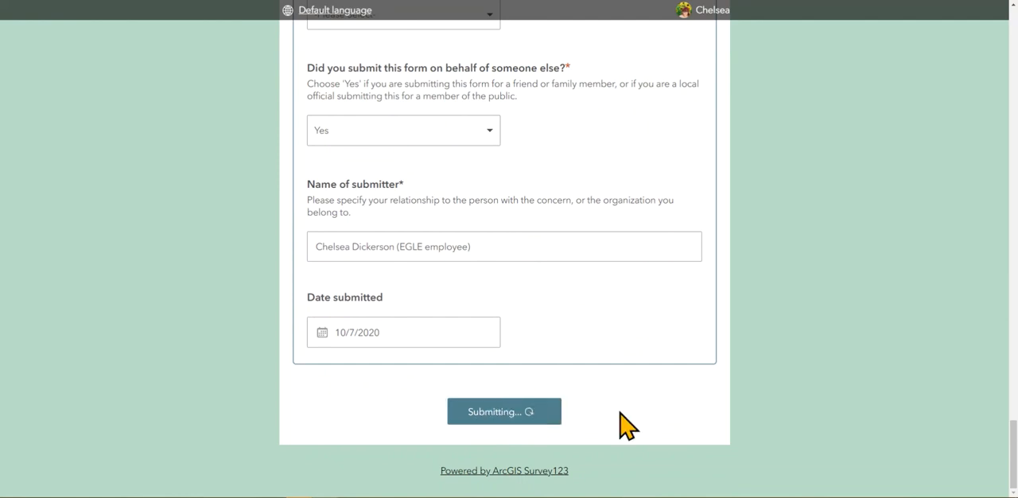
pyautogui.moveTo(740, 400)
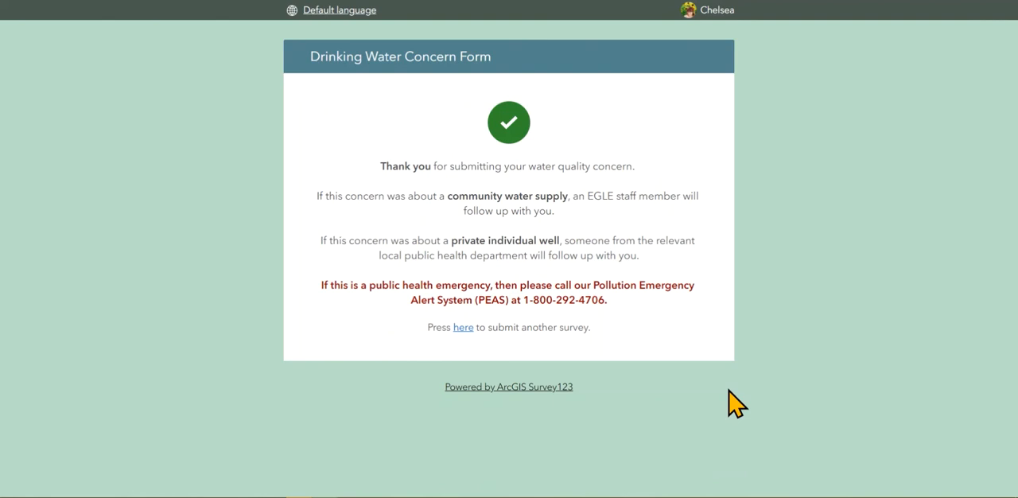
pyautogui.moveTo(618, 303)
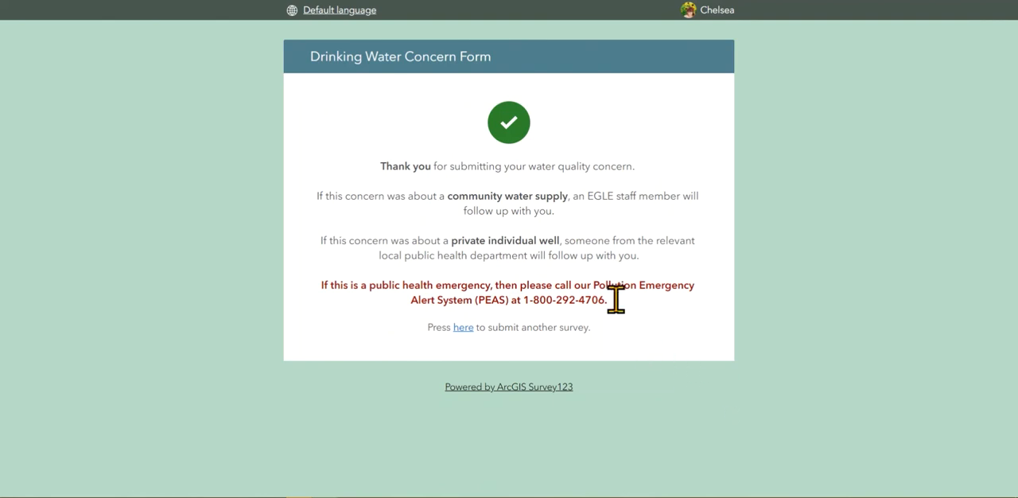
pyautogui.moveTo(622, 307)
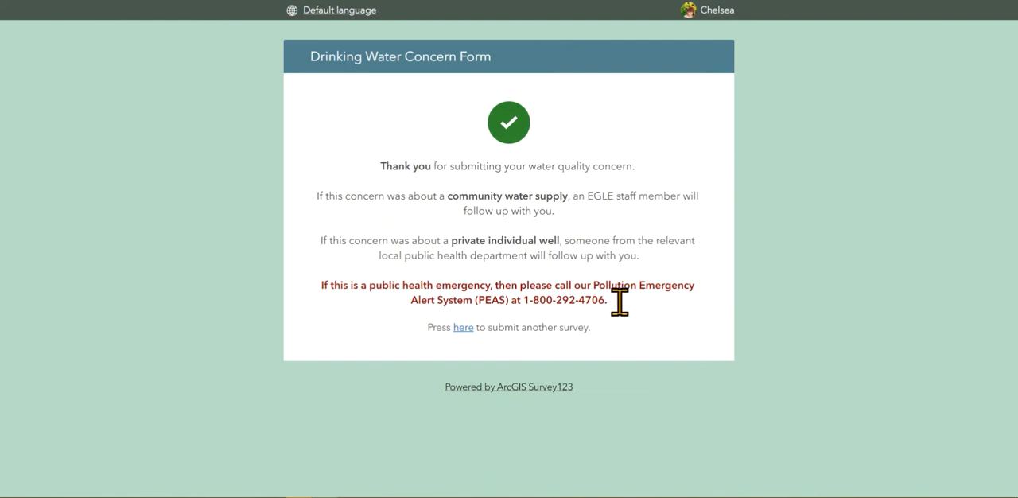
pyautogui.moveTo(322, 199)
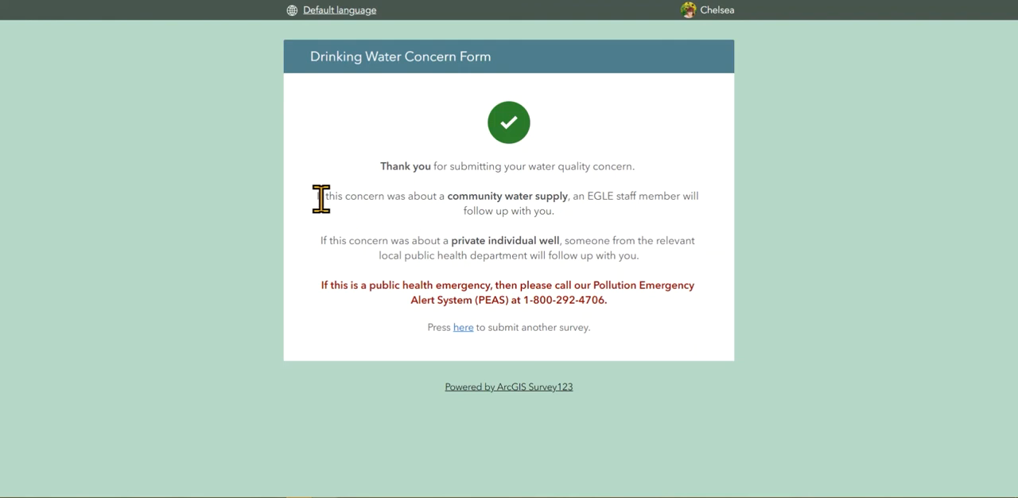
pyautogui.moveTo(477, 207)
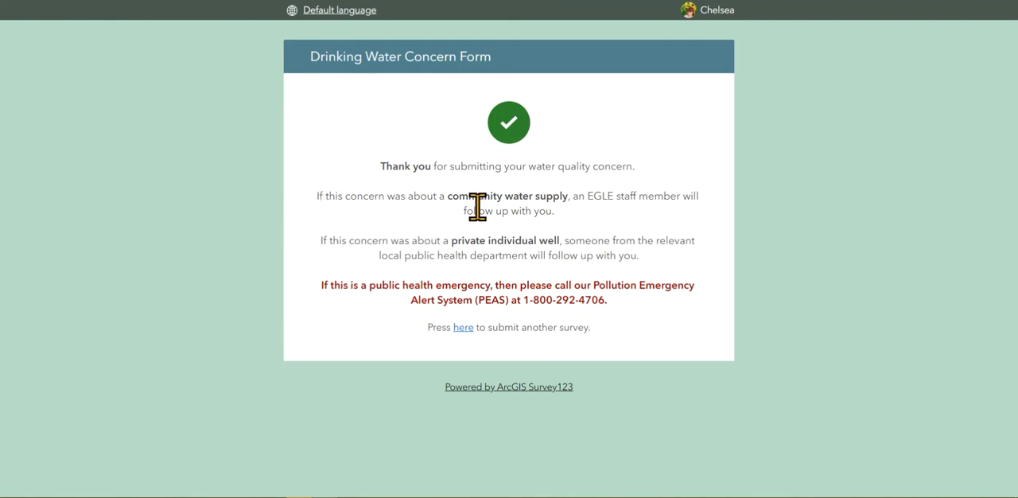
pyautogui.moveTo(315, 239)
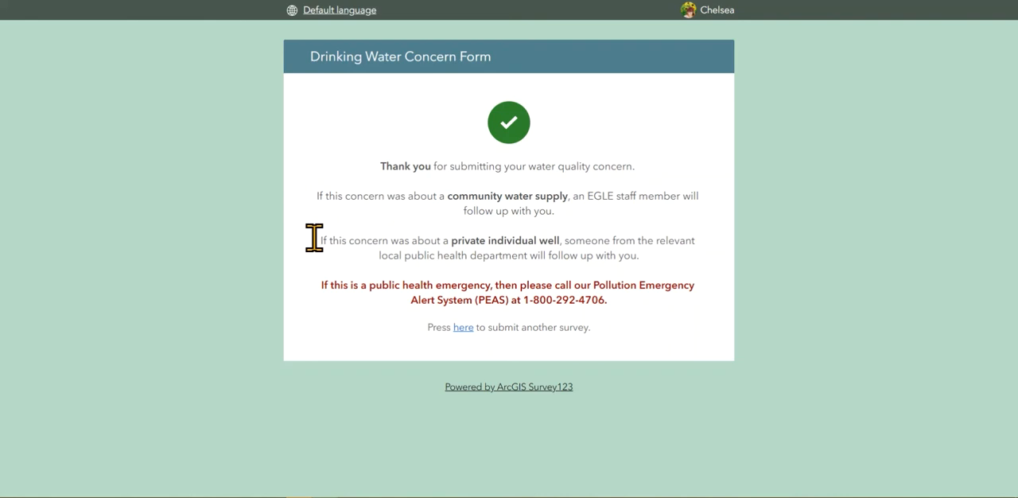
pyautogui.moveTo(312, 236)
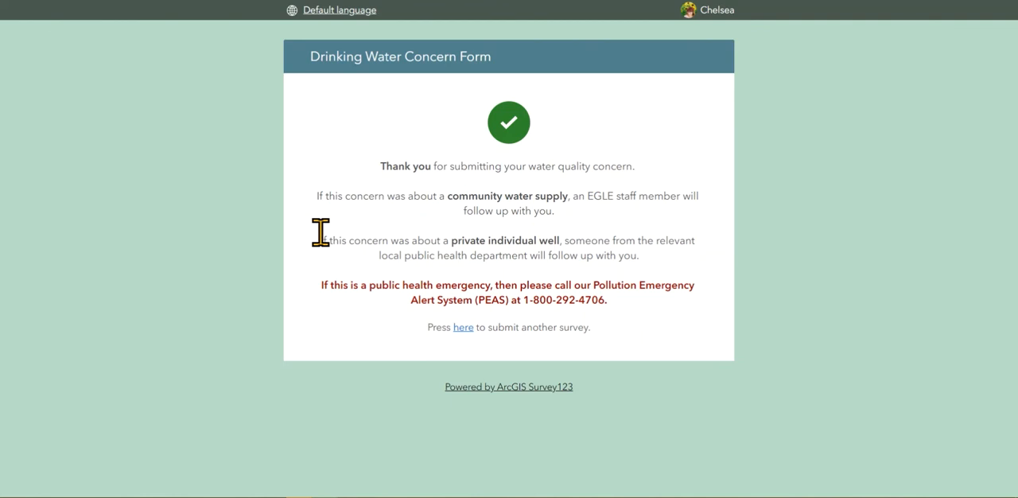
pyautogui.moveTo(469, 222)
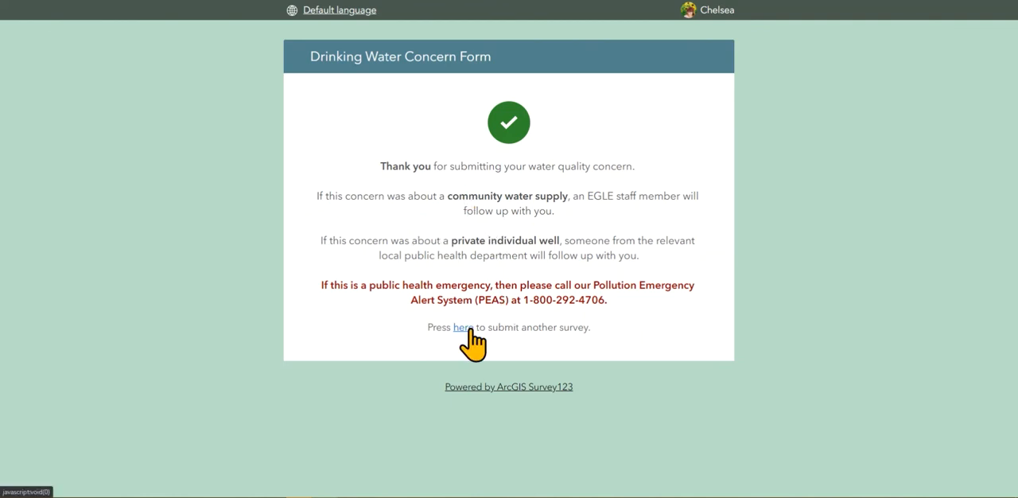
# From the thank-you confirmation, follow the 'here' link to start another survey
pyautogui.click(464, 328)
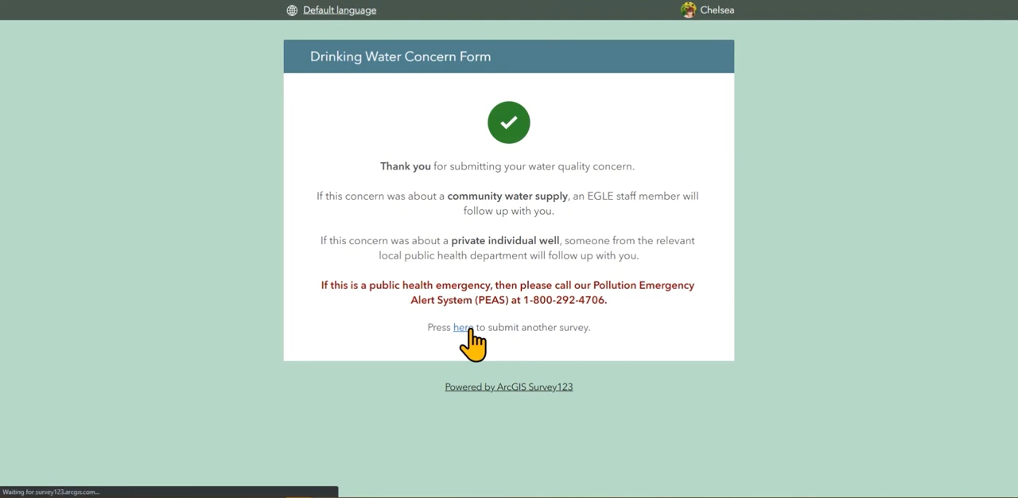